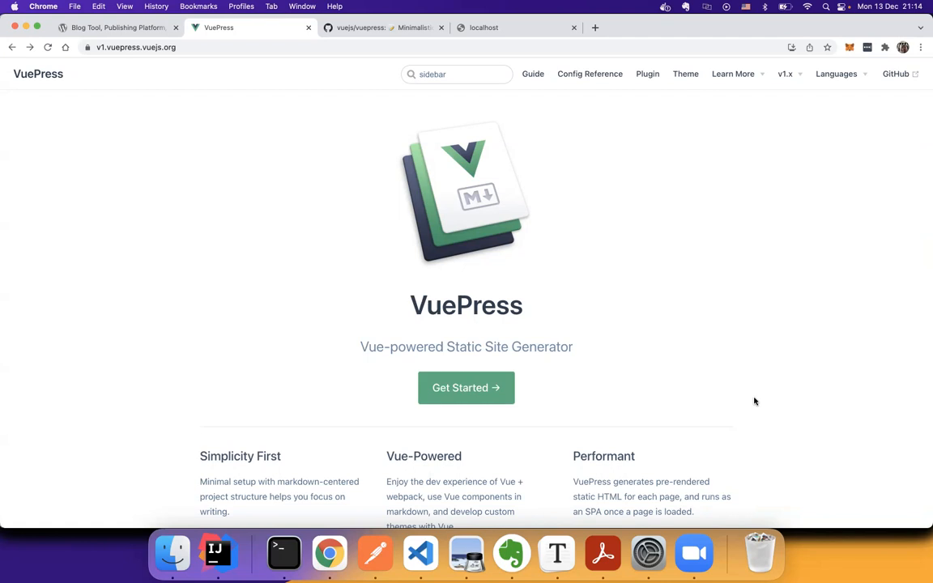
# Step: Open the VuePress getting-started guide and select the yarn create vuepress-site command
pyautogui.click(466, 387)
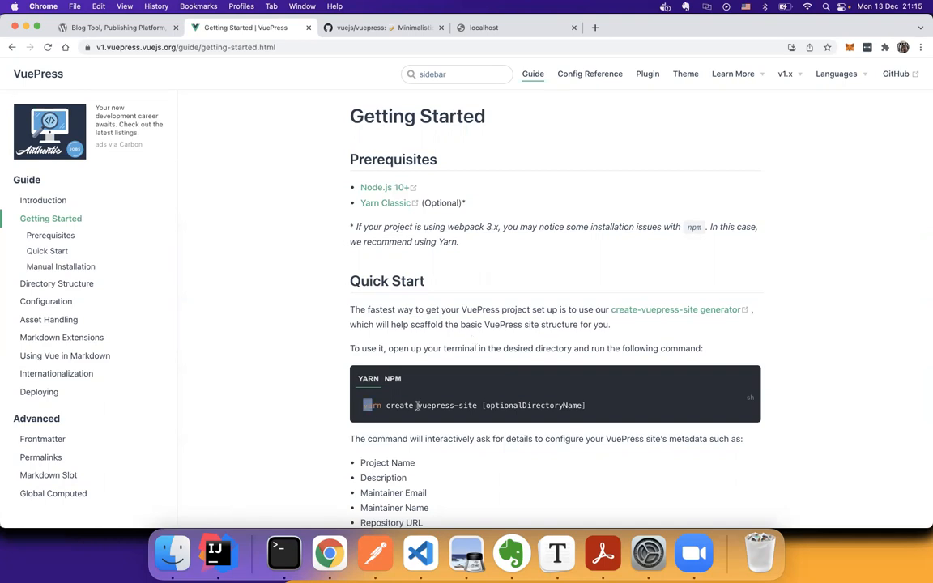
pyautogui.moveTo(366, 406); pyautogui.dragTo(477, 405)
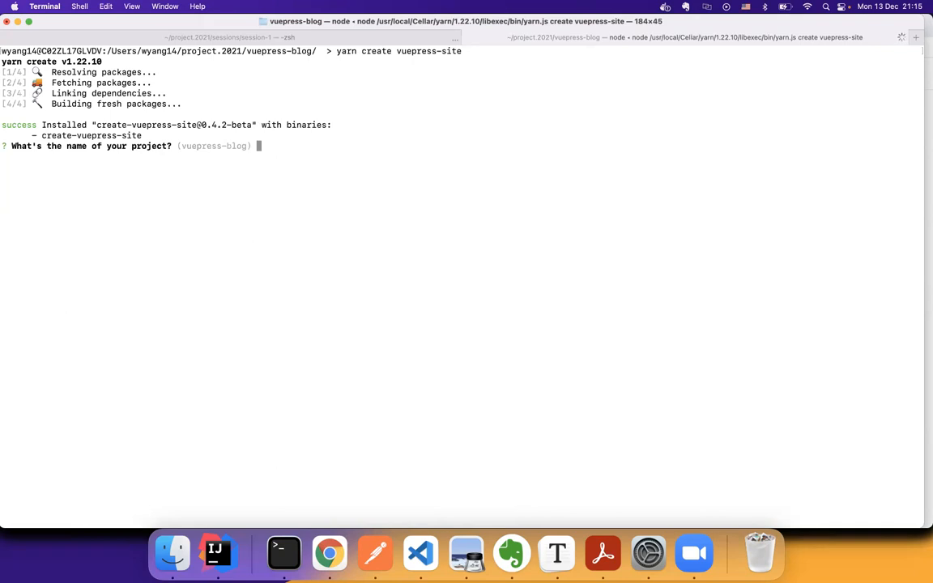
# Step: Answer the scaffold prompts with 01coder as the project name and description
pyautogui.write('01coder')
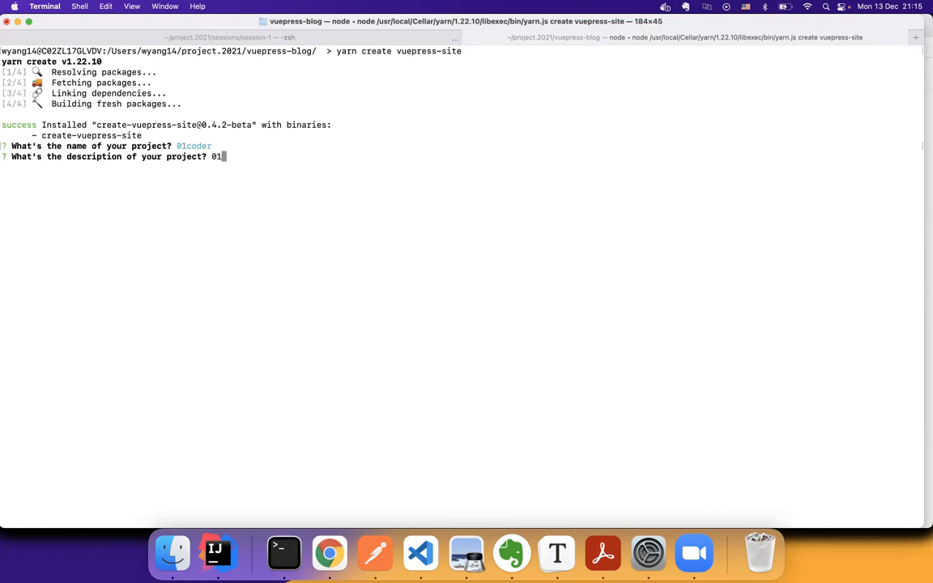
pyautogui.press('Return')
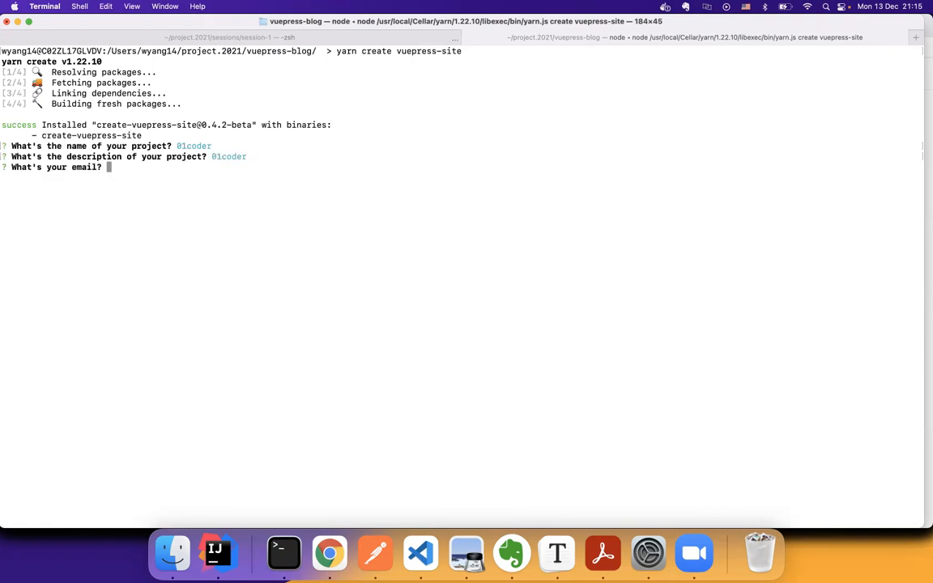
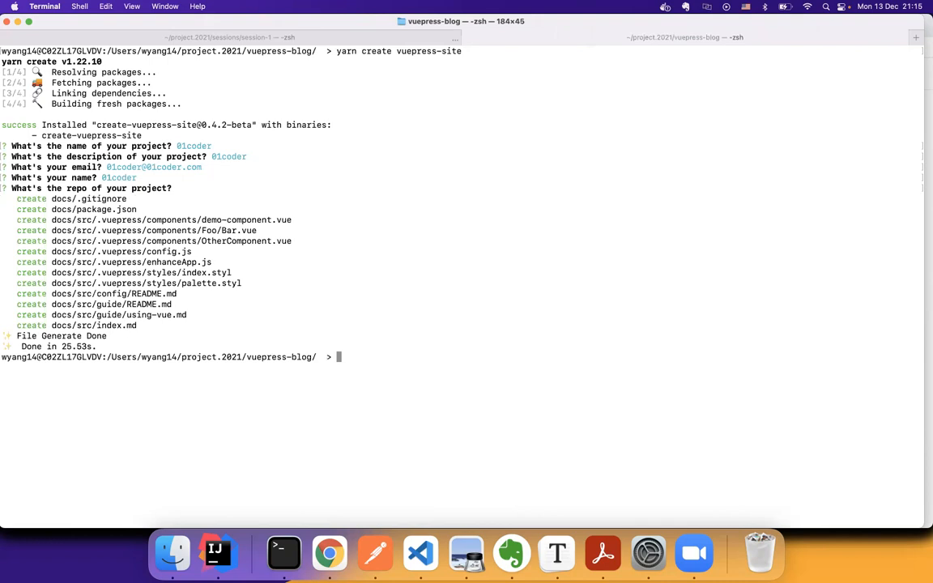
# Step: List the generated files and move into the docs folder
pyautogui.write('ls')
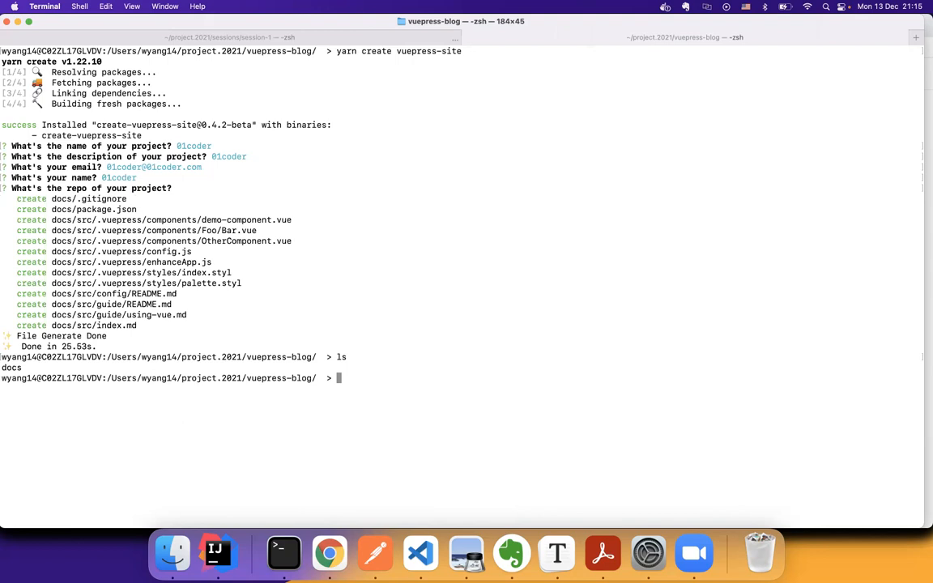
pyautogui.write('cd doc')
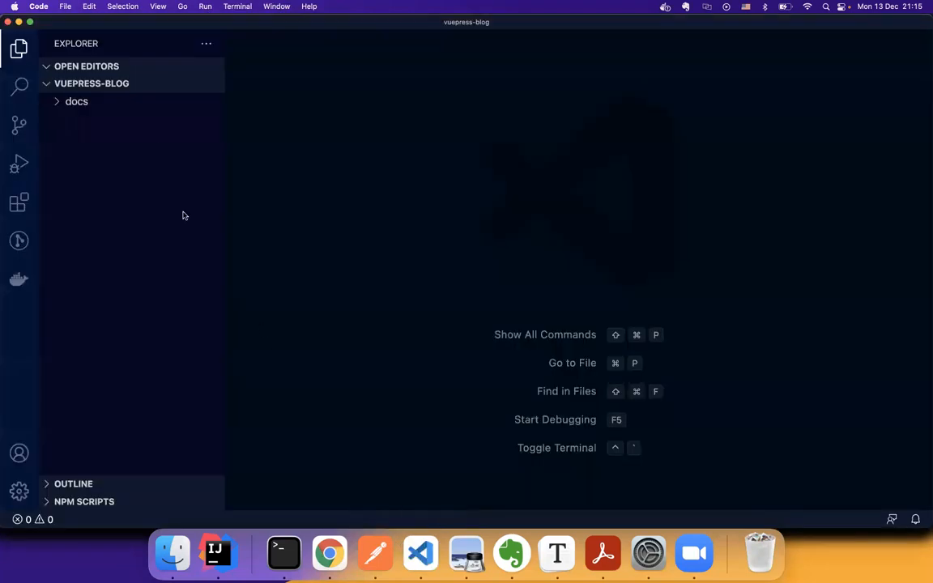
# Step: Expand the vuepress-blog project and run yarn install in the terminal
pyautogui.click(76, 100)
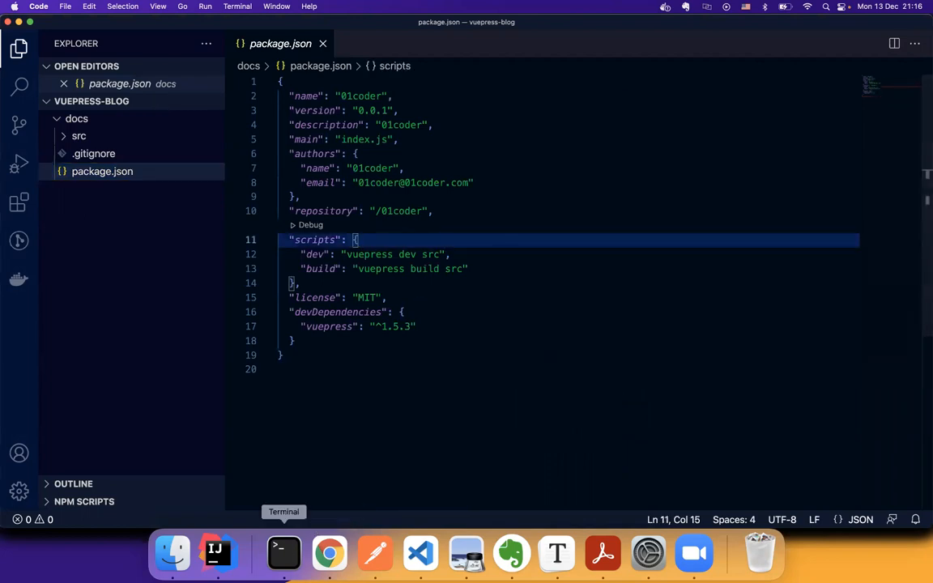
pyautogui.click(282, 554)
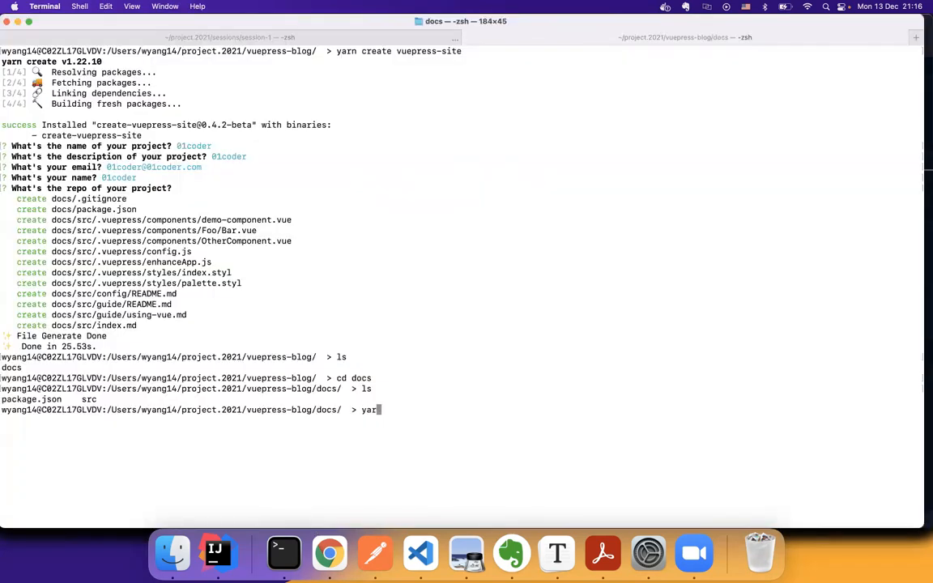
pyautogui.write('install')
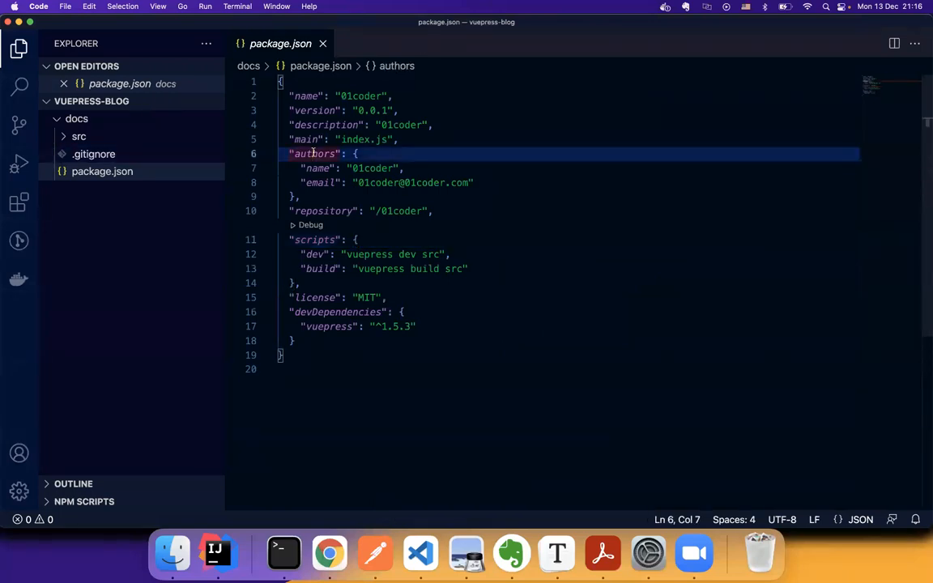
# Step: Open src/.vuepress/config.js and scroll through its nav, sidebar and plugin settings
pyautogui.write('config')
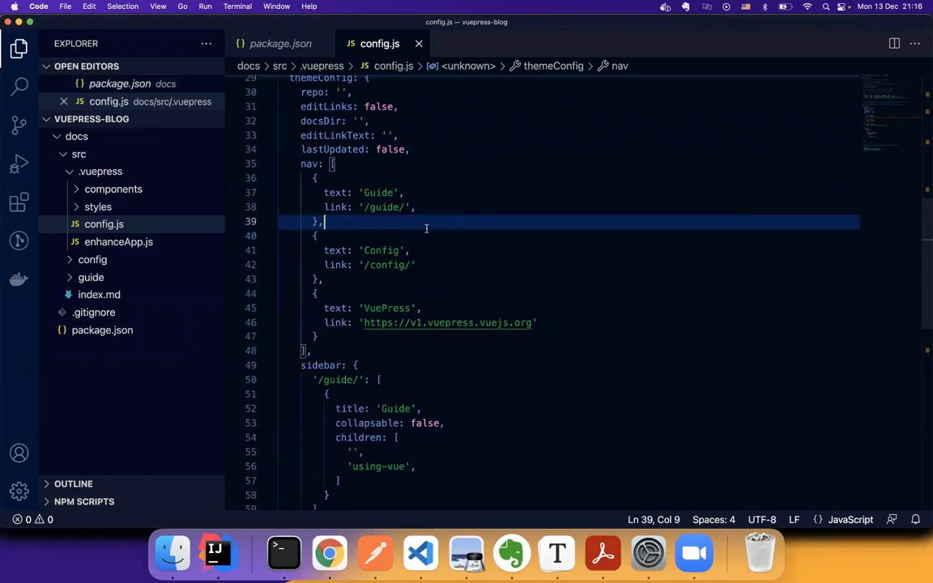
pyautogui.moveTo(242, 221)
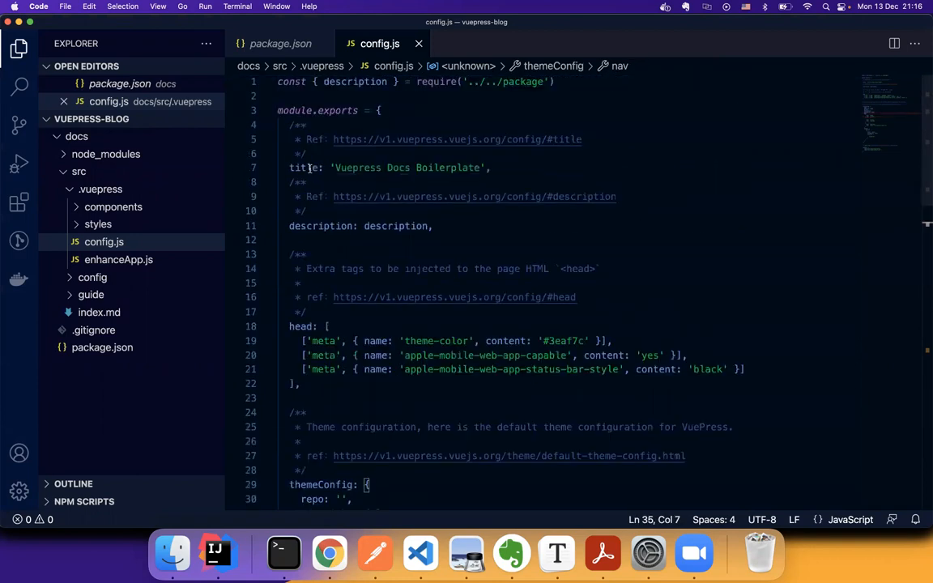
pyautogui.scroll(-3)
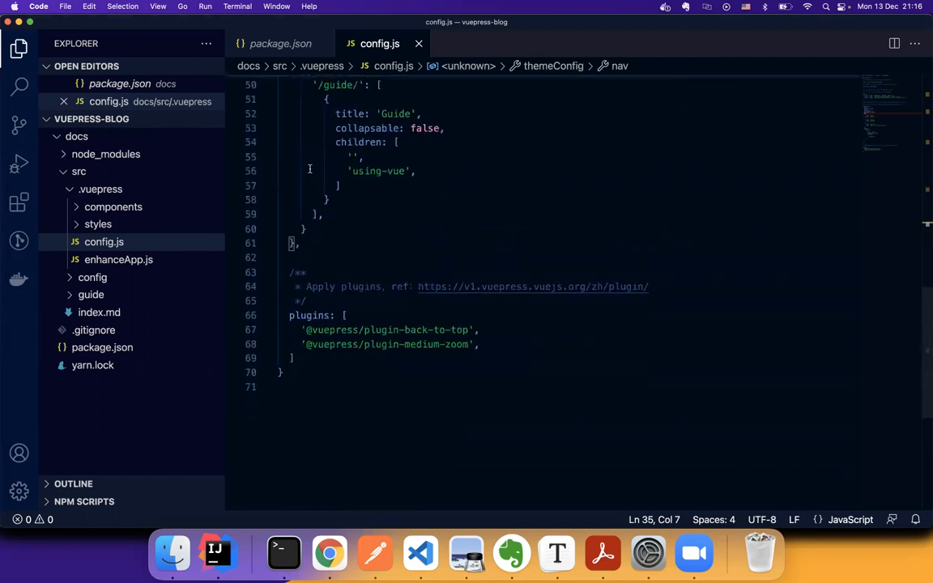
pyautogui.moveTo(363, 193)
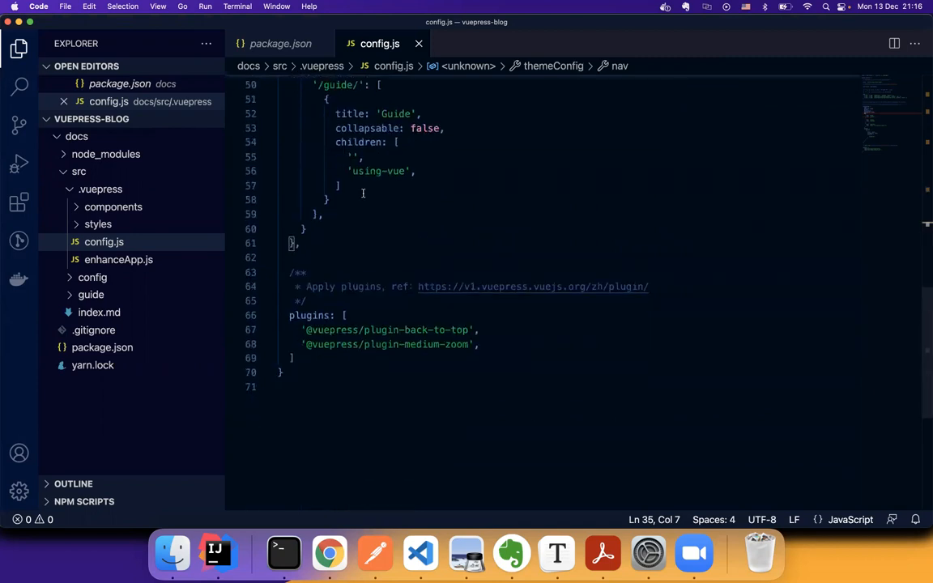
pyautogui.click(327, 201)
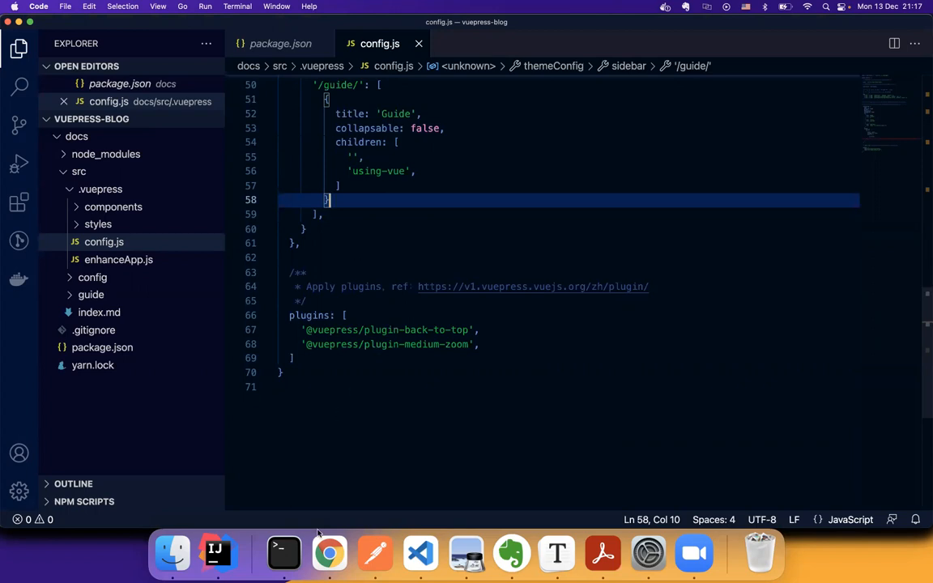
# Step: Start the local development server with yarn dev
pyautogui.click(329, 554)
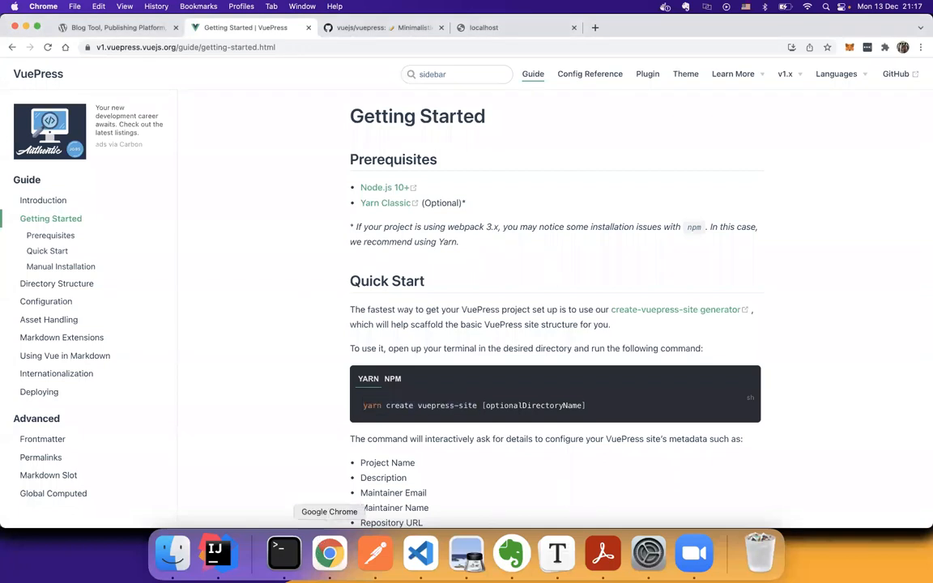
pyautogui.click(282, 554)
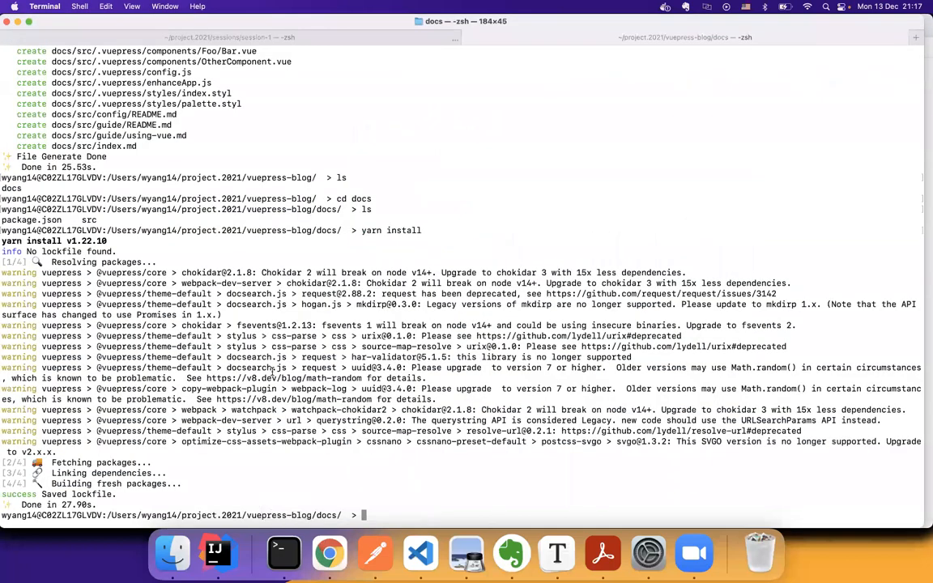
pyautogui.write('yarn')
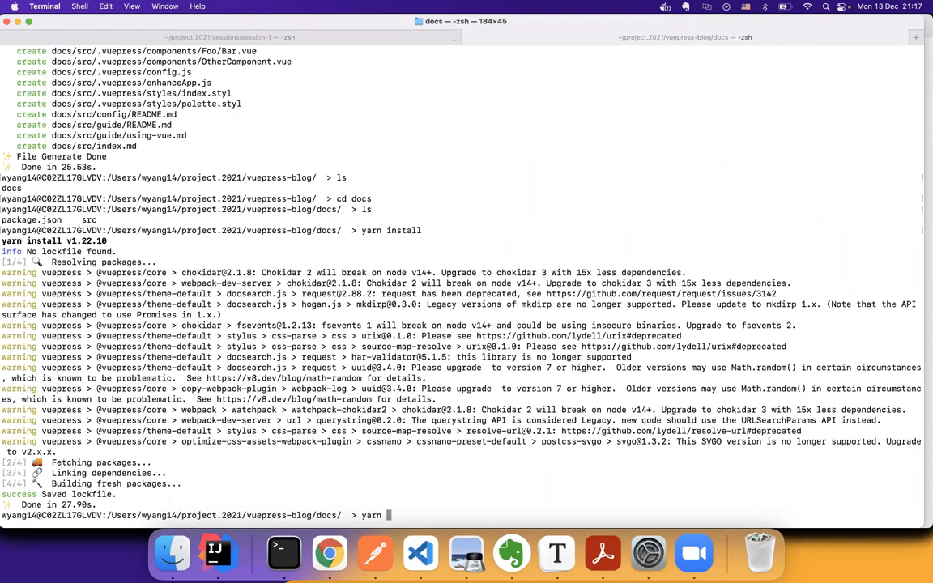
pyautogui.write('dev')
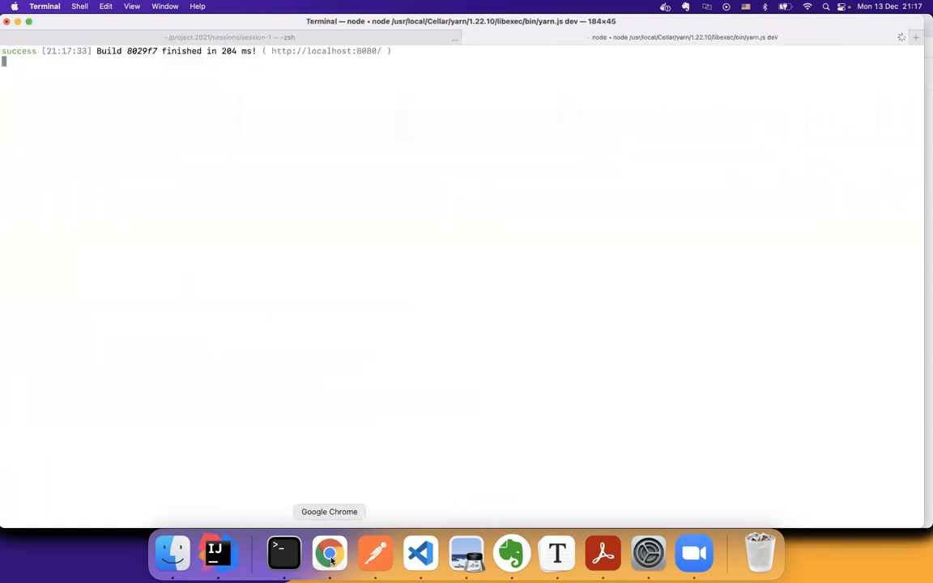
# Step: Load the localhost:8080 tab showing the VuePress Docs Boilerplate home page
pyautogui.click(328, 554)
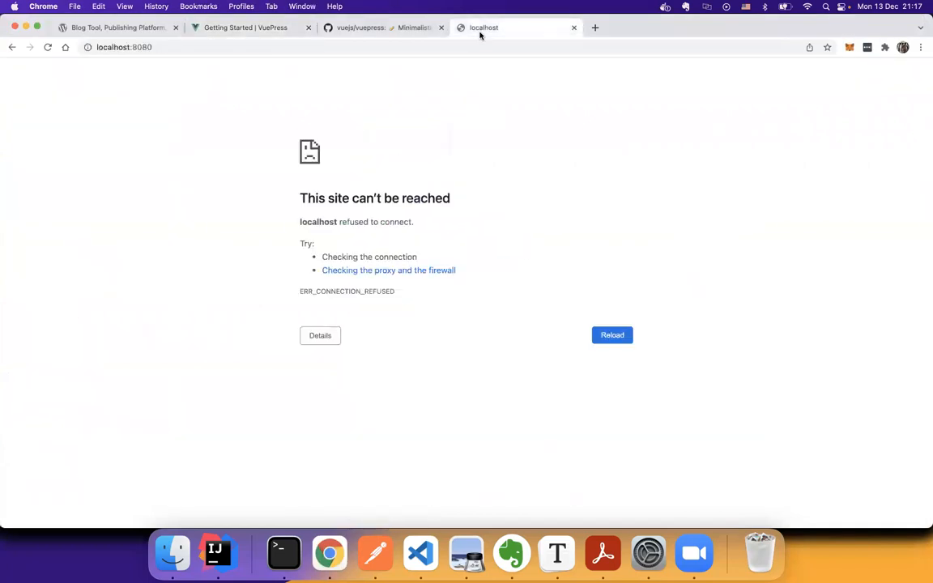
pyautogui.click(613, 334)
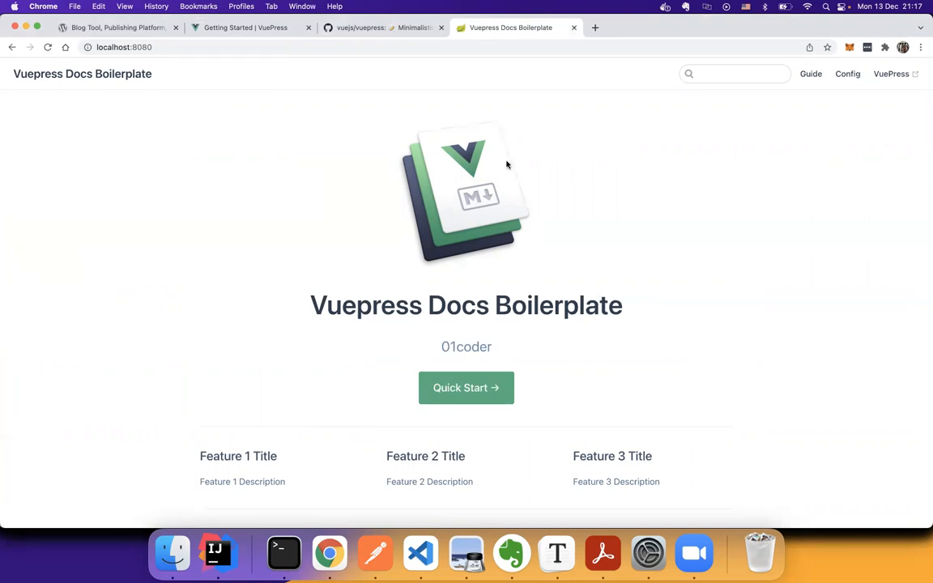
pyautogui.moveTo(204, 92)
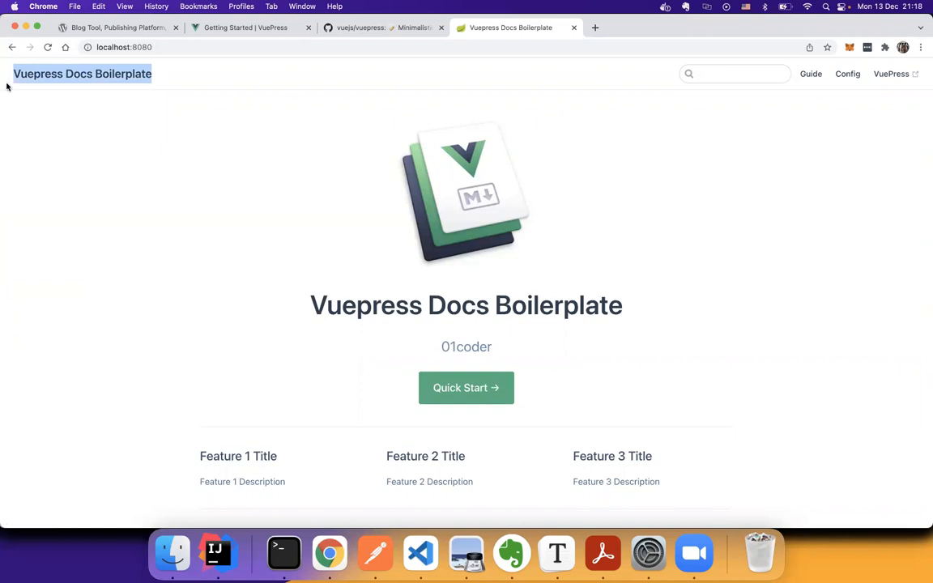
pyautogui.moveTo(101, 84)
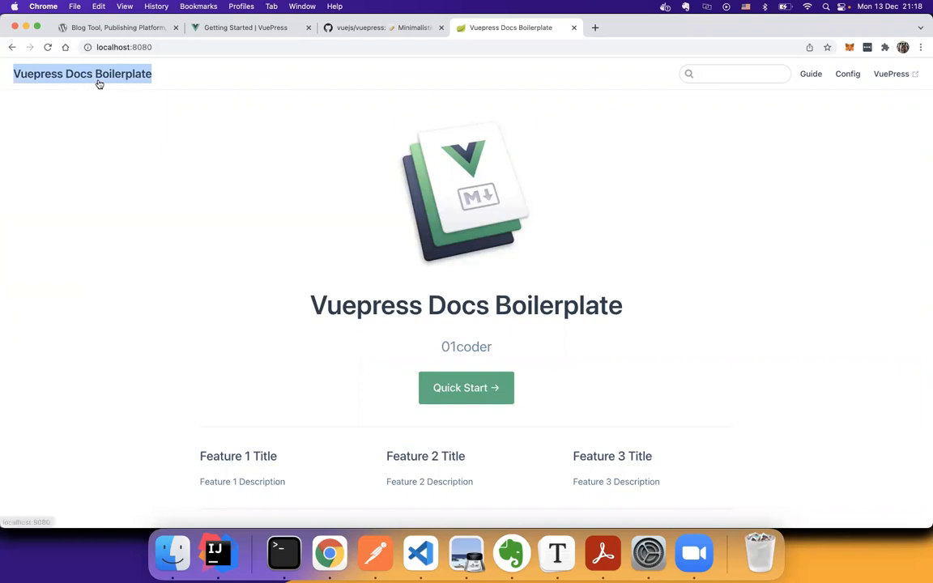
pyautogui.moveTo(292, 513)
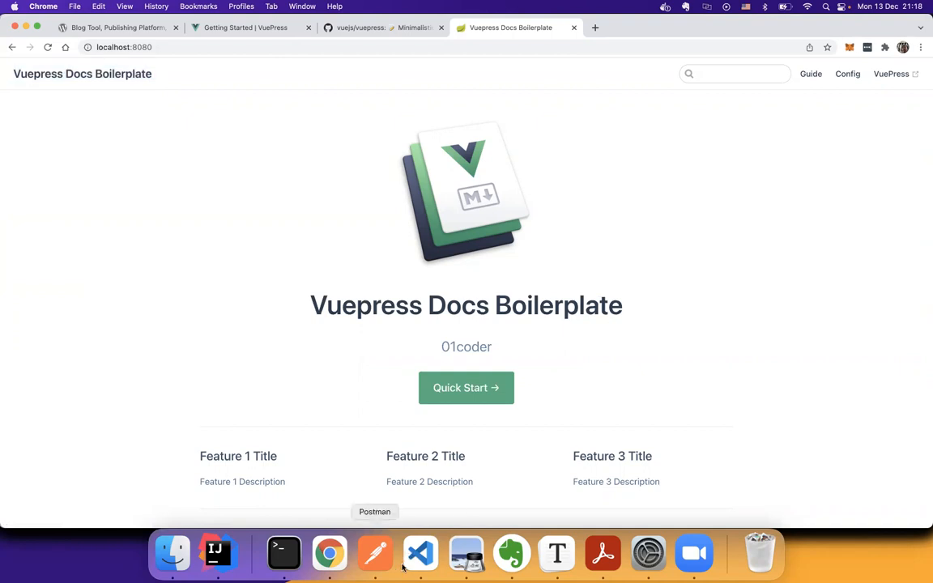
# Step: Replace the config.js title value with '01Coder' so the home page heading updates
pyautogui.click(420, 554)
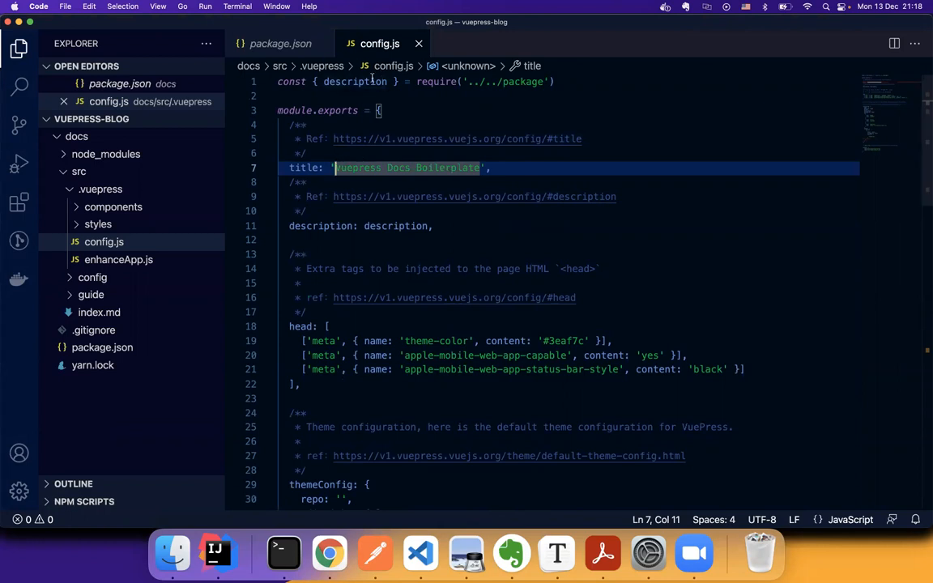
pyautogui.moveTo(335, 166); pyautogui.dragTo(481, 167)
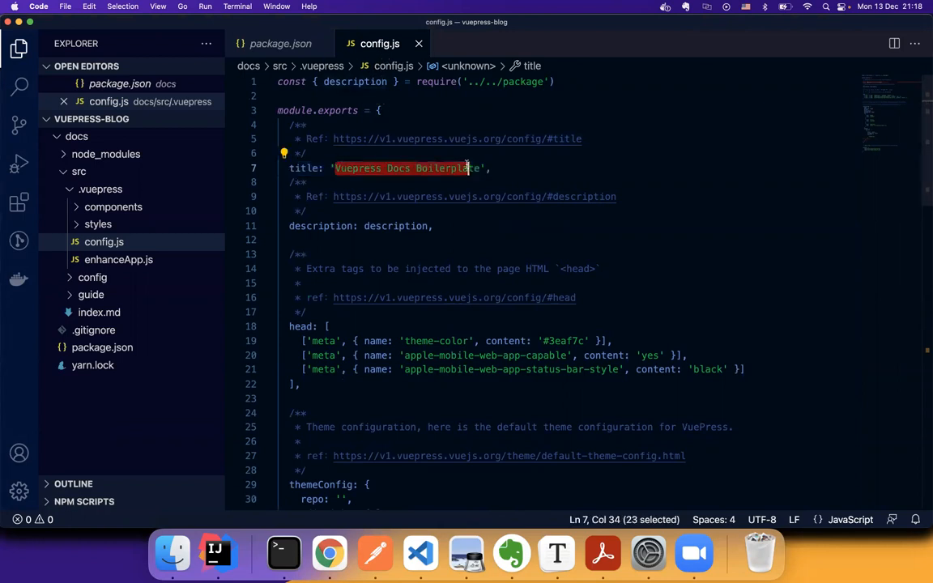
pyautogui.write('01Co')
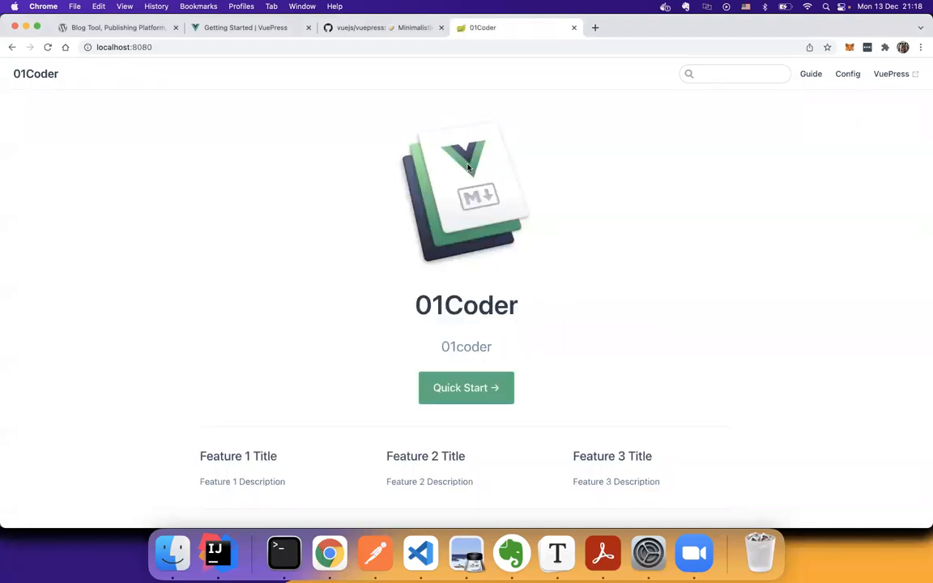
pyautogui.moveTo(457, 256)
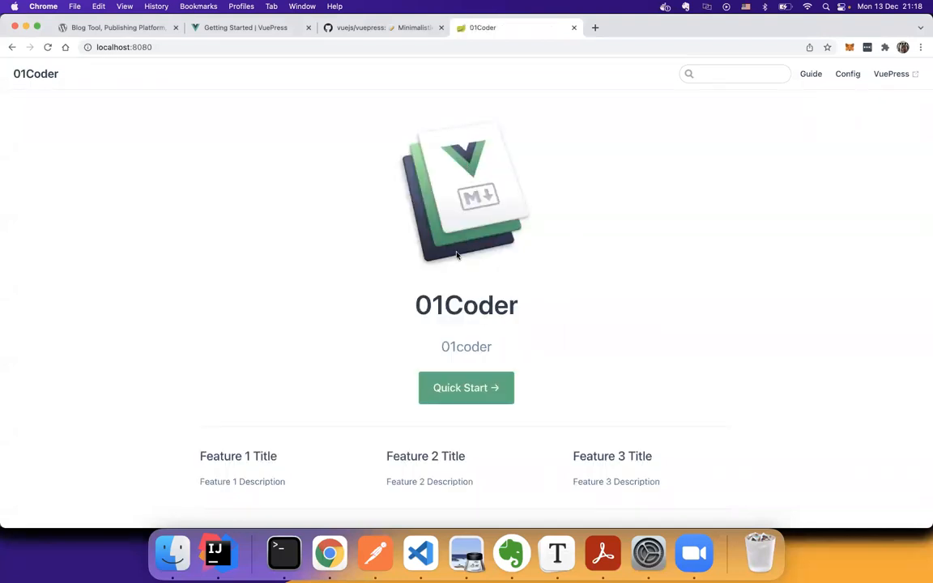
pyautogui.moveTo(149, 121)
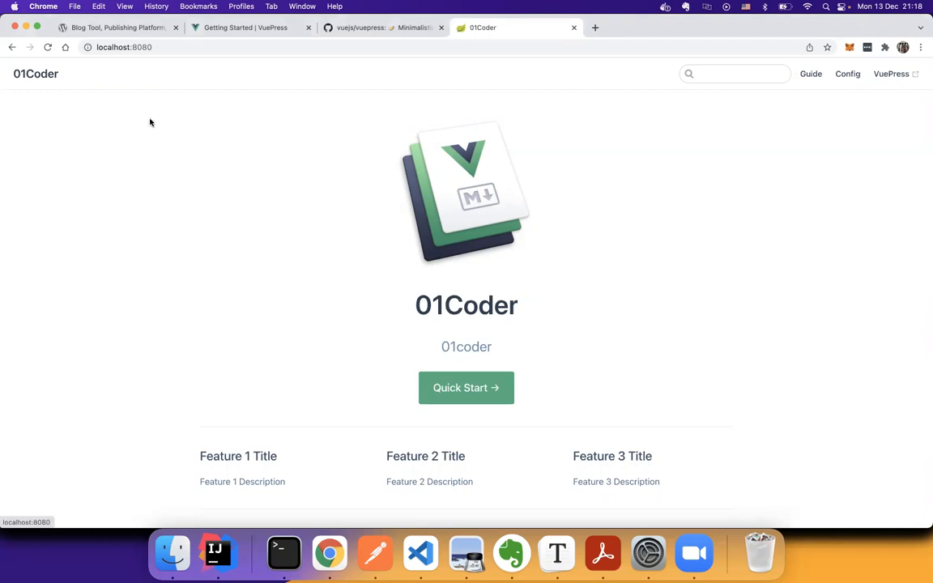
pyautogui.scroll(-3)
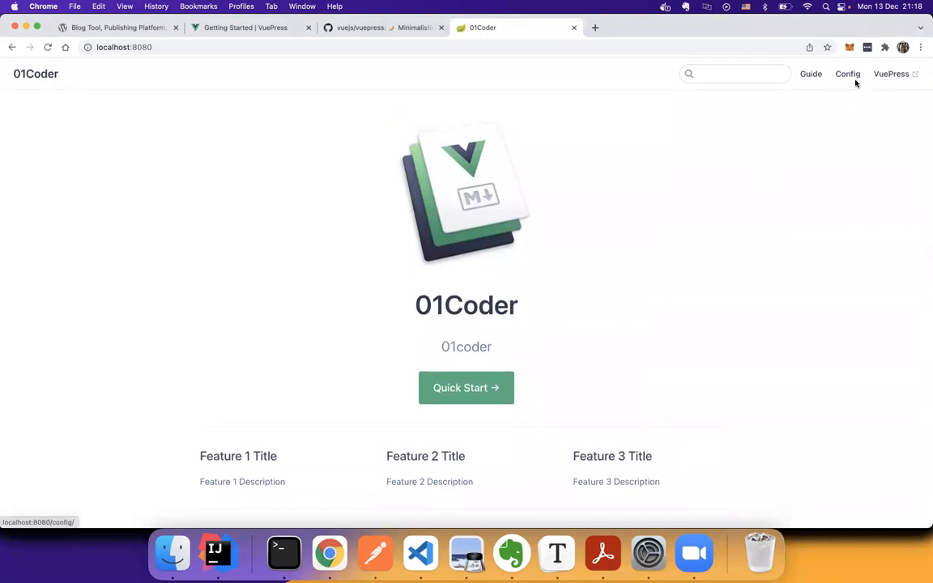
pyautogui.moveTo(671, 62)
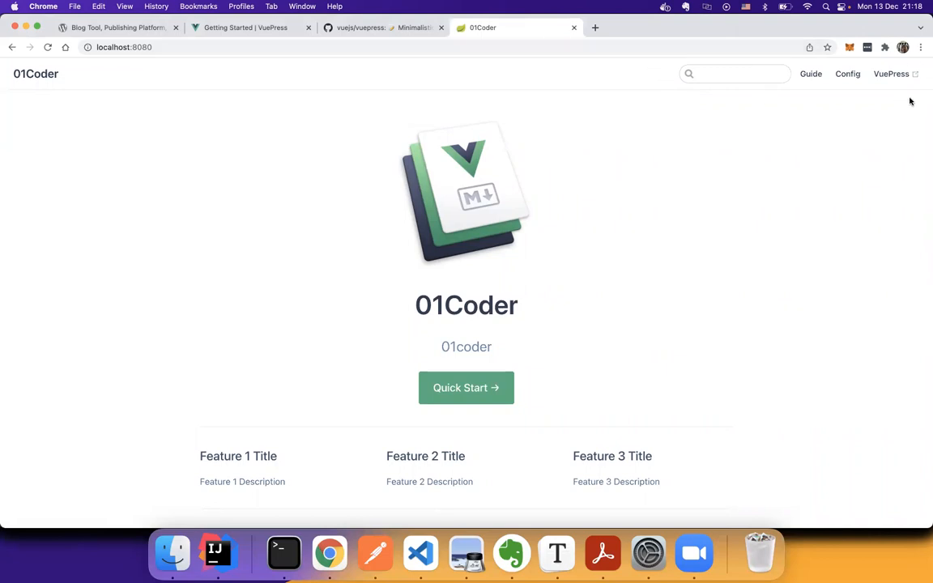
pyautogui.moveTo(873, 84)
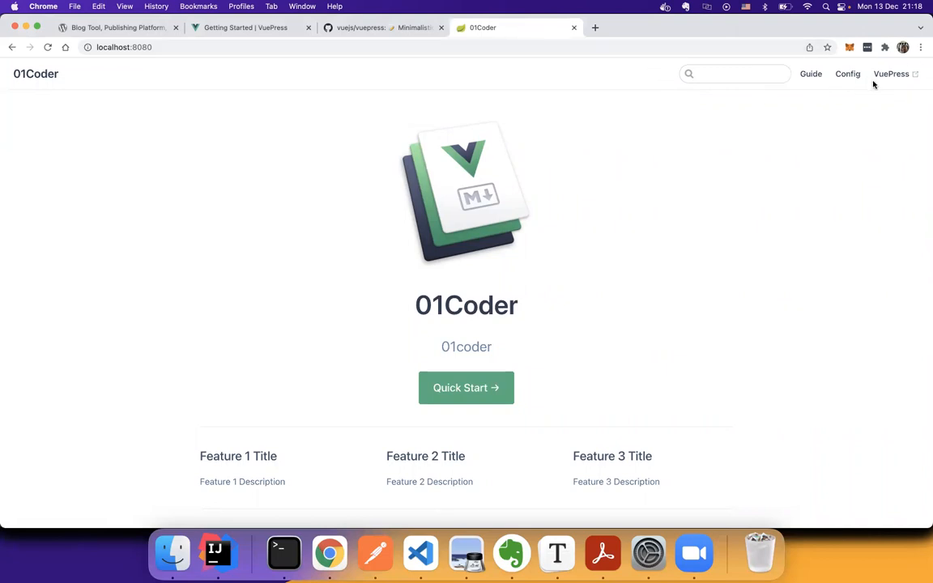
pyautogui.moveTo(500, 431)
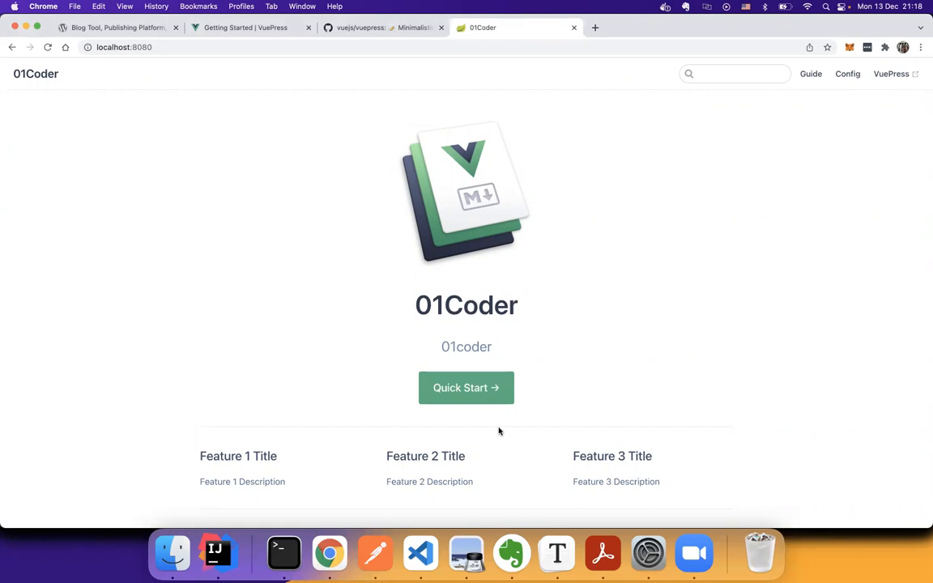
pyautogui.moveTo(481, 473)
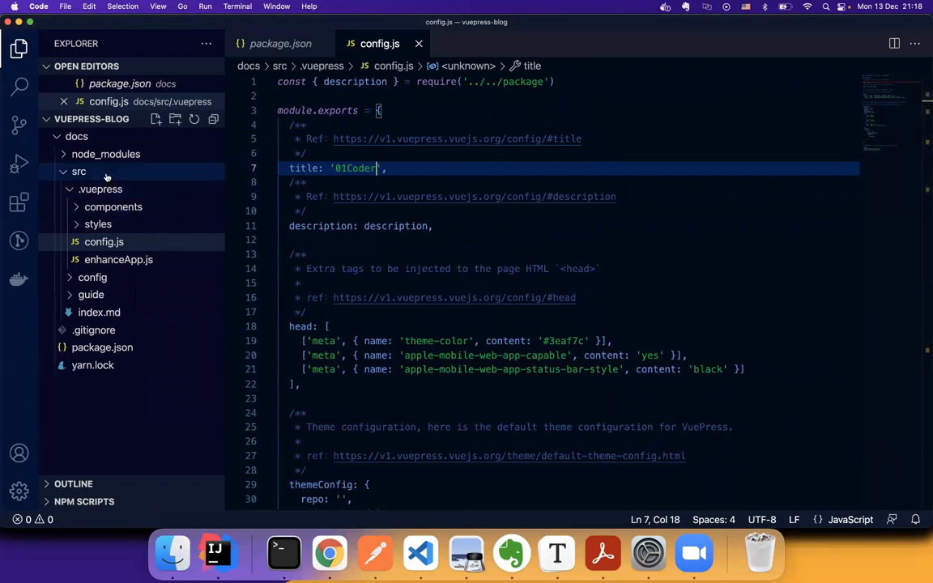
pyautogui.moveTo(92, 188)
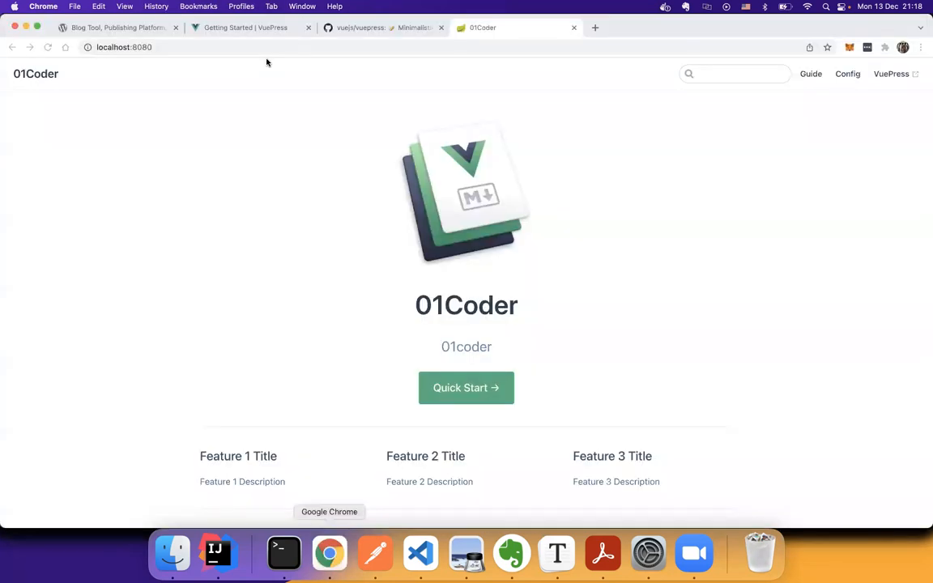
# Step: Create a blog folder under src with a README.md and open it
pyautogui.click(124, 47)
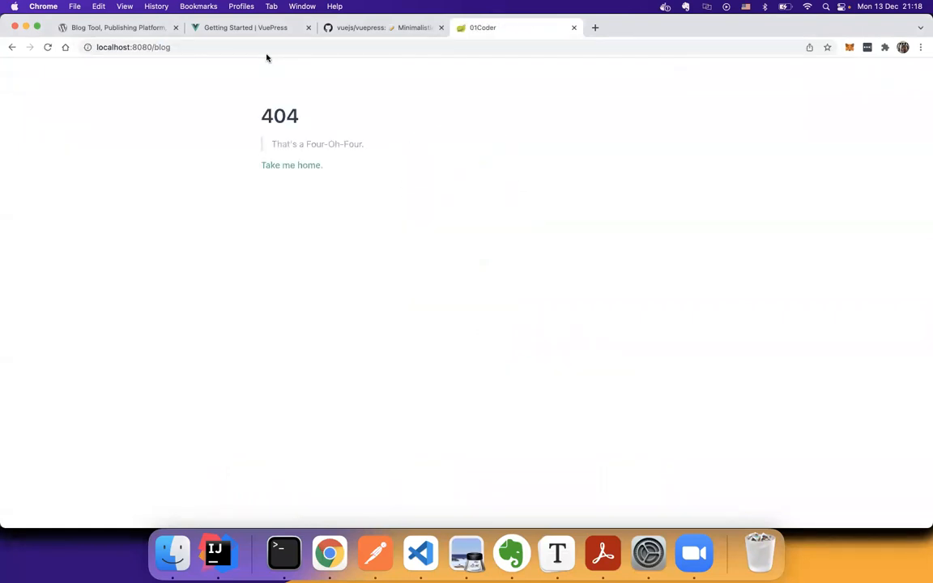
pyautogui.moveTo(311, 363)
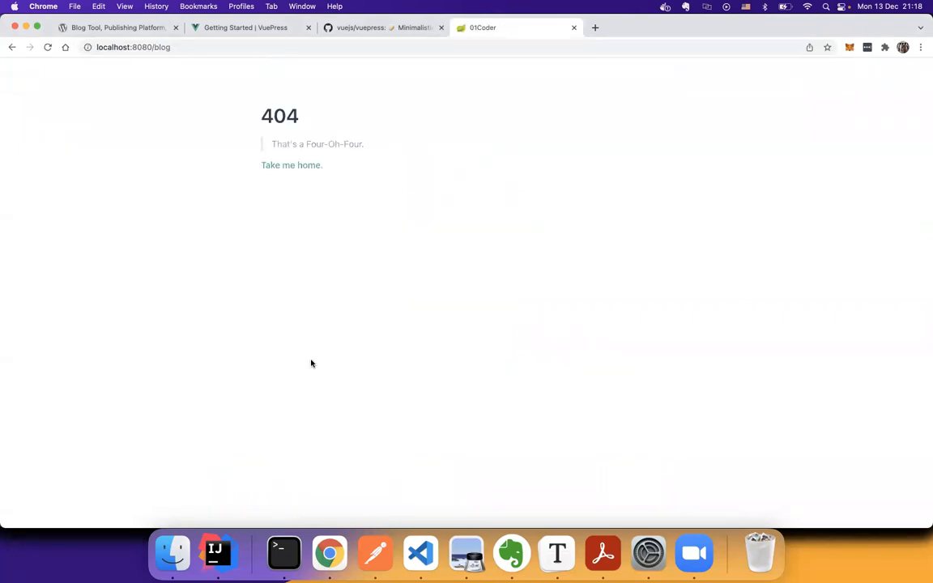
pyautogui.click(217, 554)
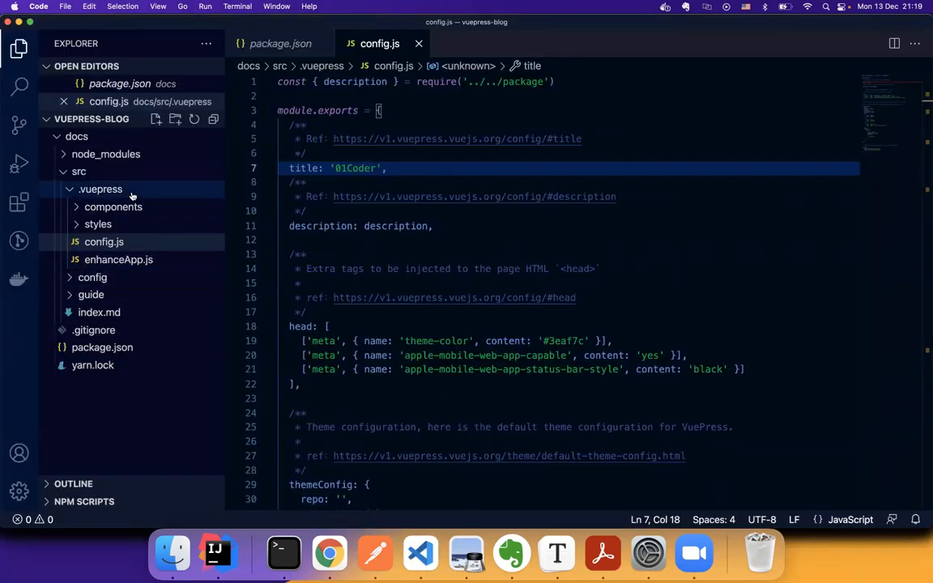
pyautogui.rightClick(78, 172)
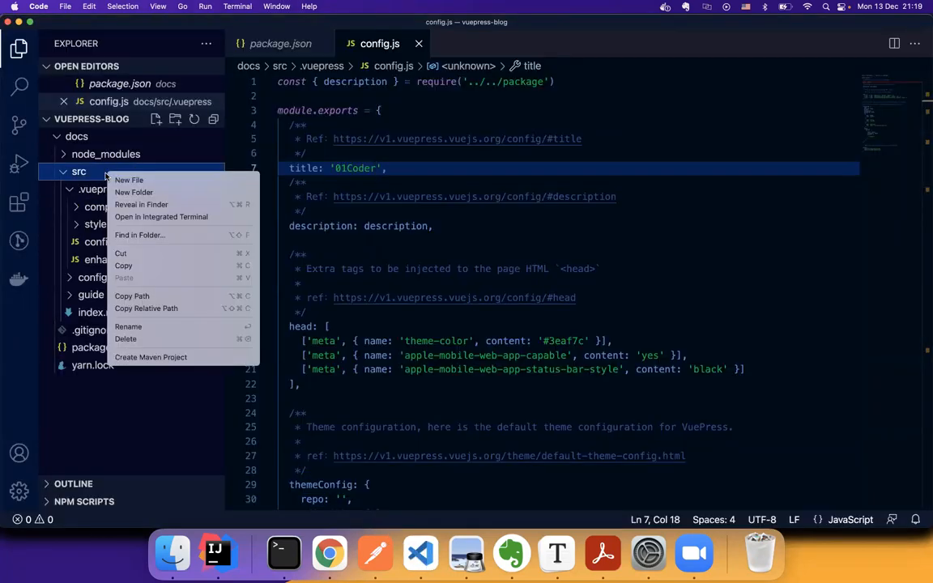
pyautogui.moveTo(133, 192)
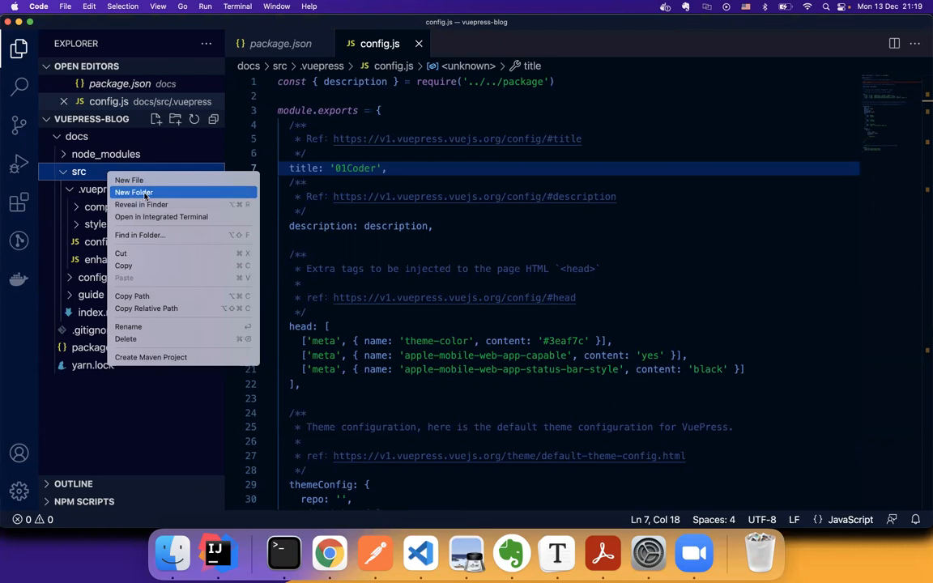
pyautogui.click(132, 191)
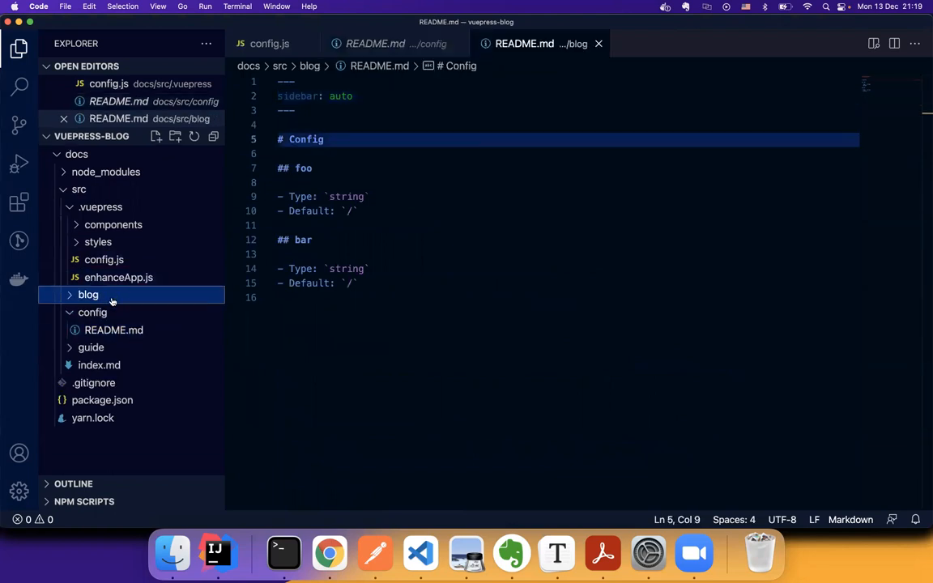
pyautogui.click(87, 295)
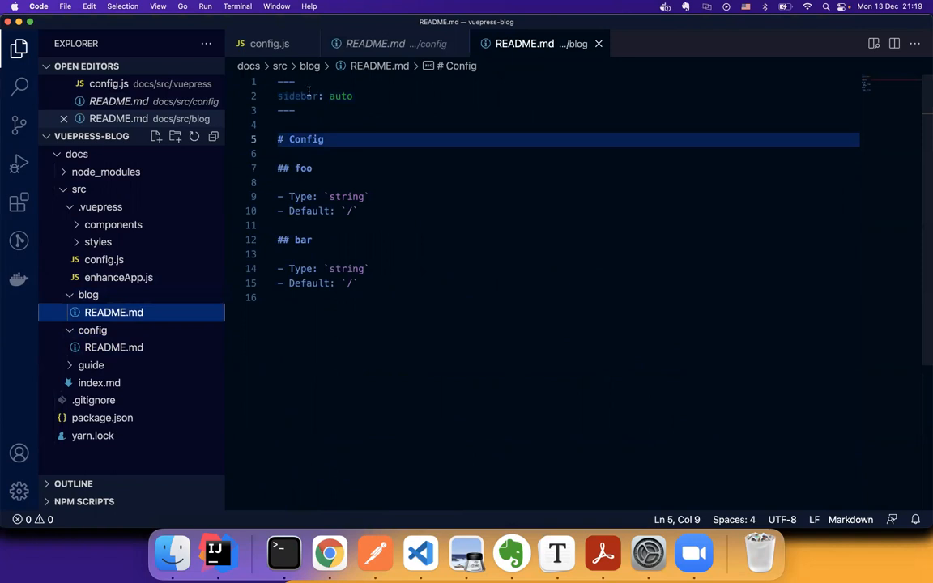
# Step: Write title: All Posts in the front matter and an All Posts heading, then save
pyautogui.write('til')
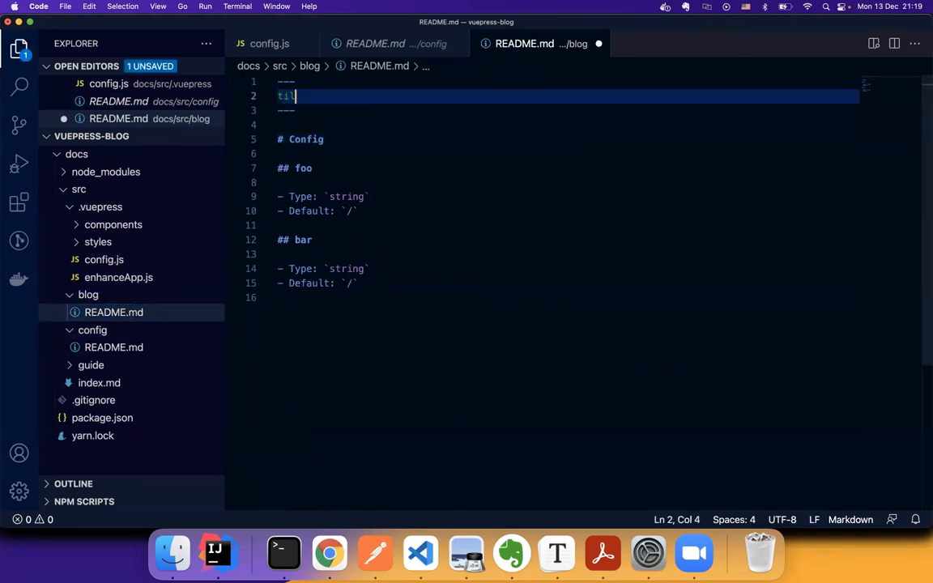
pyautogui.write('le:')
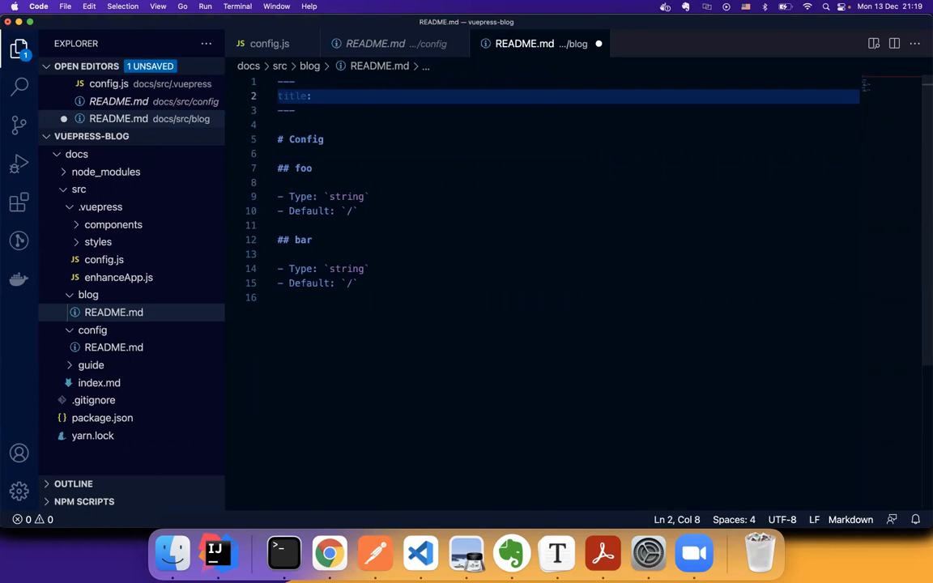
pyautogui.write('Al')
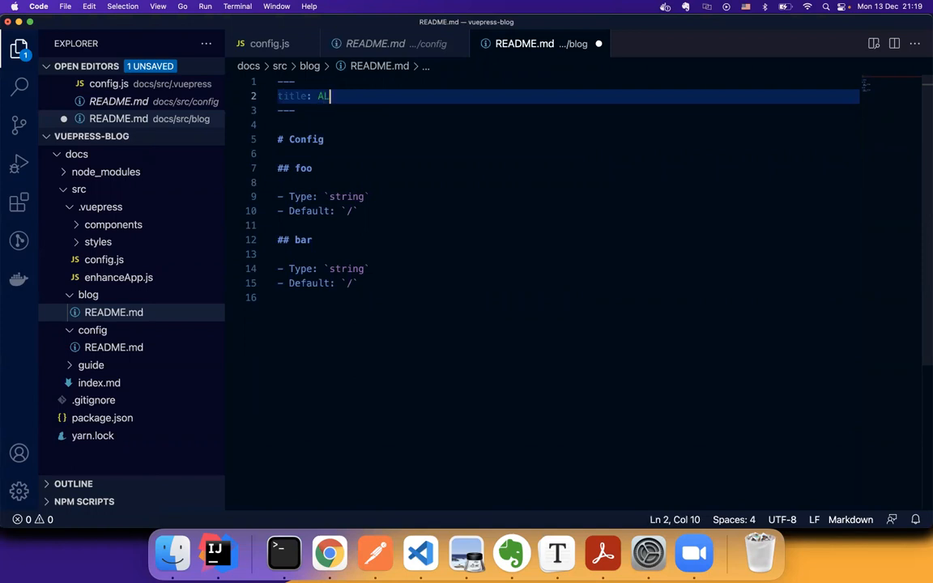
pyautogui.write('ll Posts')
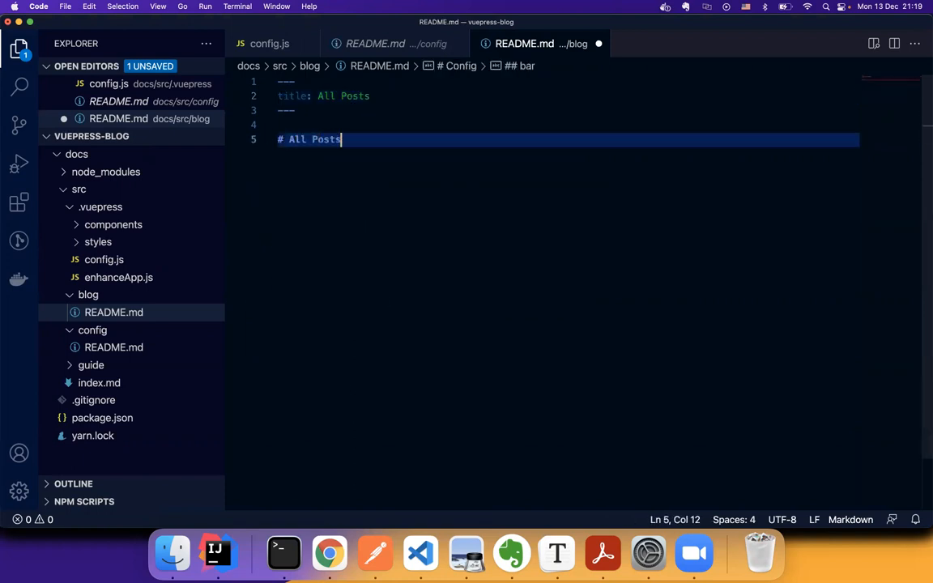
pyautogui.press('cmd+s')
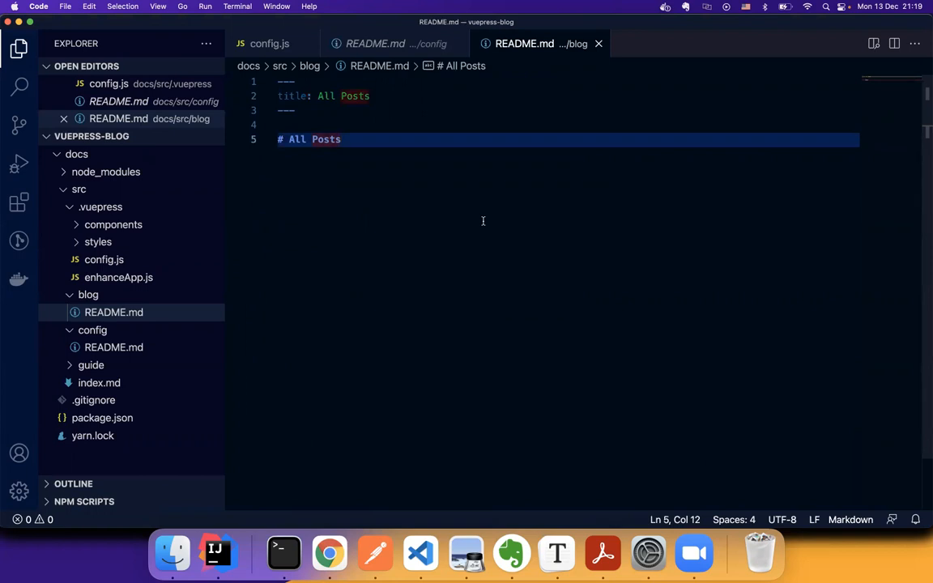
# Step: Check the local blog page shows All Posts, then switch to the VuePress guide tab
pyautogui.click(328, 554)
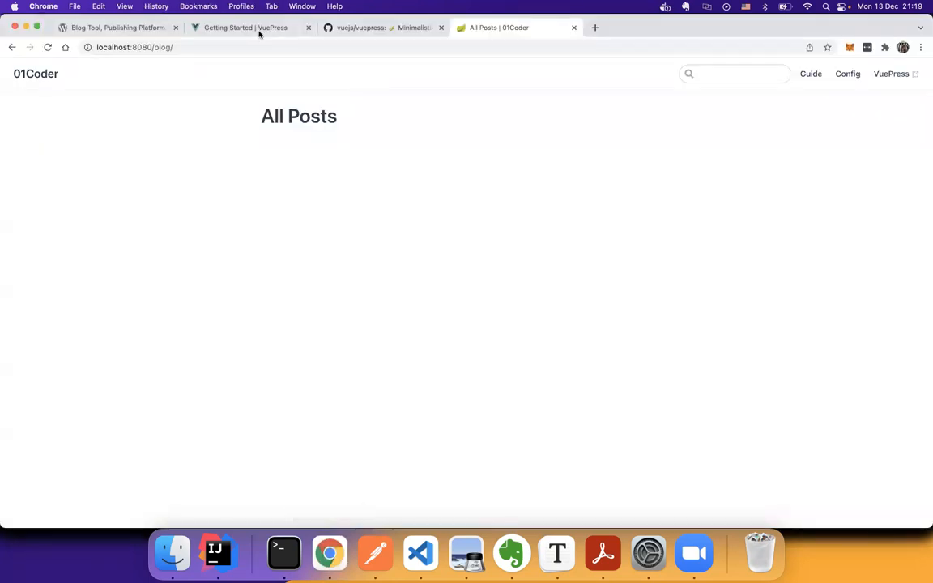
pyautogui.click(246, 28)
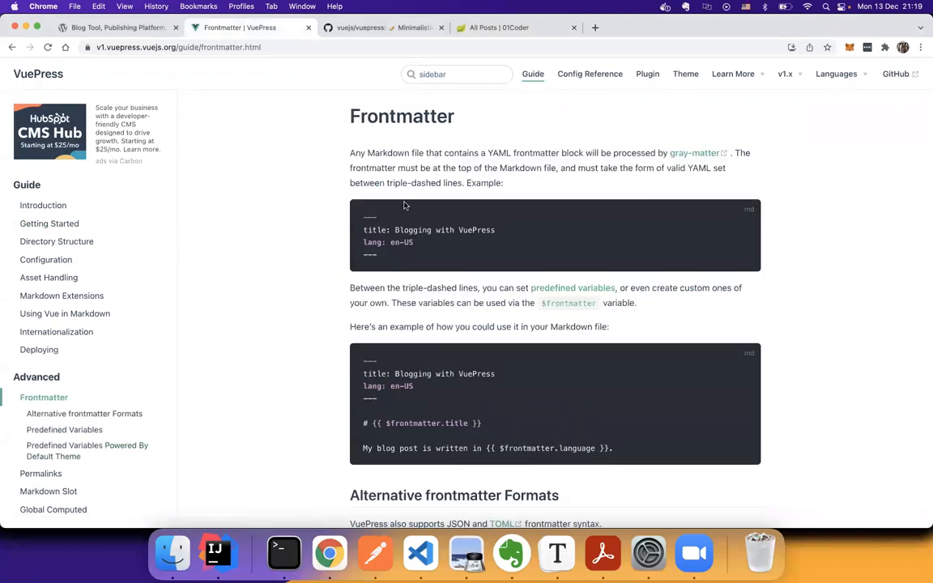
pyautogui.scroll(-3)
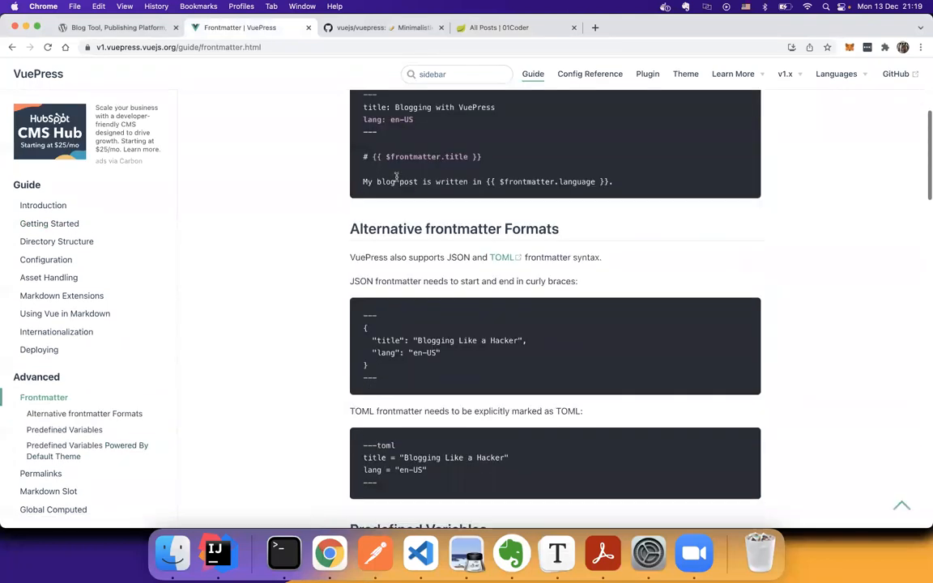
# Step: Browse the Frontmatter documentation including the alternative formats section
pyautogui.click(84, 413)
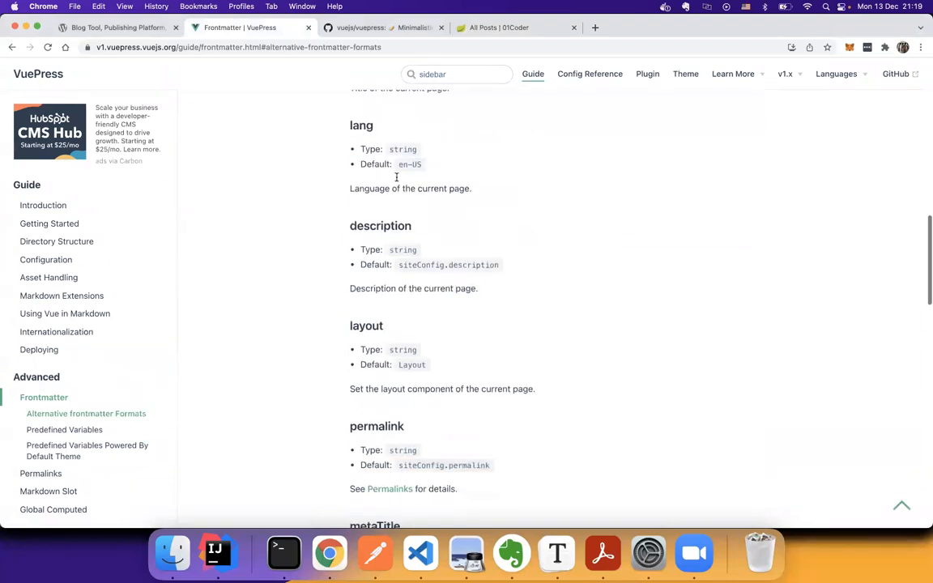
pyautogui.scroll(-3)
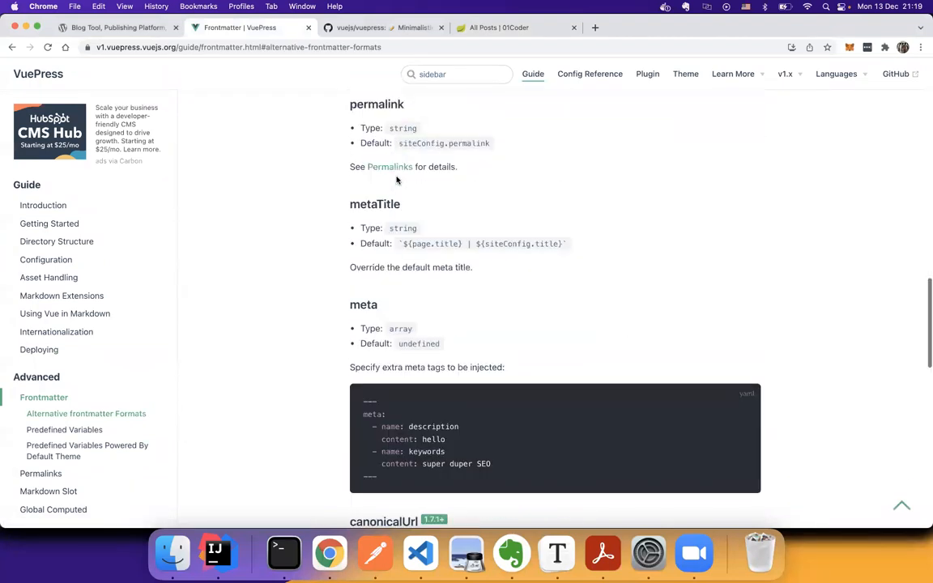
pyautogui.scroll(3)
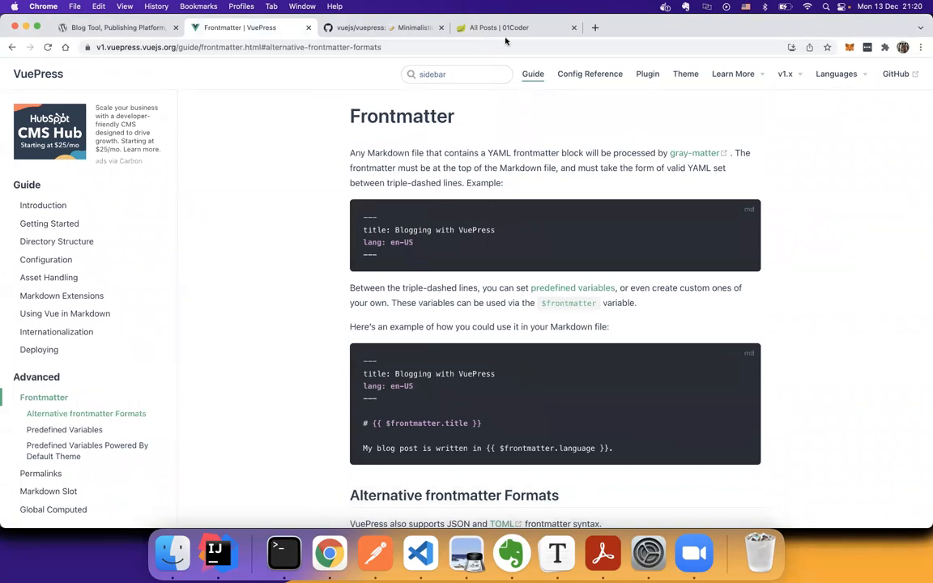
pyautogui.click(420, 554)
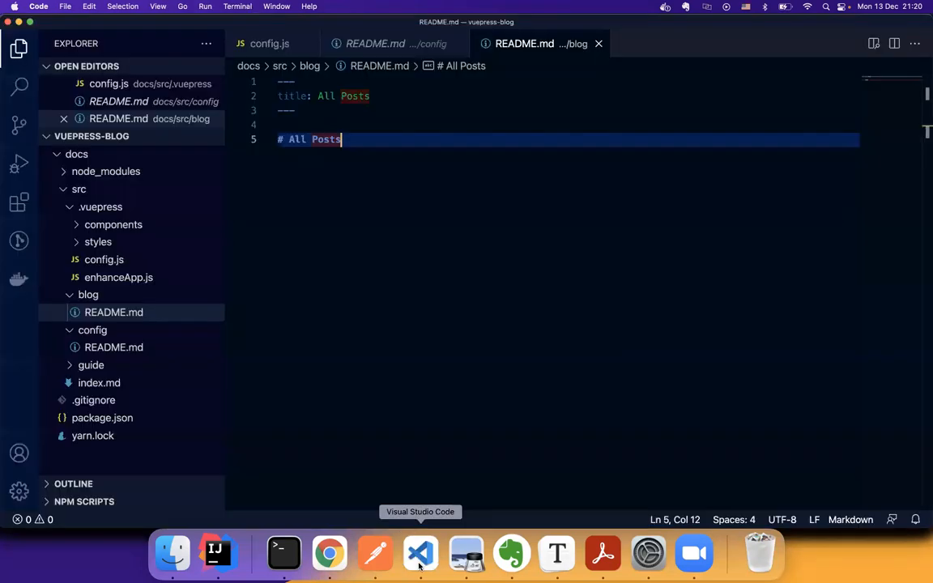
pyautogui.moveTo(307, 223)
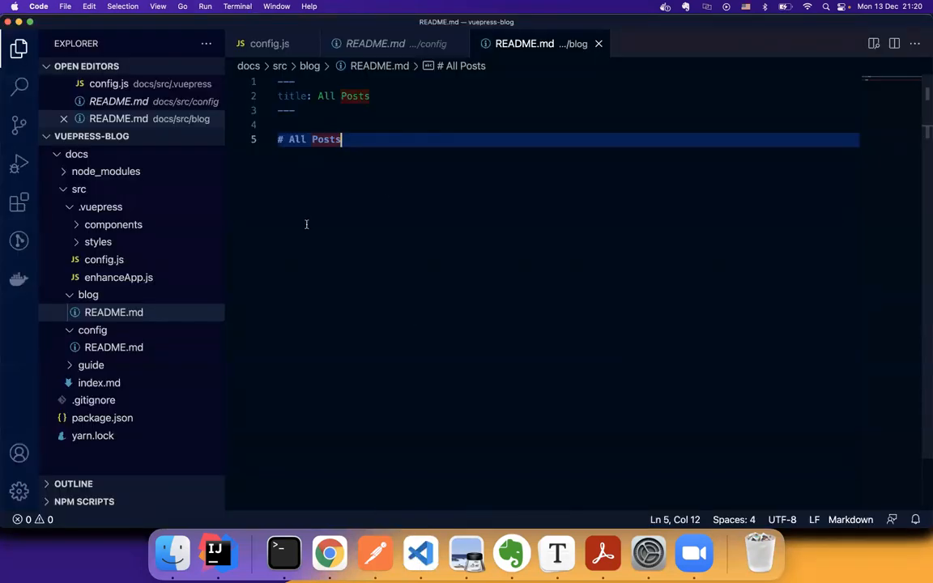
pyautogui.moveTo(373, 347)
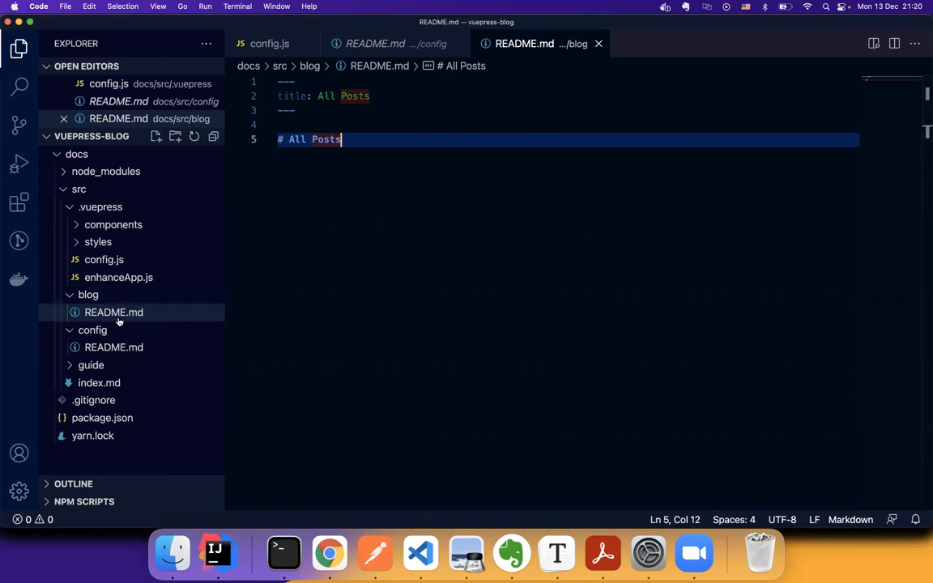
pyautogui.click(92, 331)
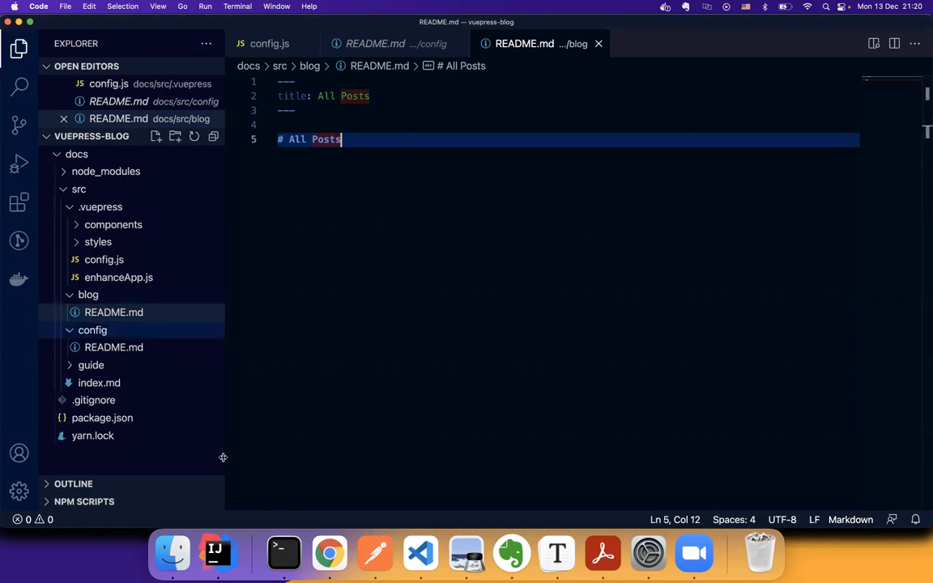
pyautogui.click(329, 554)
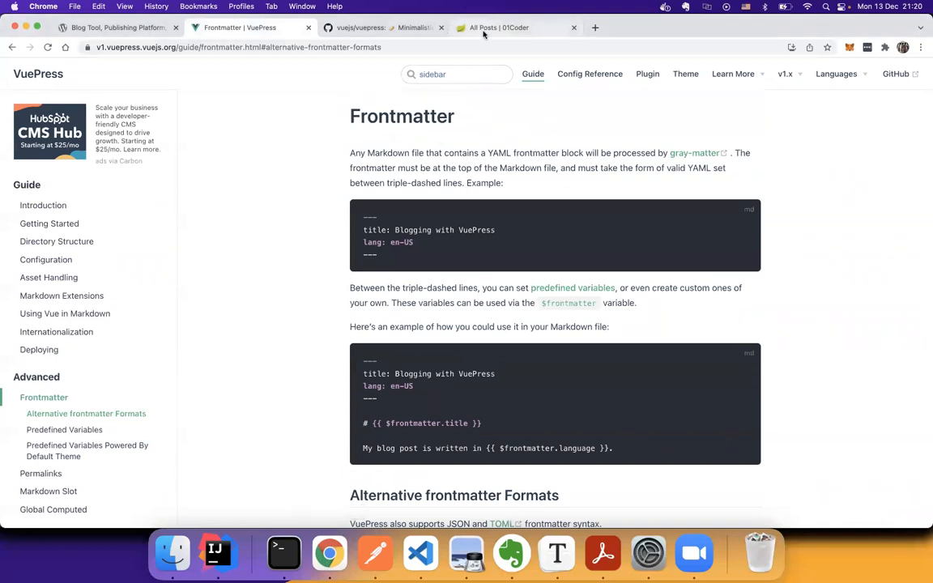
pyautogui.moveTo(502, 27)
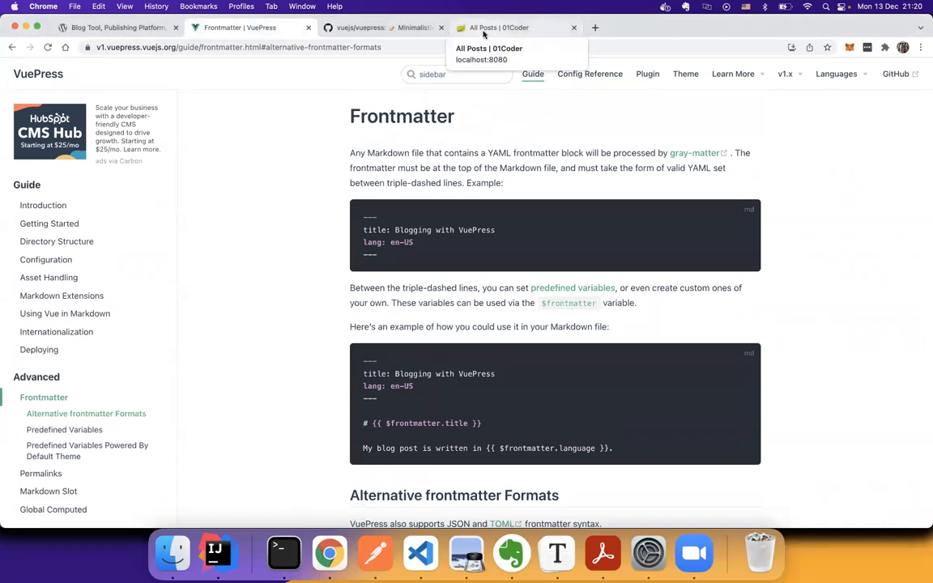
pyautogui.click(499, 27)
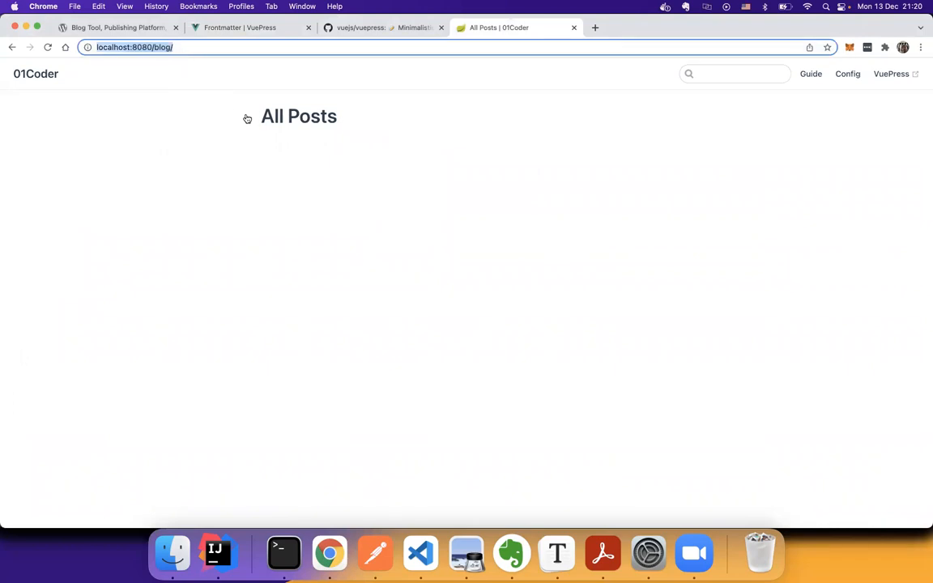
pyautogui.moveTo(314, 150)
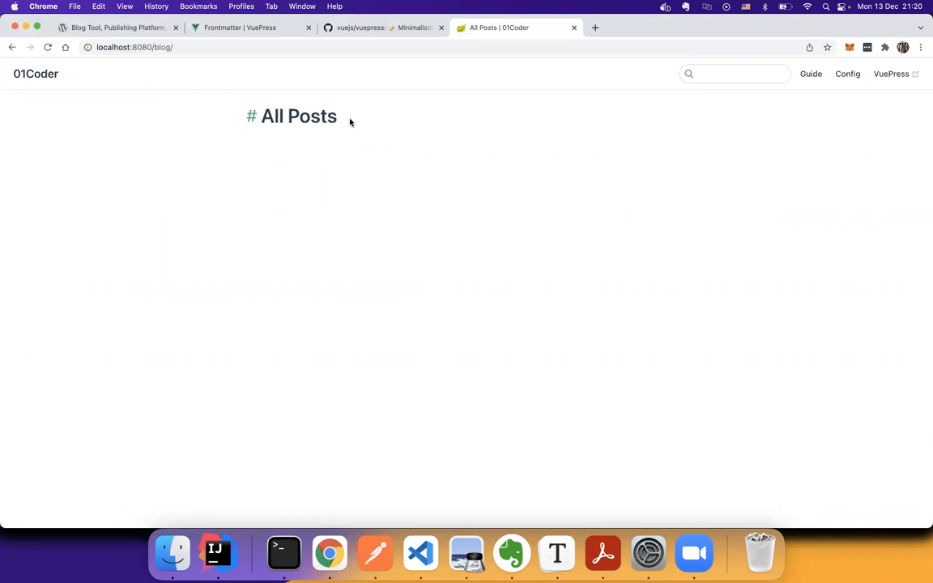
pyautogui.click(256, 45)
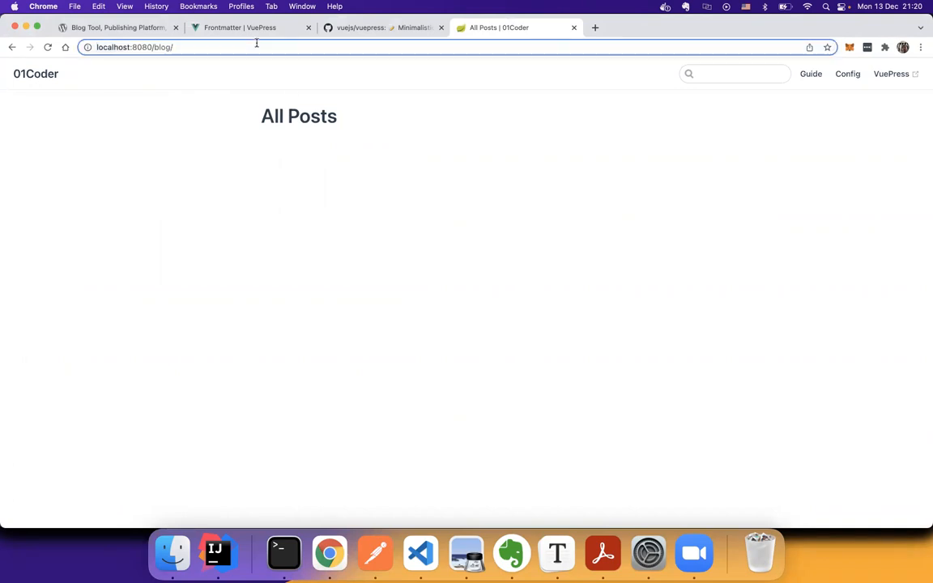
pyautogui.write('README')
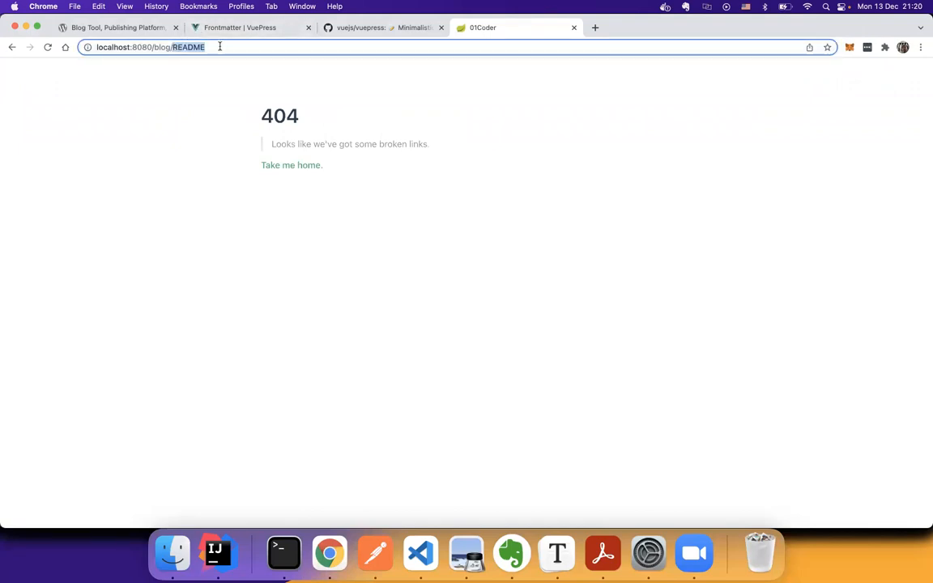
pyautogui.press('Enter')
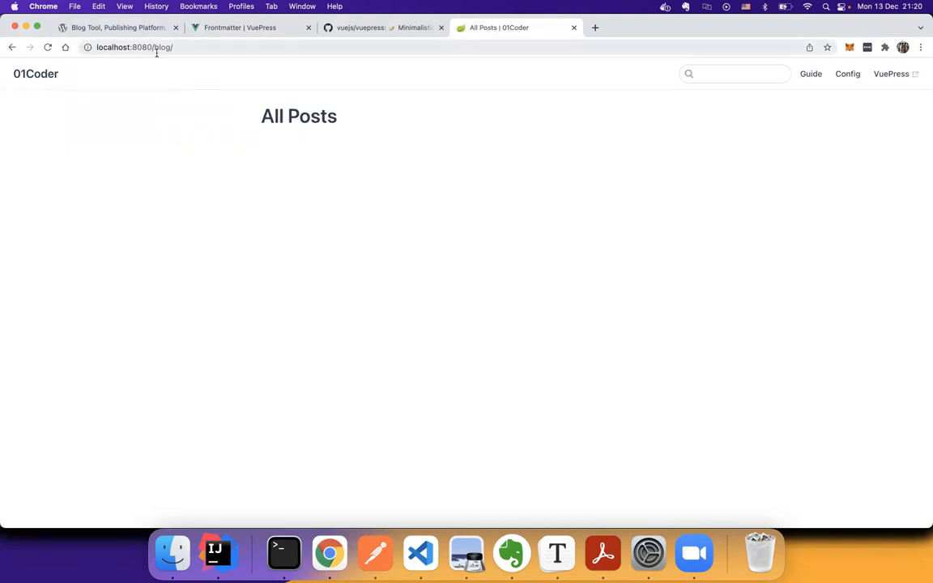
pyautogui.moveTo(421, 554)
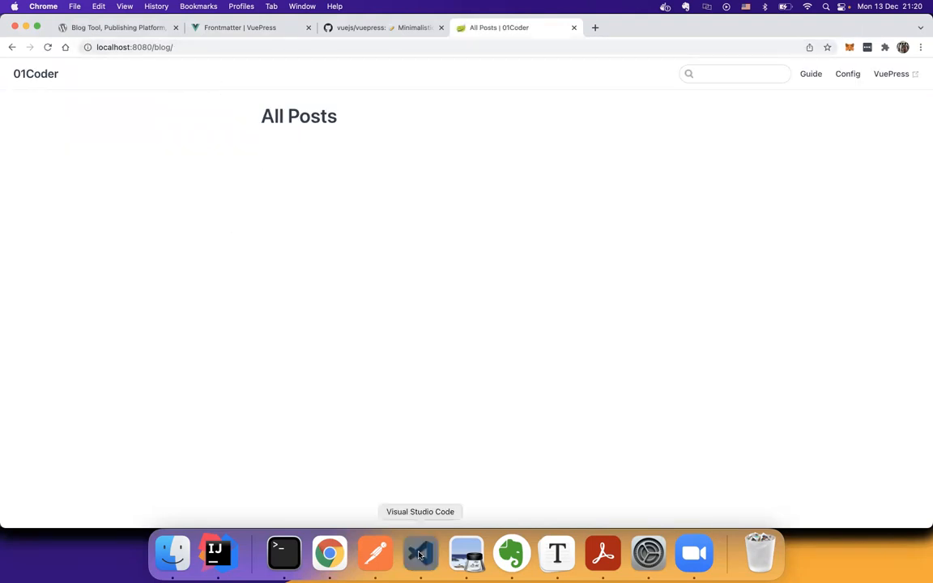
pyautogui.click(419, 554)
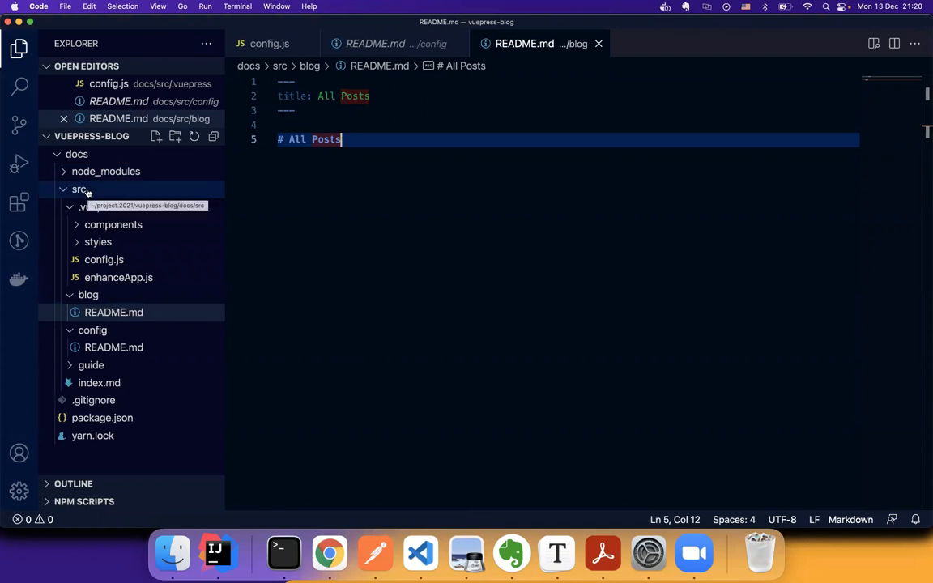
pyautogui.click(78, 188)
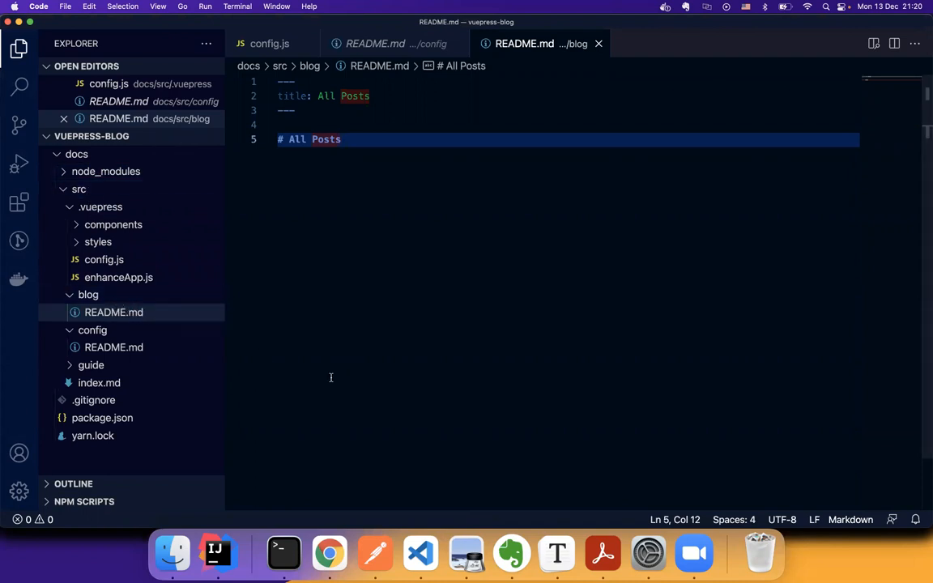
pyautogui.click(329, 554)
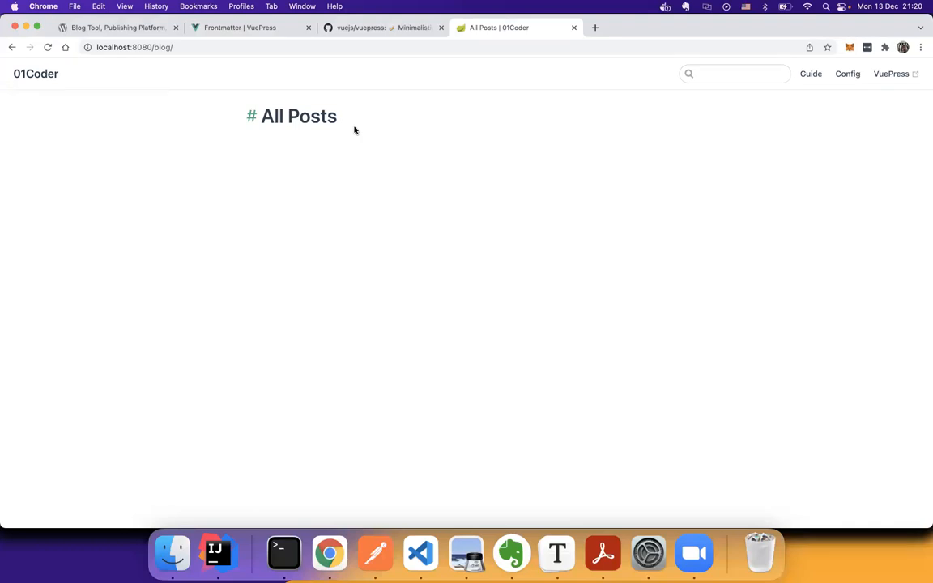
pyautogui.moveTo(761, 154)
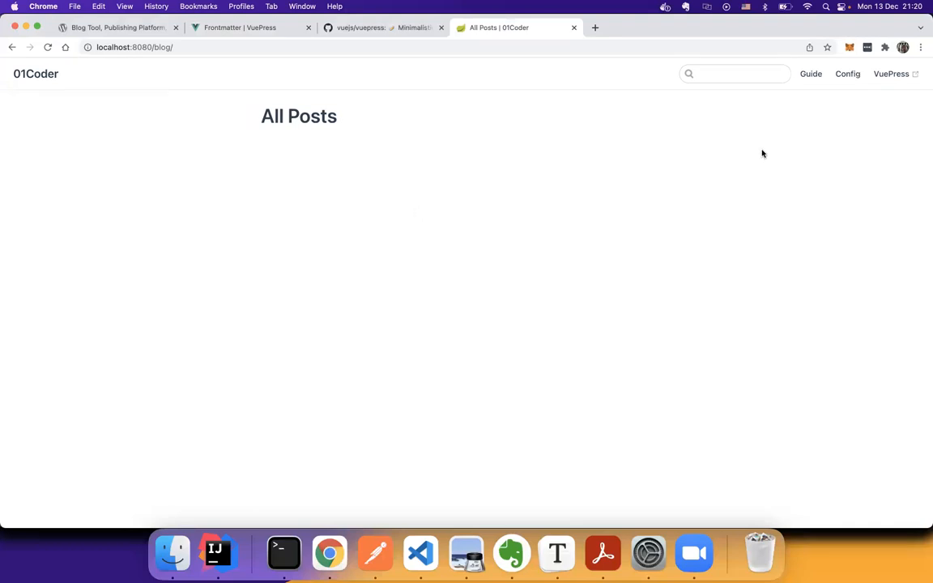
pyautogui.moveTo(810, 74)
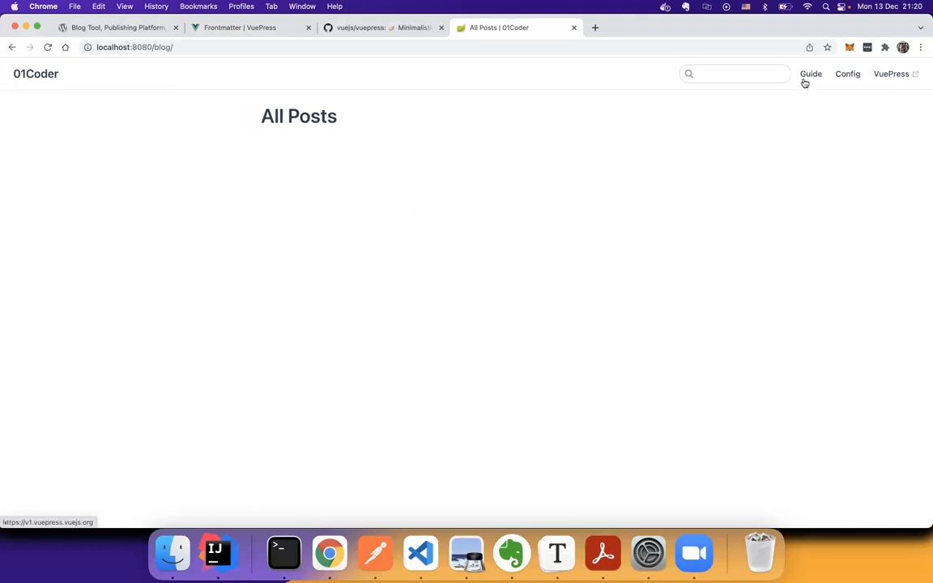
pyautogui.moveTo(421, 555)
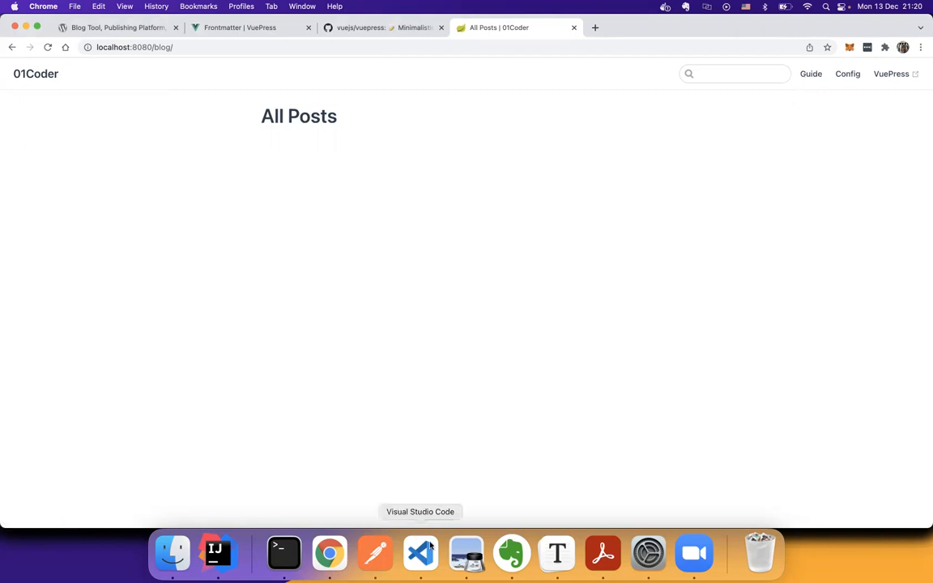
# Step: Change the config.js nav entry from Guide at /guide/ to Blog at /blog/
pyautogui.click(422, 554)
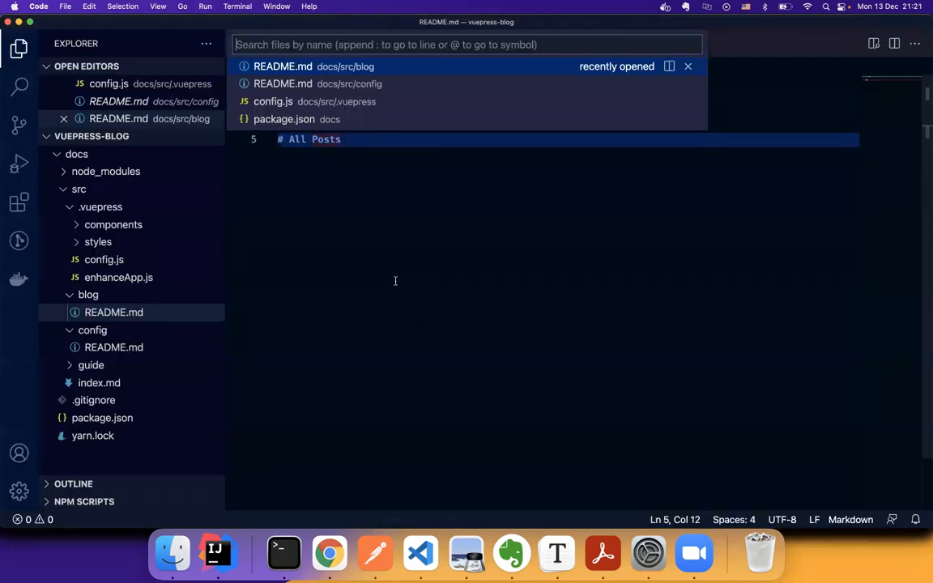
pyautogui.click(273, 101)
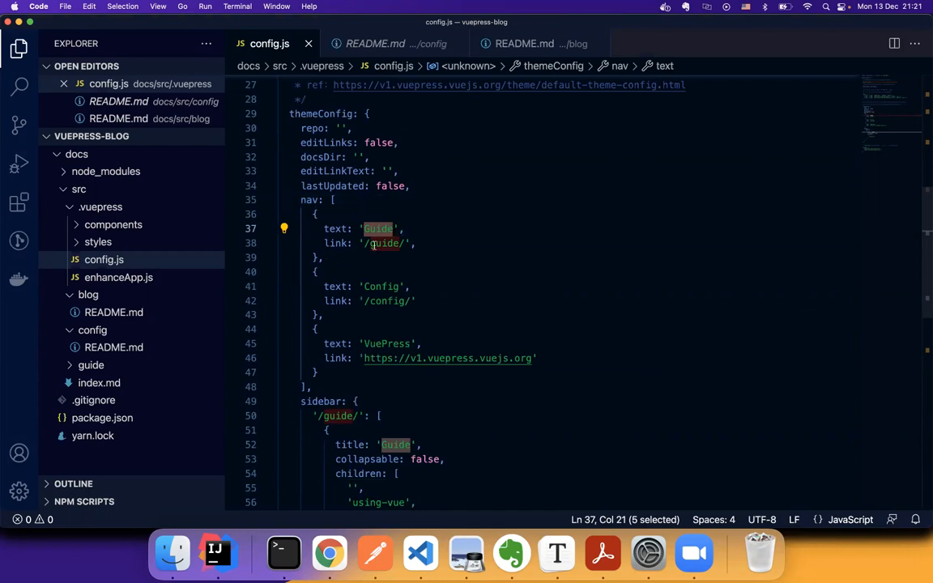
pyautogui.write('Blog')
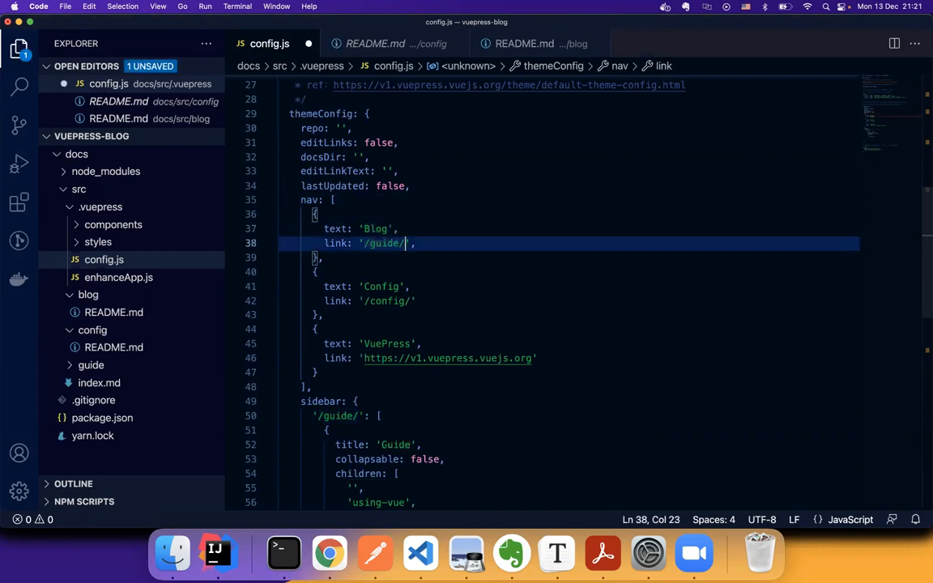
pyautogui.write('blog')
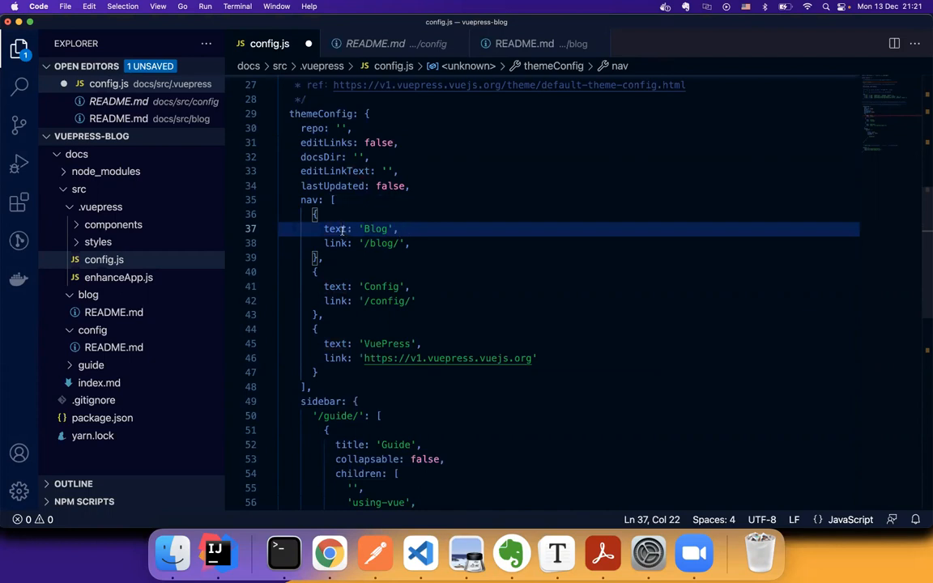
# Step: Delete the Config and VuePress navigation entries, leaving only Blog
pyautogui.doubleClick(376, 229)
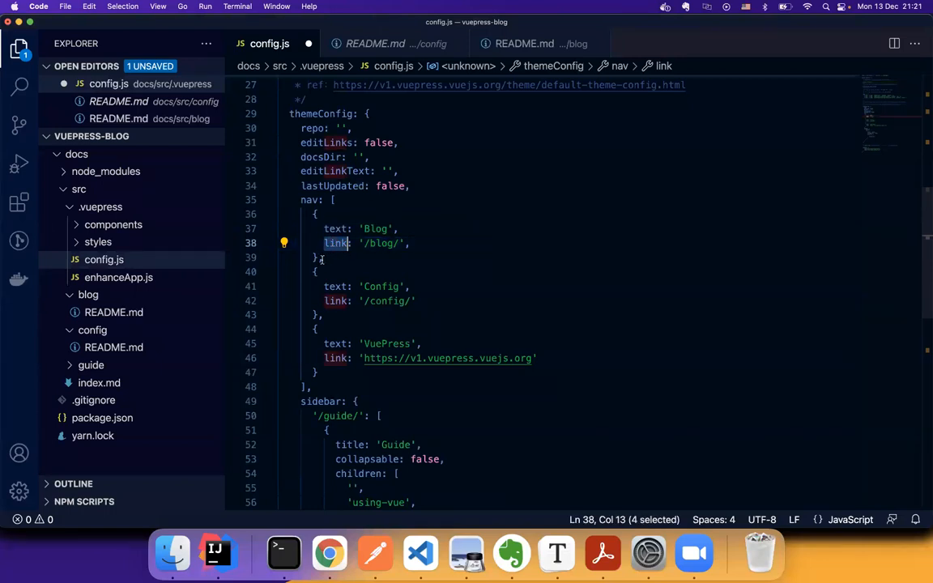
pyautogui.moveTo(350, 243); pyautogui.dragTo(323, 359)
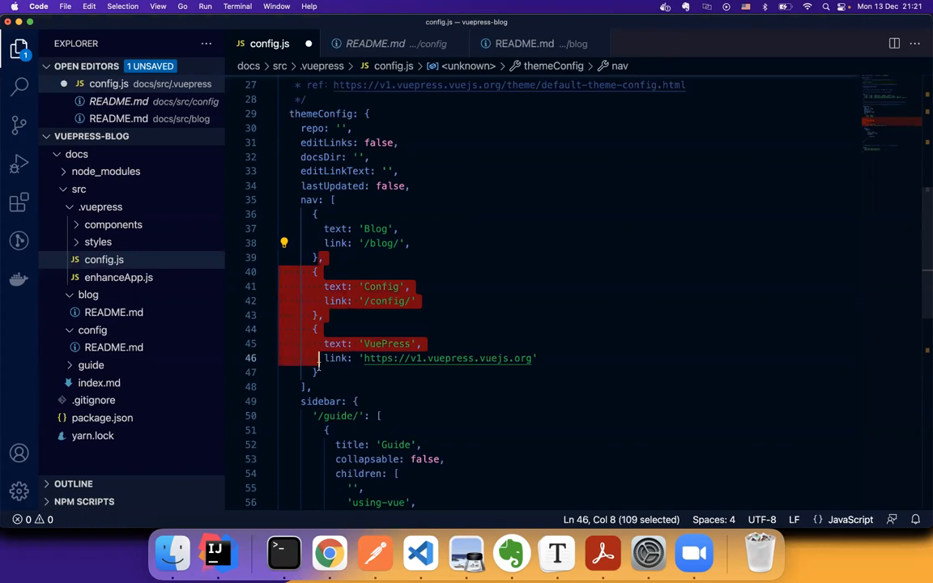
pyautogui.press('Delete')
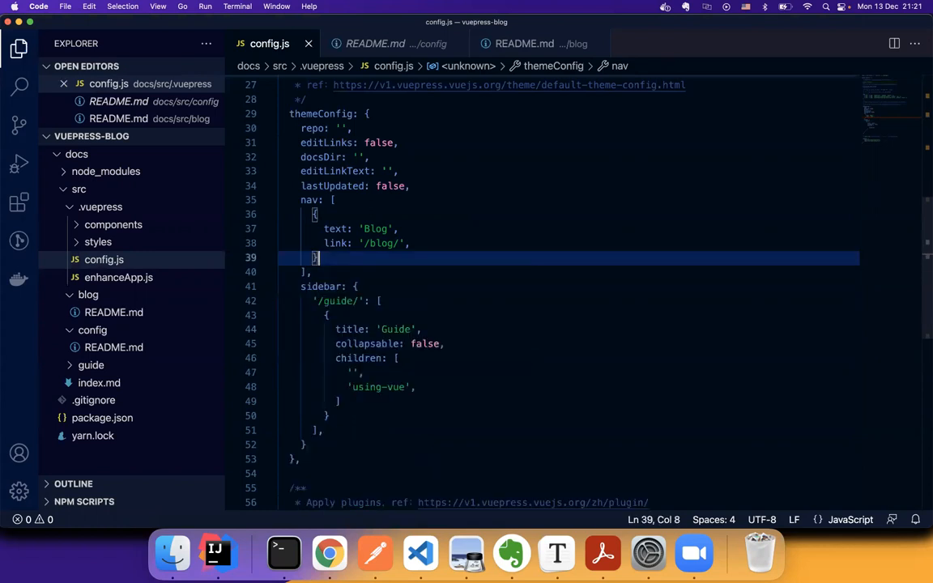
# Step: Reload the preview, return to the home page and follow the Blog link to All Posts
pyautogui.click(329, 554)
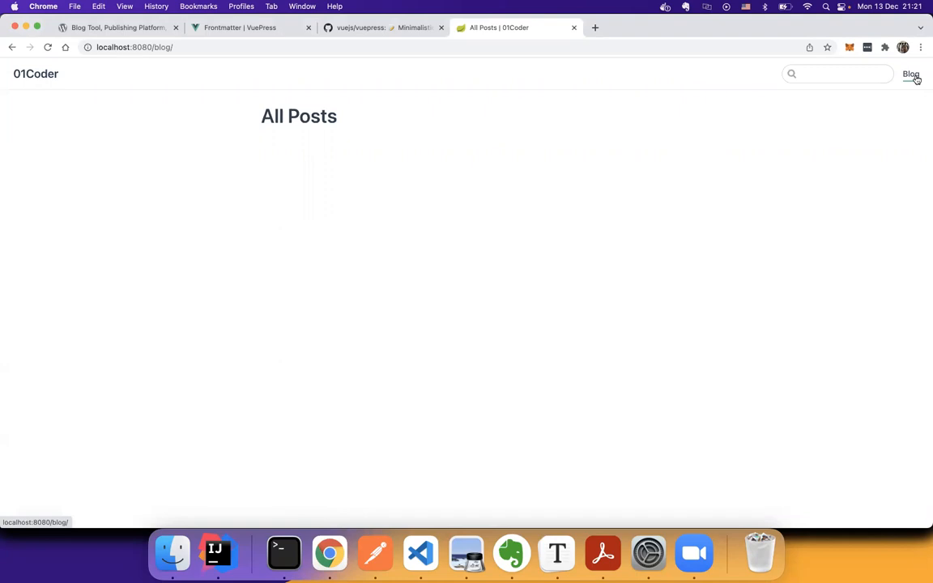
pyautogui.moveTo(372, 97)
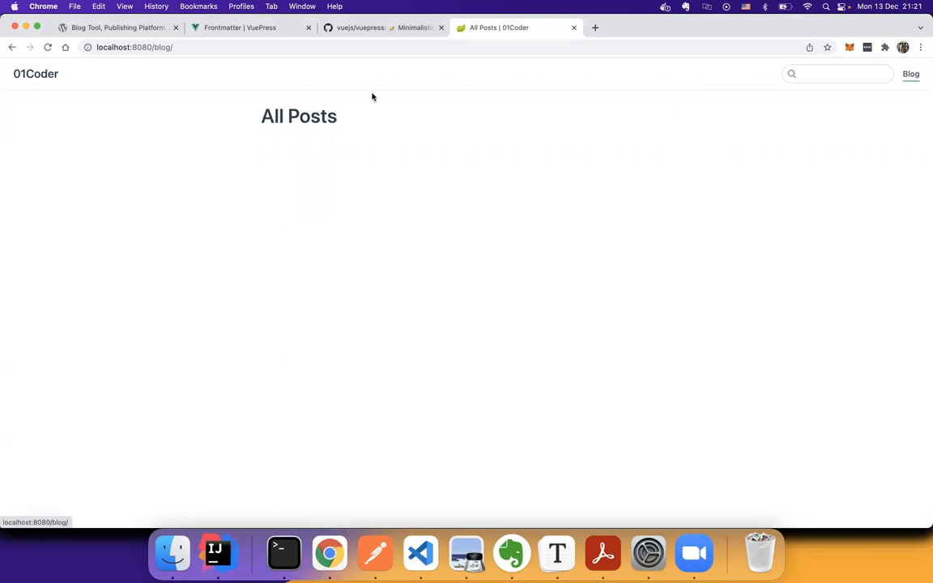
pyautogui.click(36, 75)
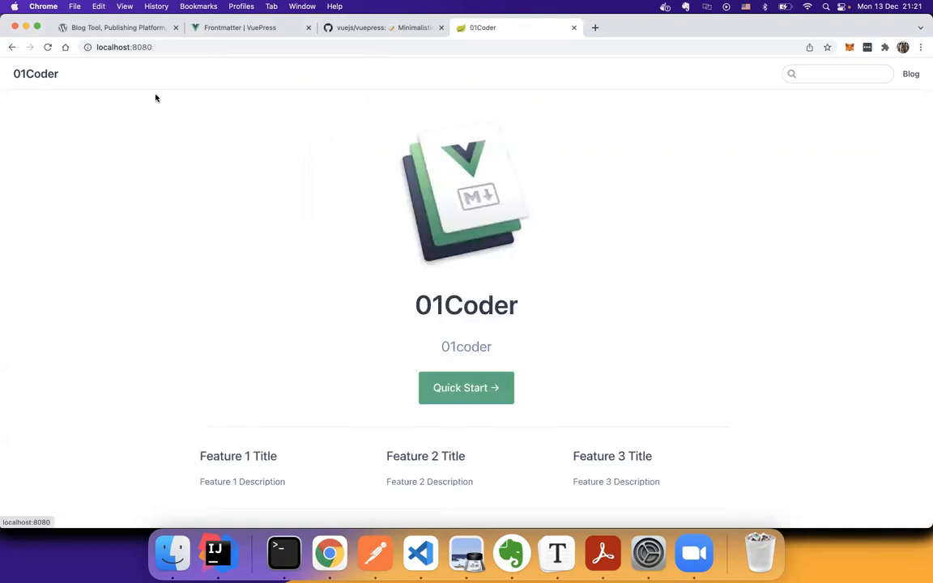
pyautogui.moveTo(910, 123)
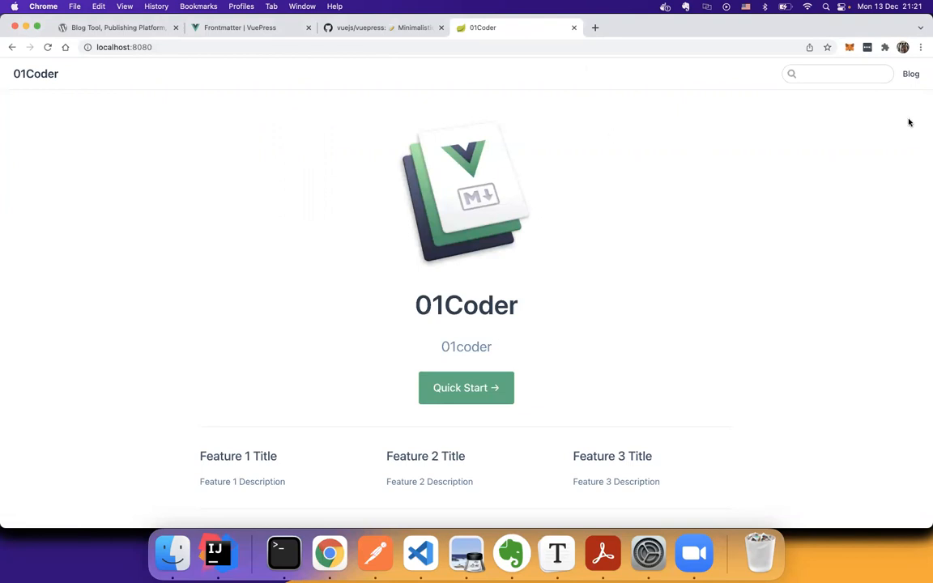
pyautogui.moveTo(904, 110)
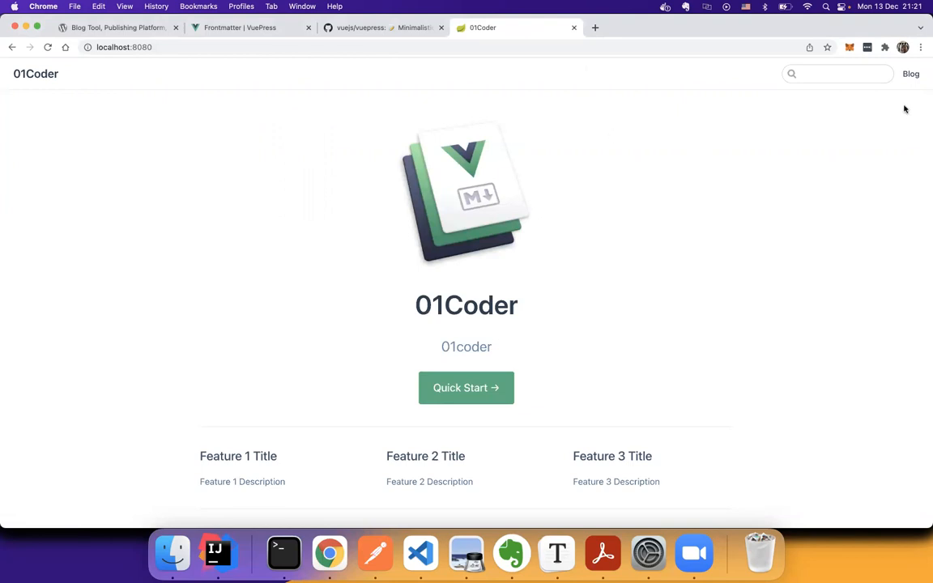
pyautogui.moveTo(908, 91)
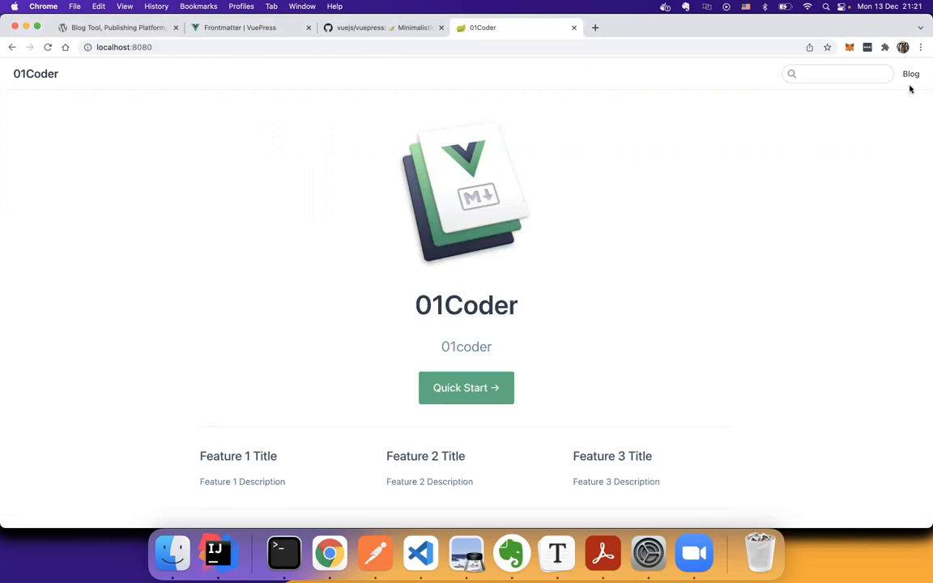
pyautogui.click(911, 75)
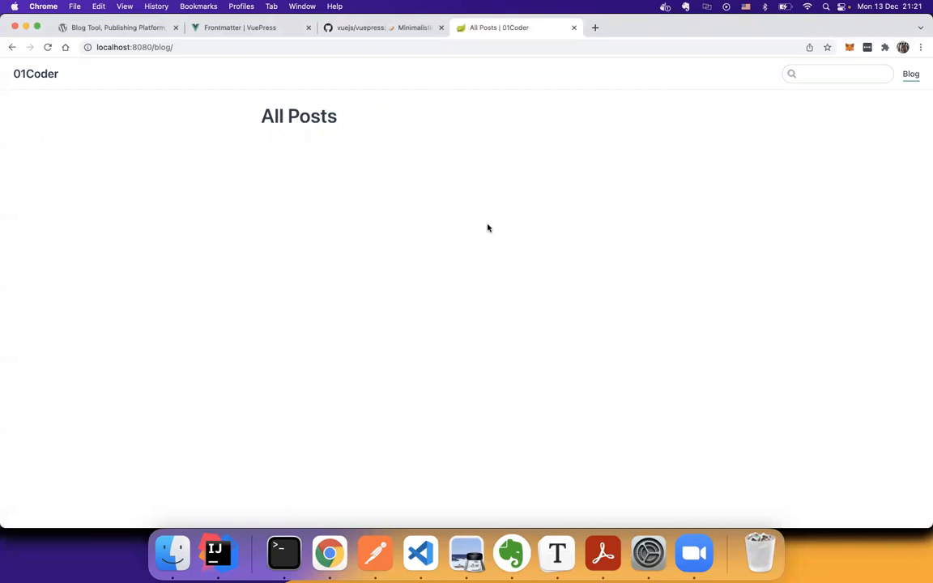
pyautogui.moveTo(178, 117)
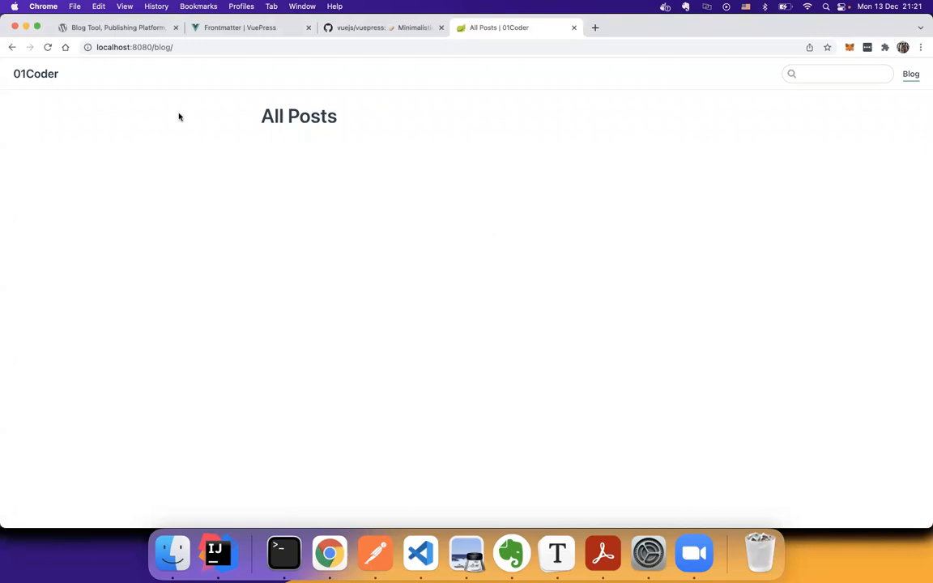
pyautogui.moveTo(185, 99)
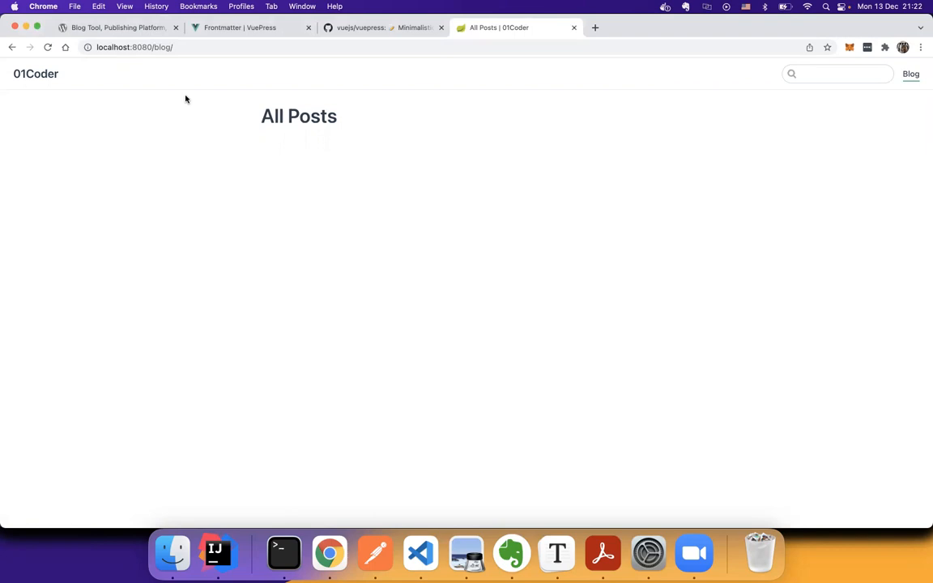
pyautogui.moveTo(191, 121)
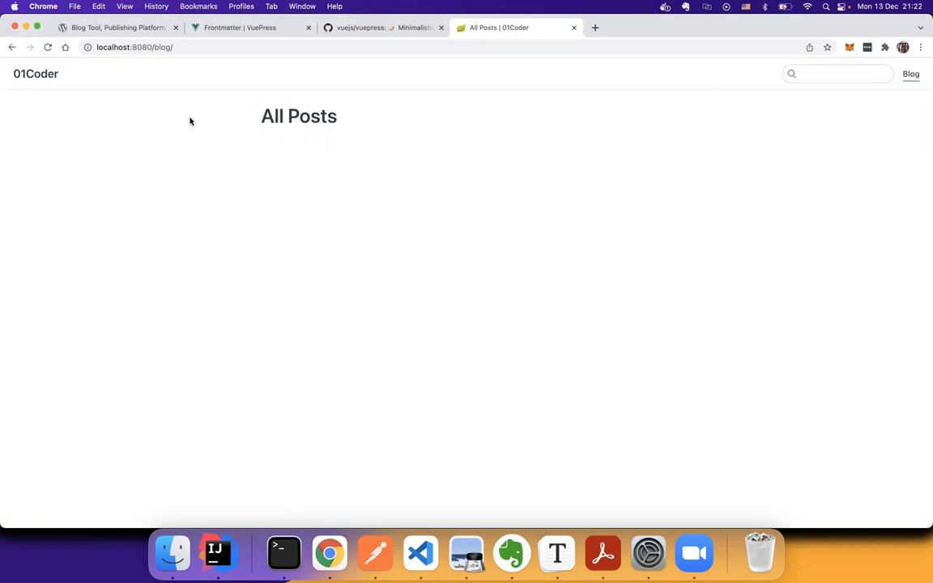
pyautogui.moveTo(193, 133)
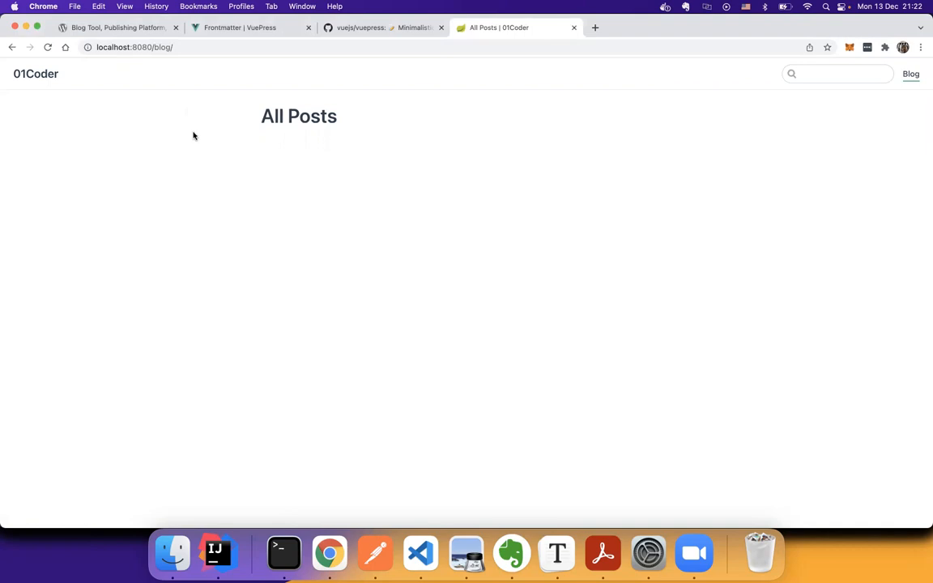
pyautogui.moveTo(195, 139)
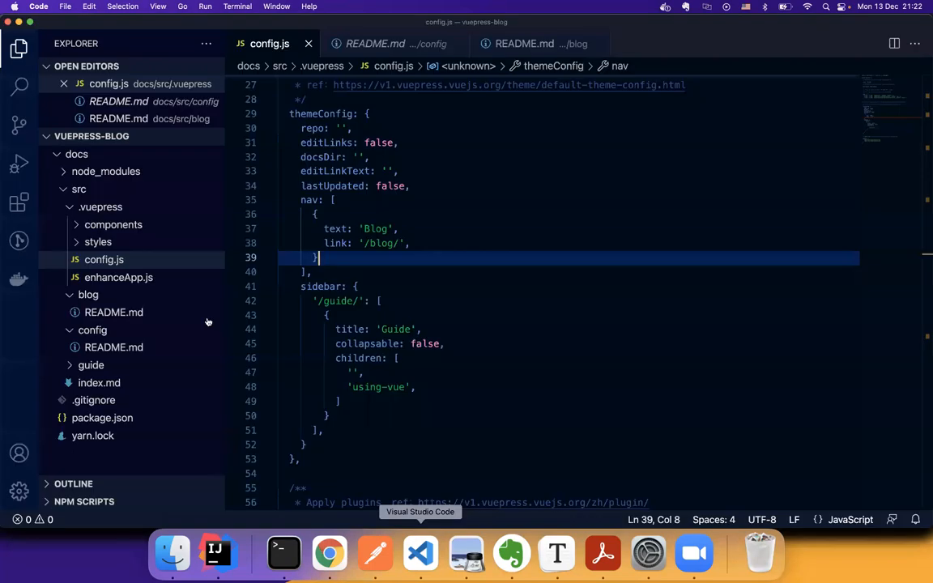
# Step: Create experiment-with-vuepress.md in the blog folder and paste in the README contents
pyautogui.click(87, 295)
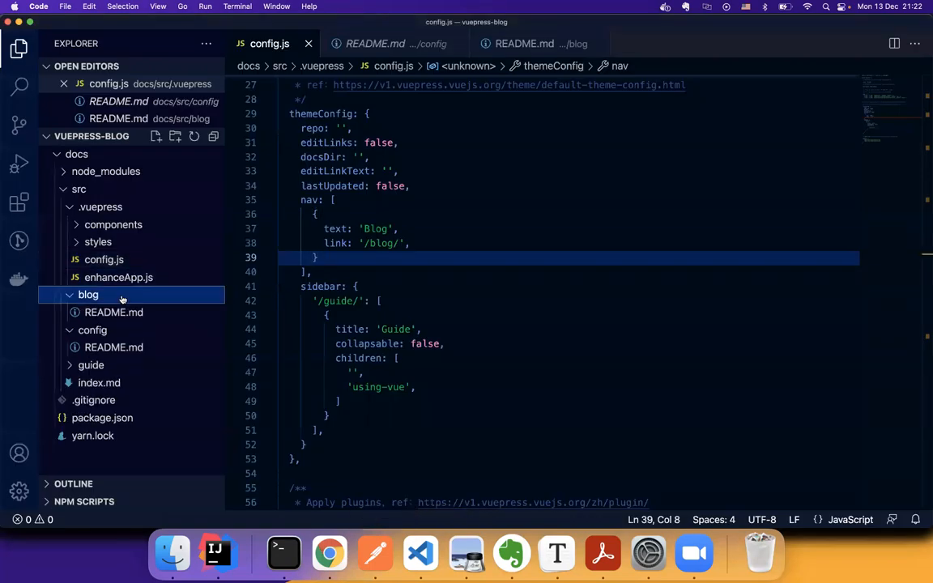
pyautogui.rightClick(88, 295)
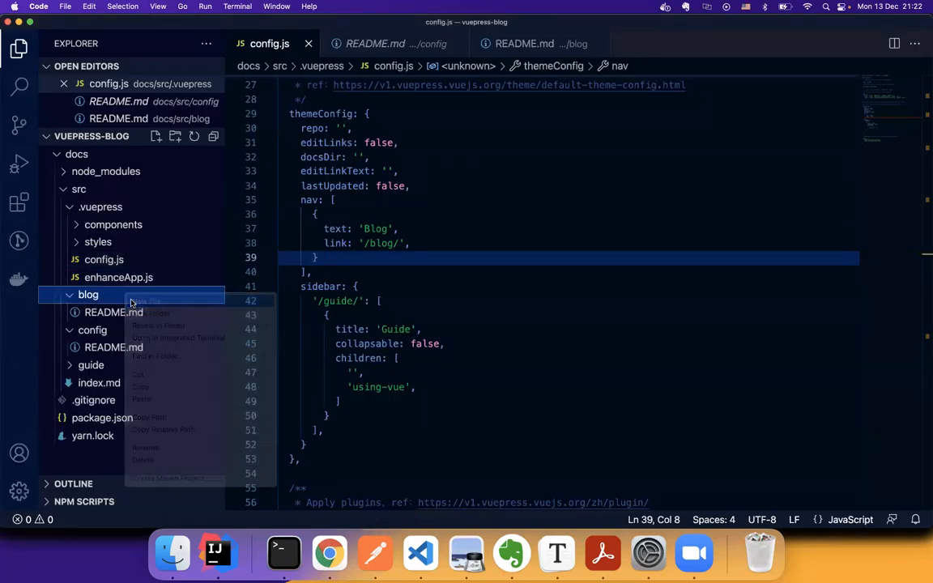
pyautogui.click(149, 302)
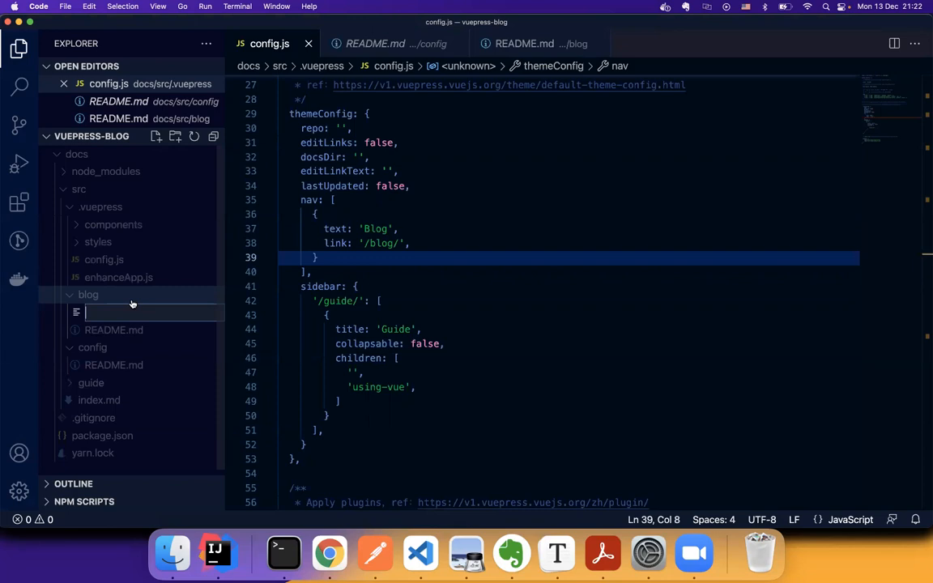
pyautogui.write('experiment-with-vuepress.md')
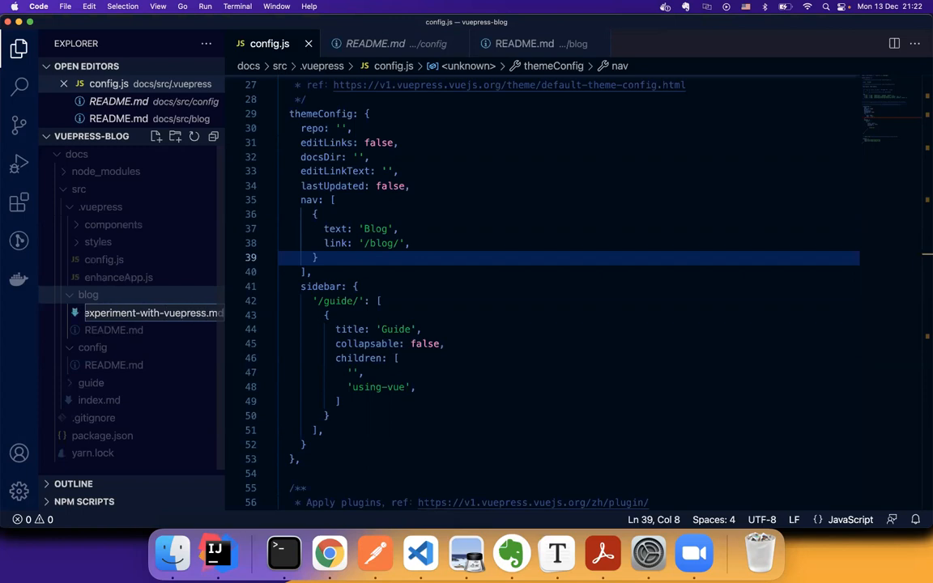
pyautogui.click(113, 346)
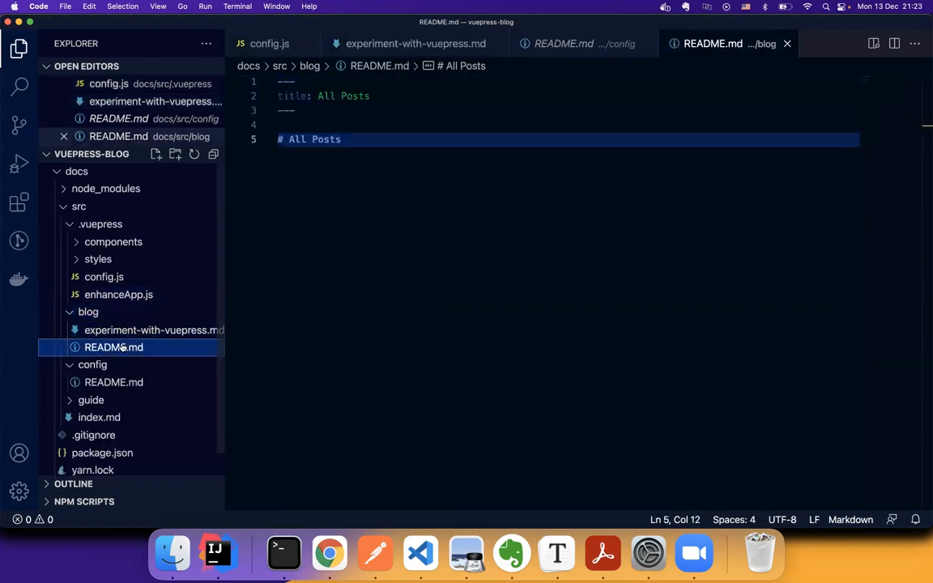
pyautogui.click(154, 331)
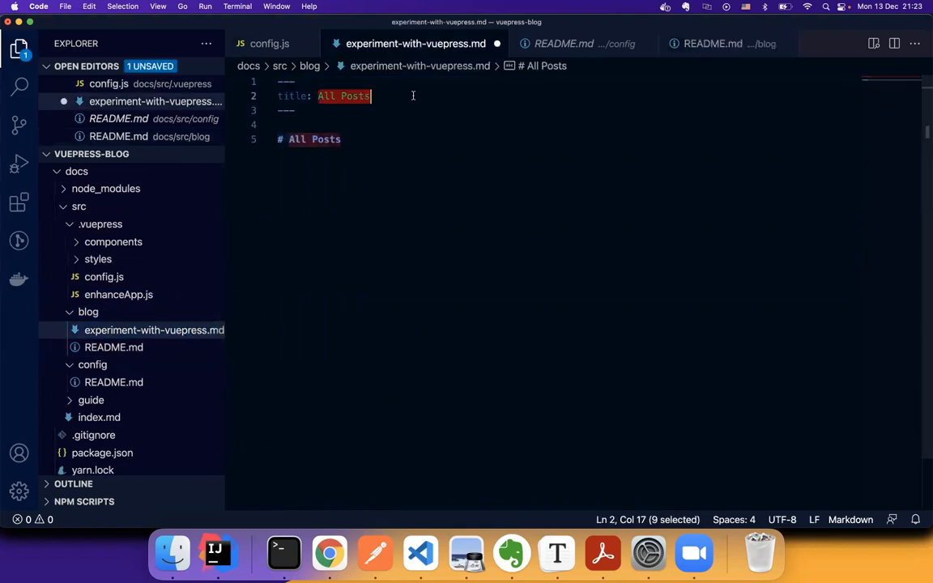
# Step: Set the title and heading to Experiment with vuepress and the body to It's very handy!
pyautogui.write('Exp')
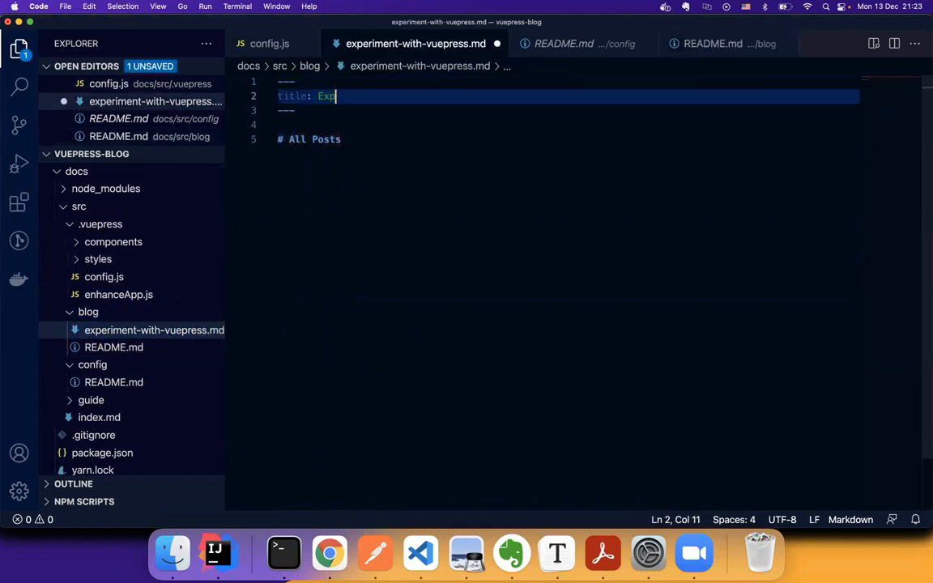
pyautogui.write('eriment wi')
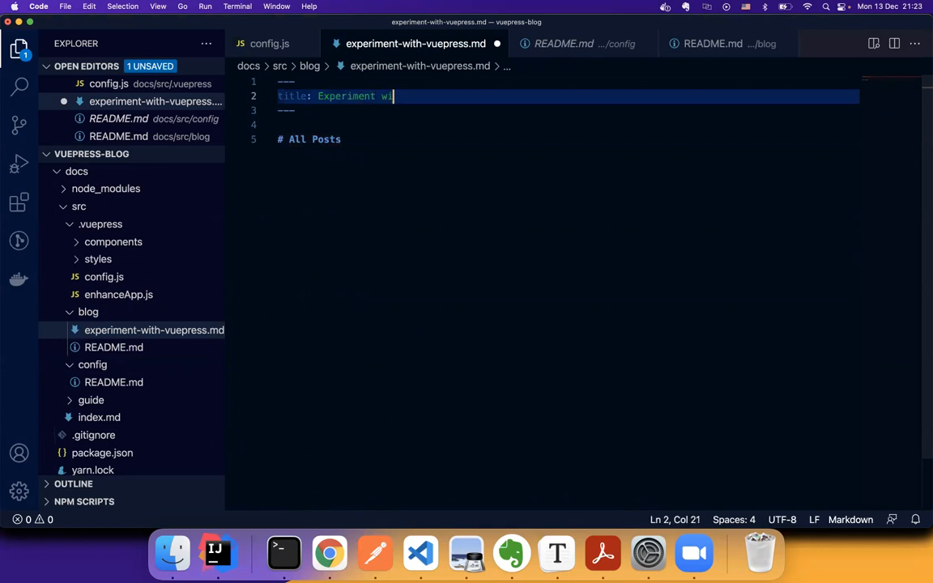
pyautogui.write('th vuepress')
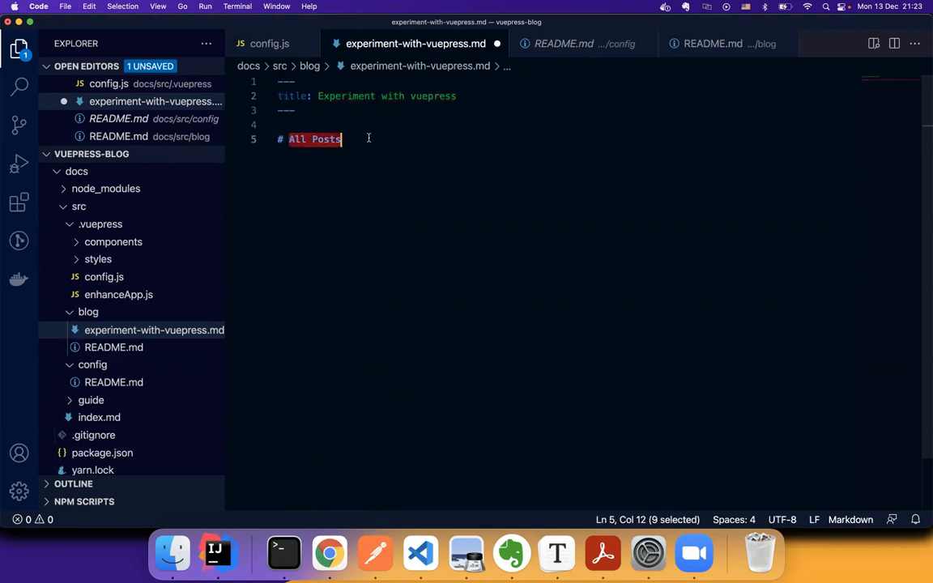
pyautogui.write('Experiment with vuepress')
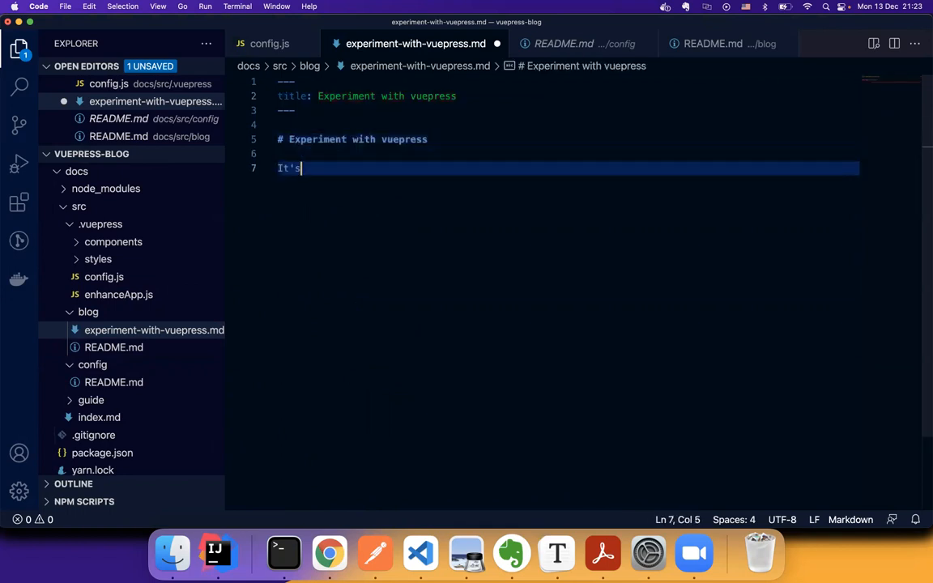
pyautogui.write('ver')
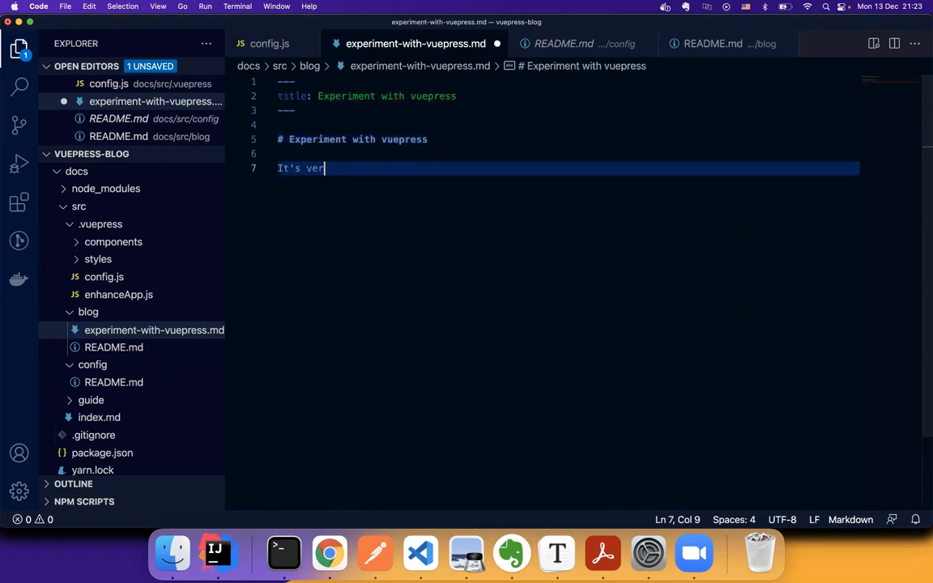
pyautogui.write('y handy!')
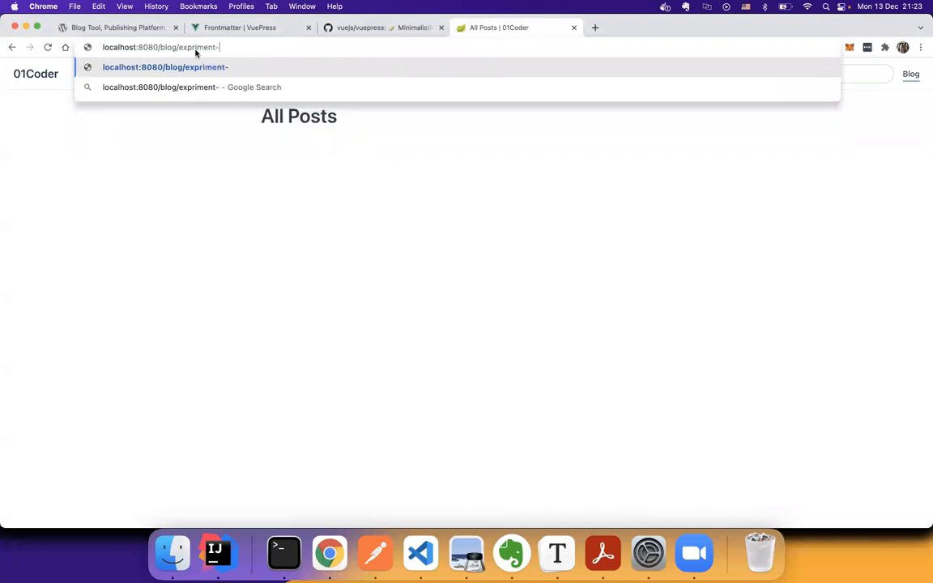
# Step: Browse to localhost:8080/blog/experiment-with-vuepress.html after the extensionless address 404s
pyautogui.write('with-vuepress')
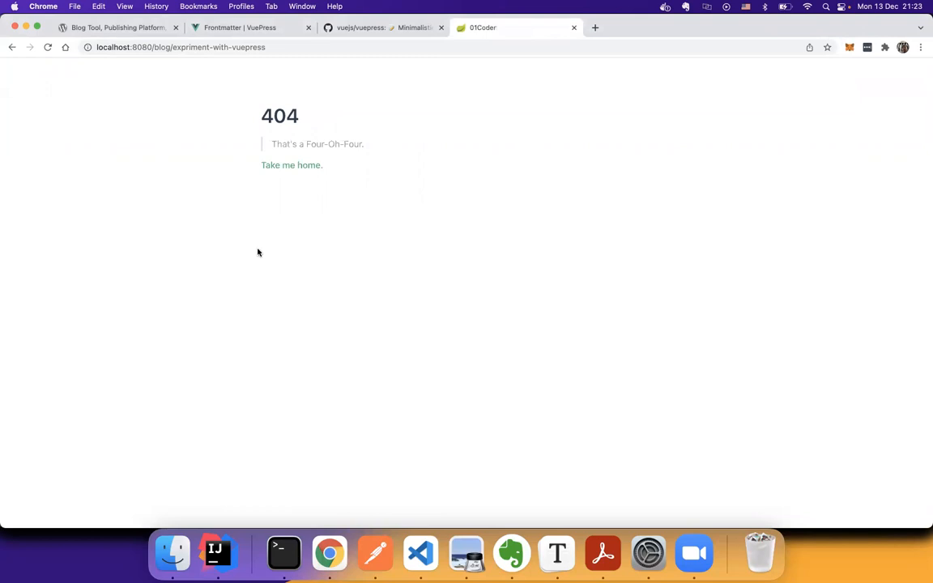
pyautogui.moveTo(186, 59)
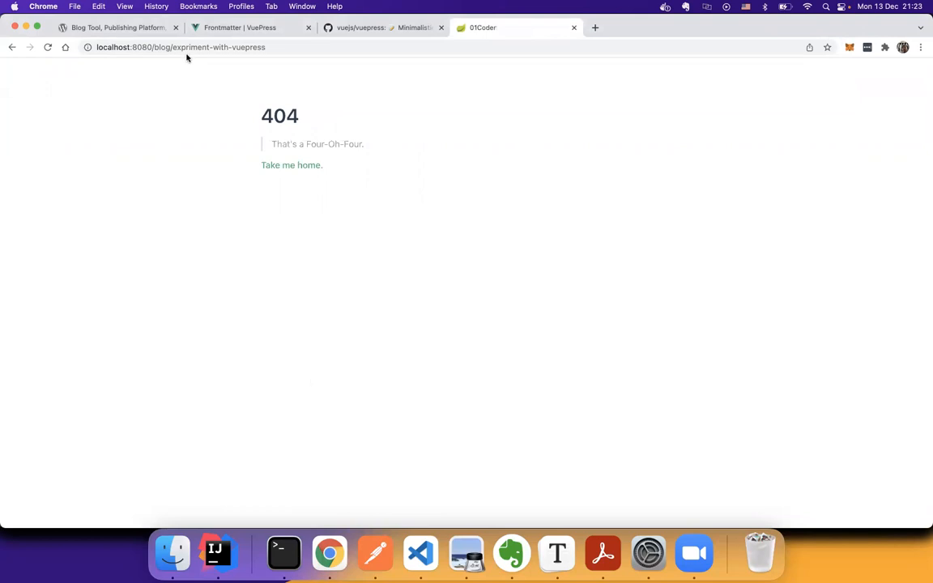
pyautogui.click(182, 47)
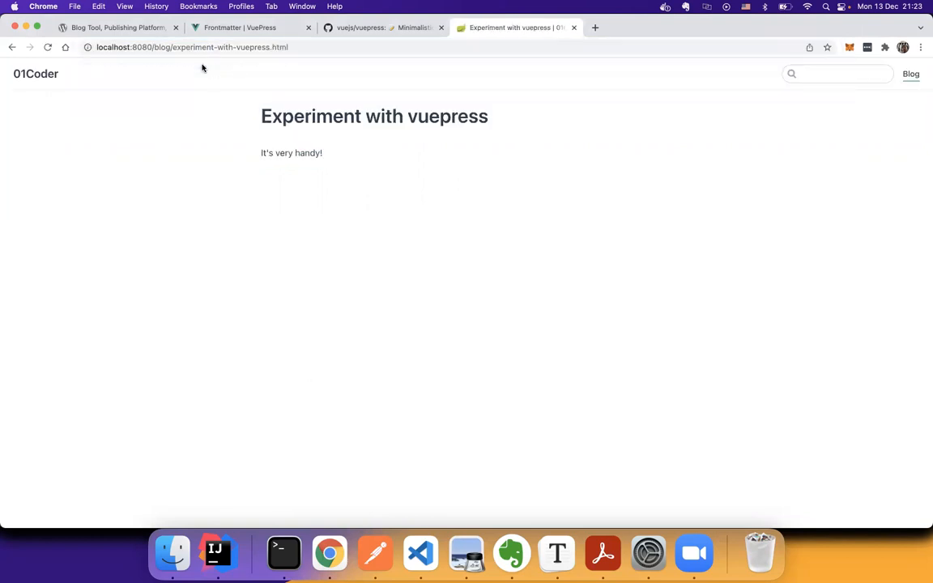
pyautogui.moveTo(287, 171)
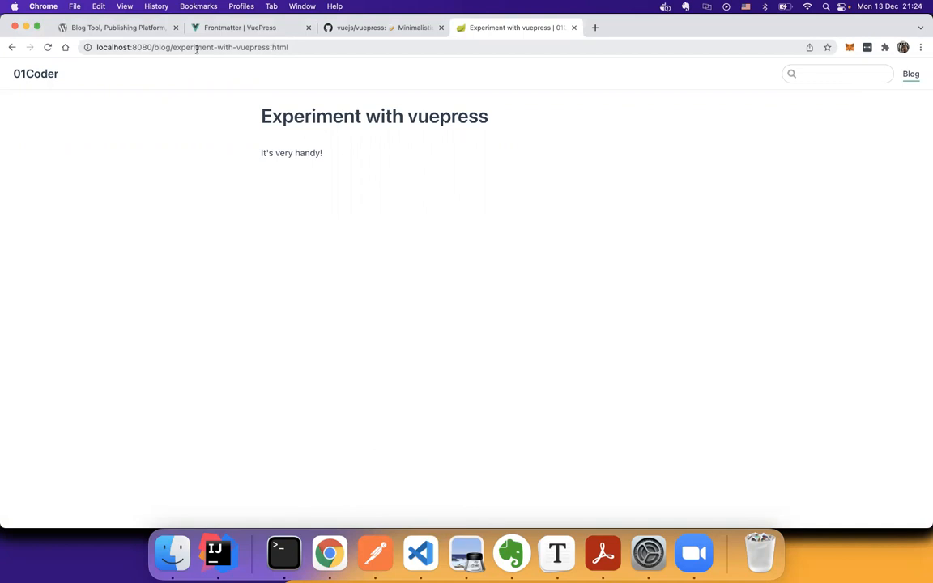
pyautogui.moveTo(201, 47)
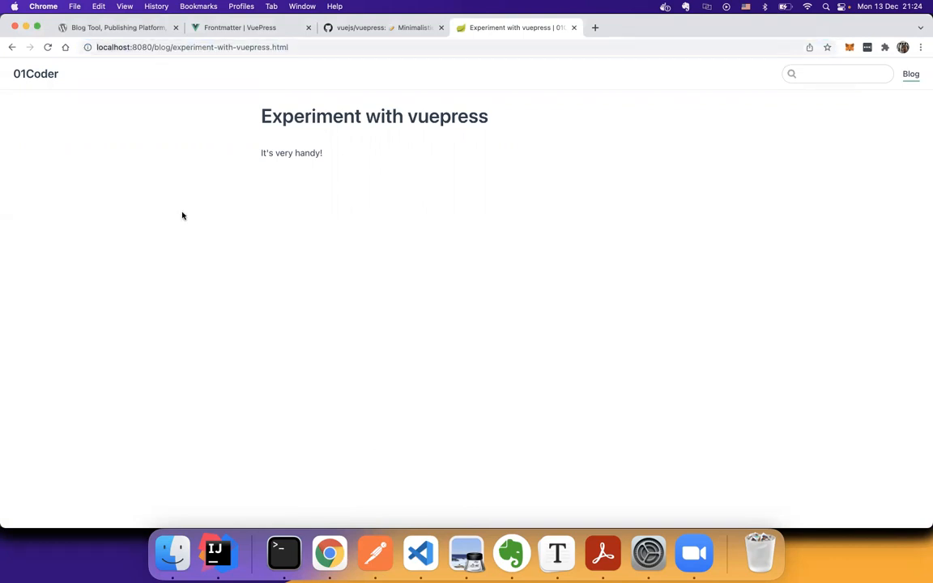
pyautogui.moveTo(285, 306)
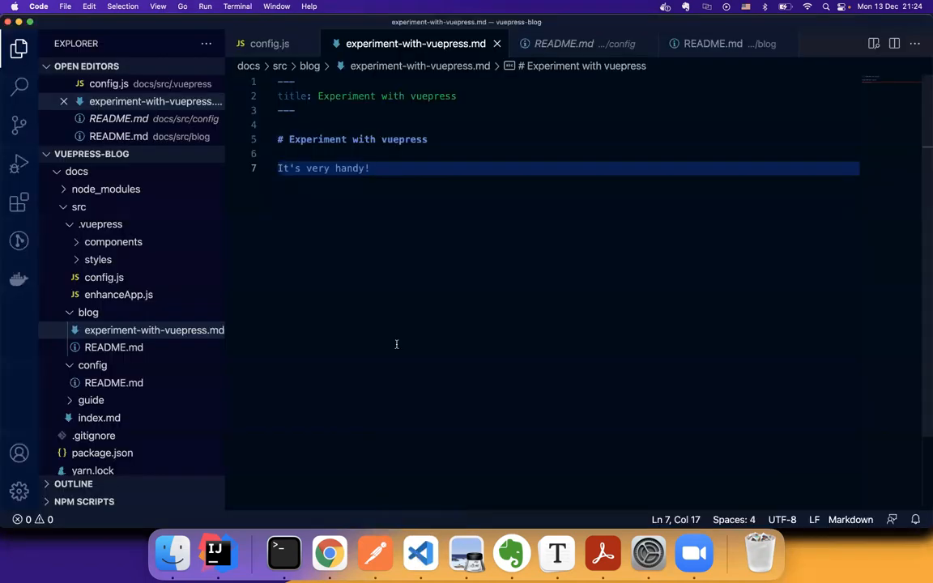
# Step: In config.js key the sidebar to '/blog/' with an All Posts group listing 'experiment-with-vuepress'
pyautogui.press('cmd+p')
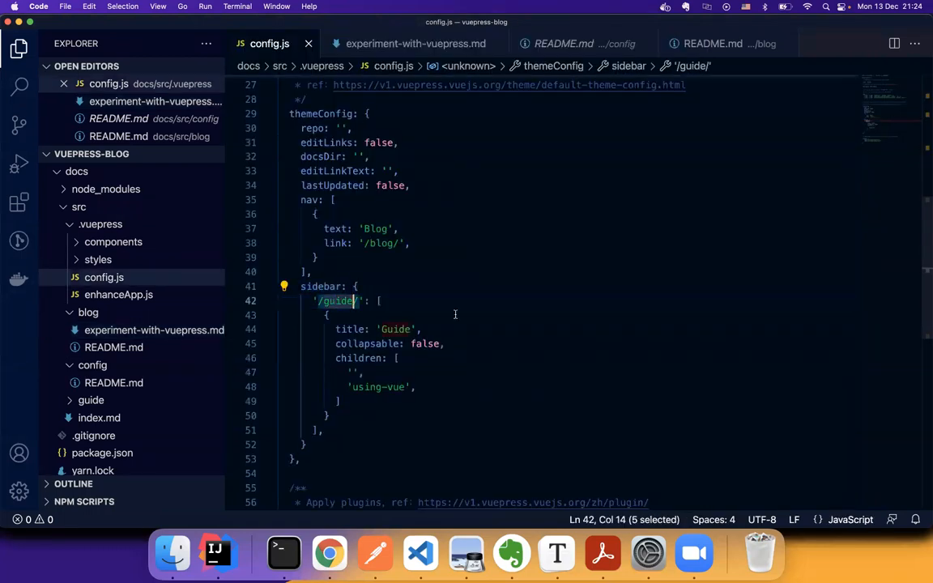
pyautogui.write('/blog')
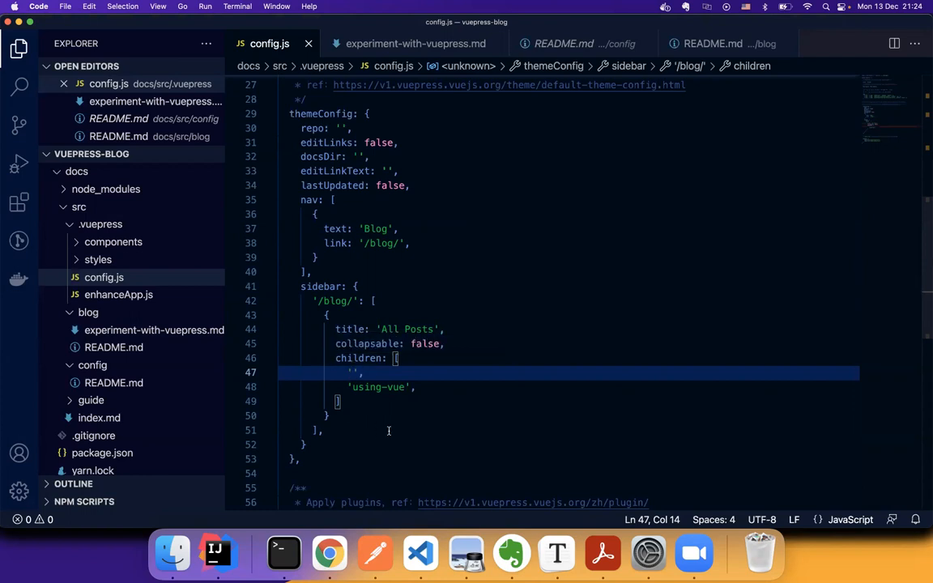
pyautogui.write('e')
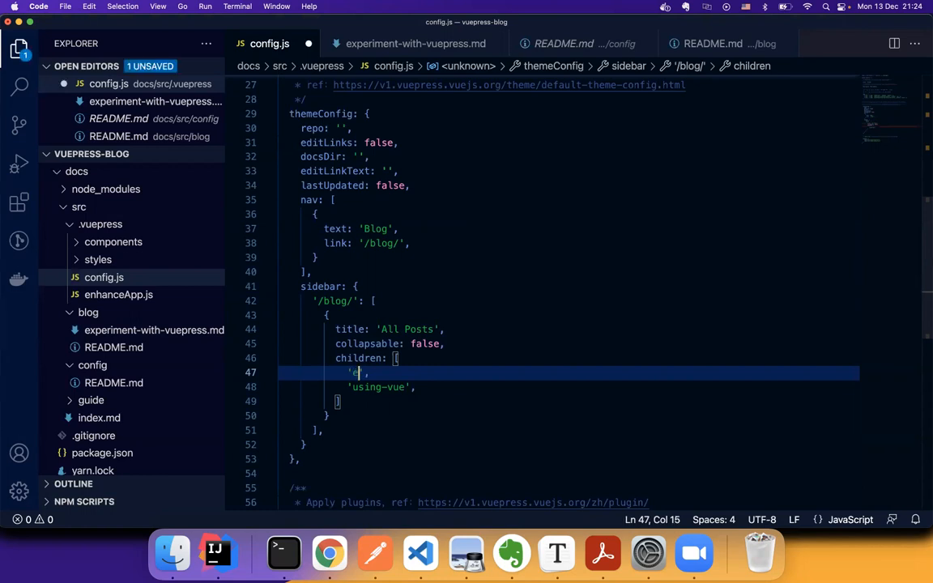
pyautogui.press('Backspace')
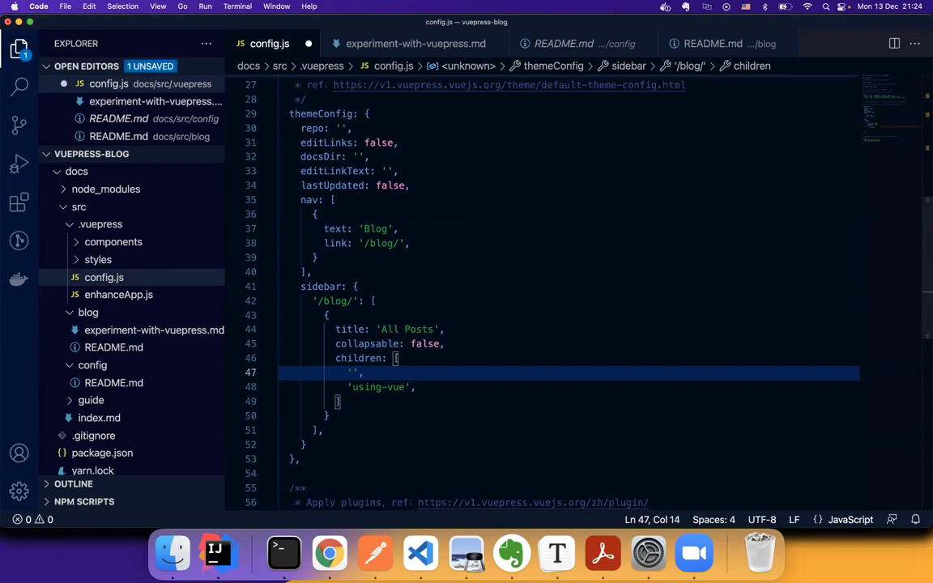
pyautogui.write('experiment-w')
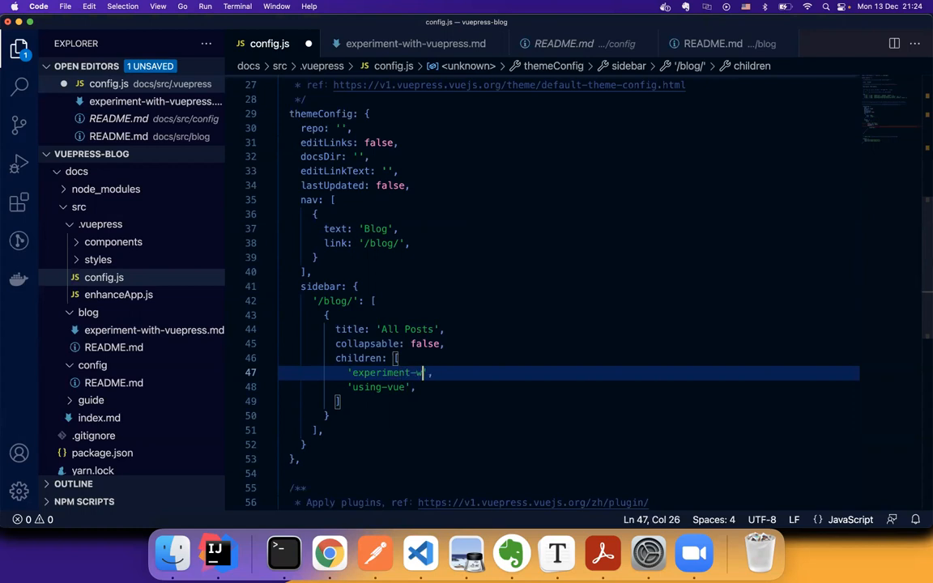
pyautogui.write('ith-vuepress')
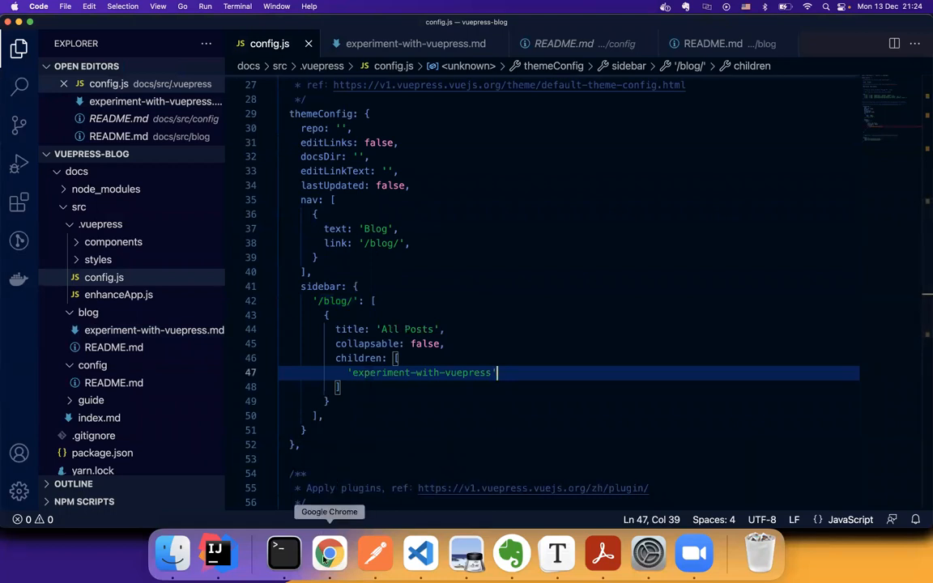
# Step: Check the blog landing page and retitle its README heading to Welcome to 01Coder's Blog
pyautogui.click(327, 554)
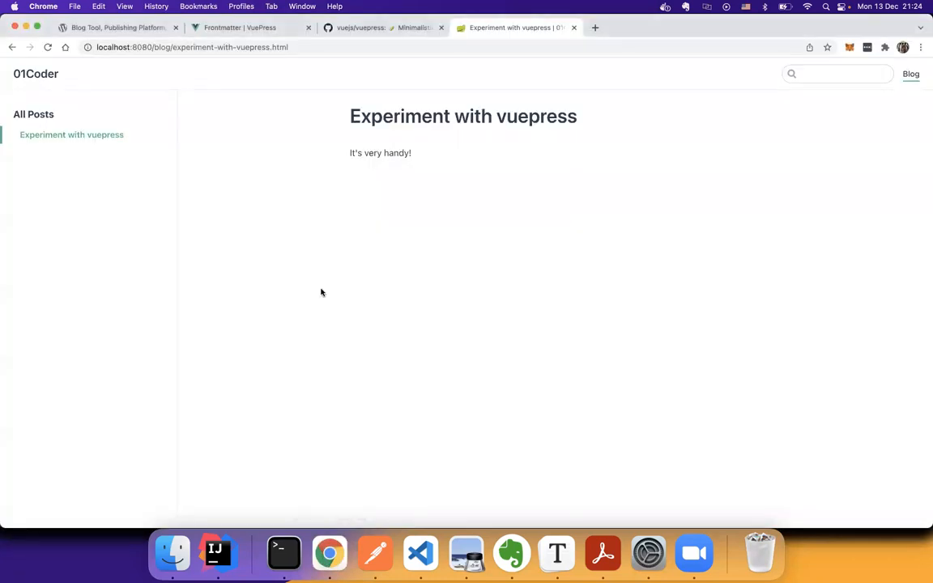
pyautogui.moveTo(149, 207)
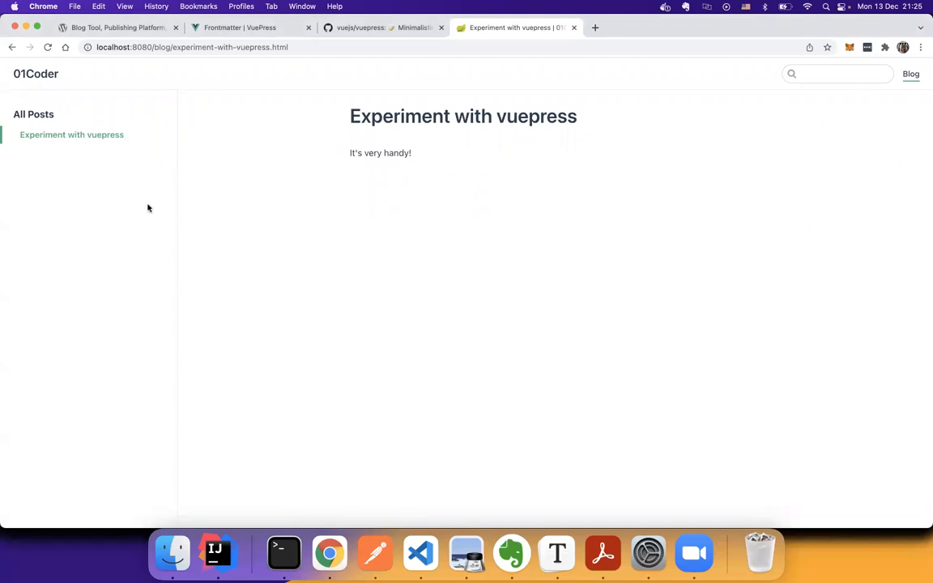
pyautogui.moveTo(118, 157)
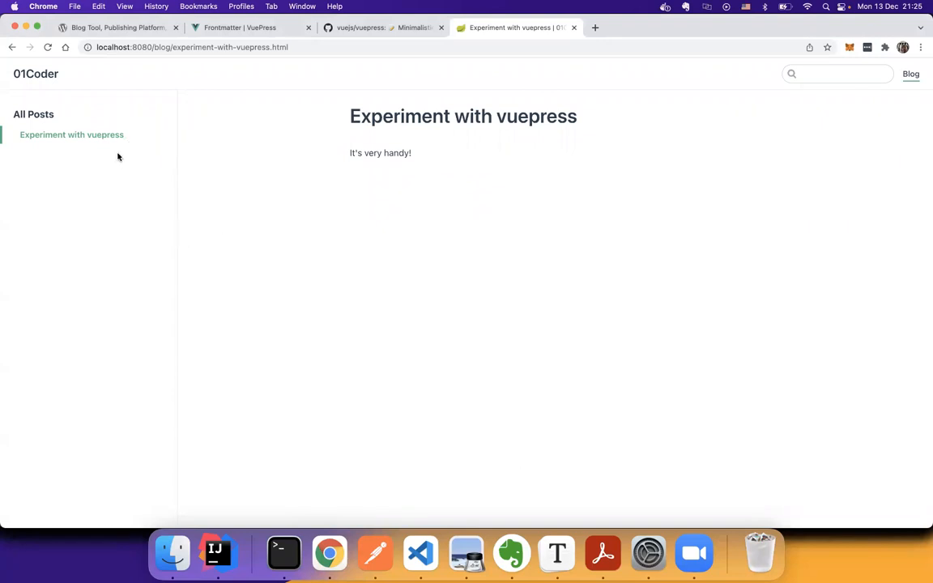
pyautogui.moveTo(898, 86)
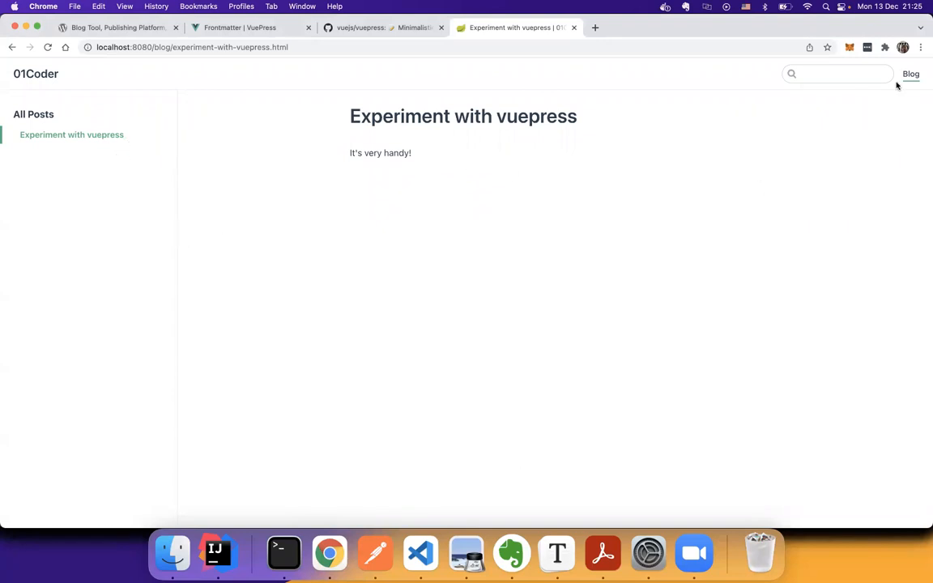
pyautogui.click(910, 74)
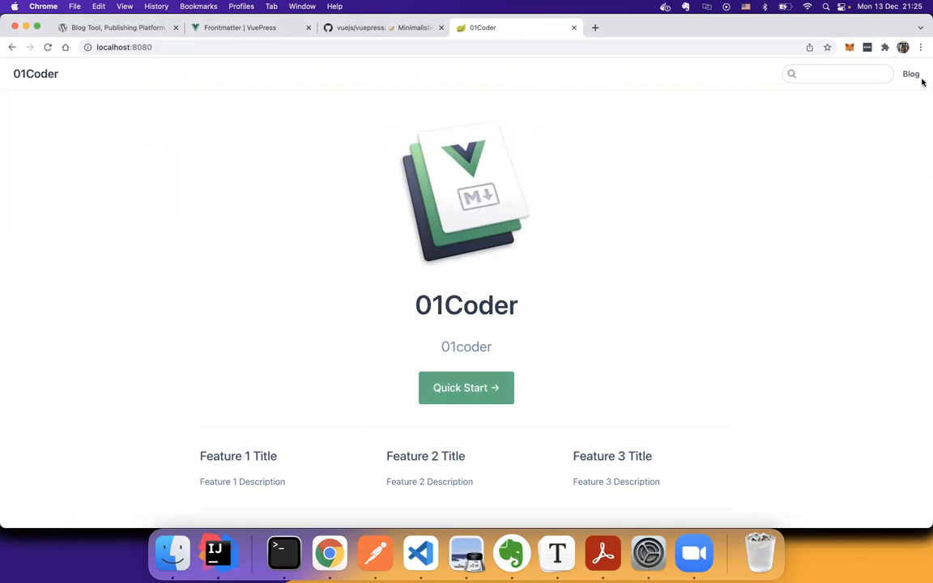
pyautogui.click(911, 74)
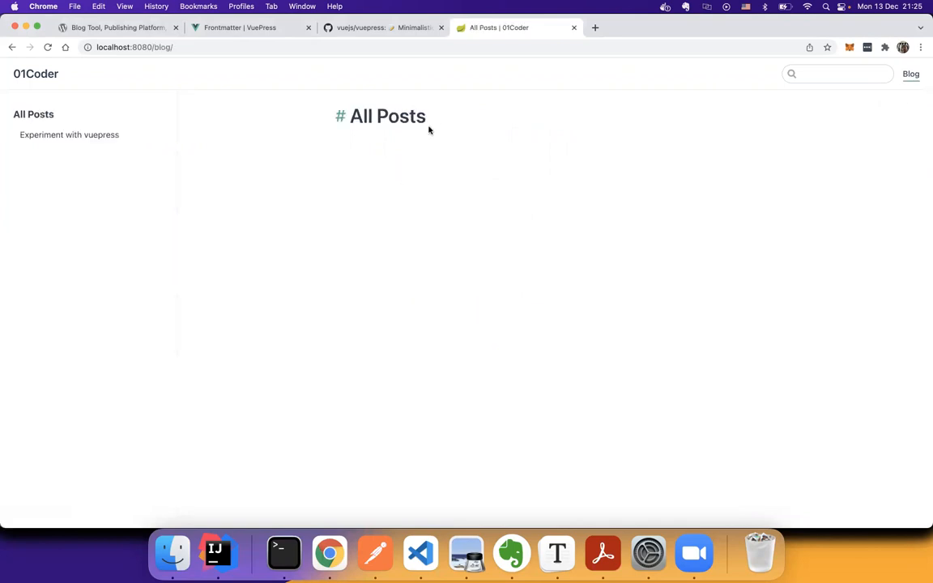
pyautogui.moveTo(276, 188)
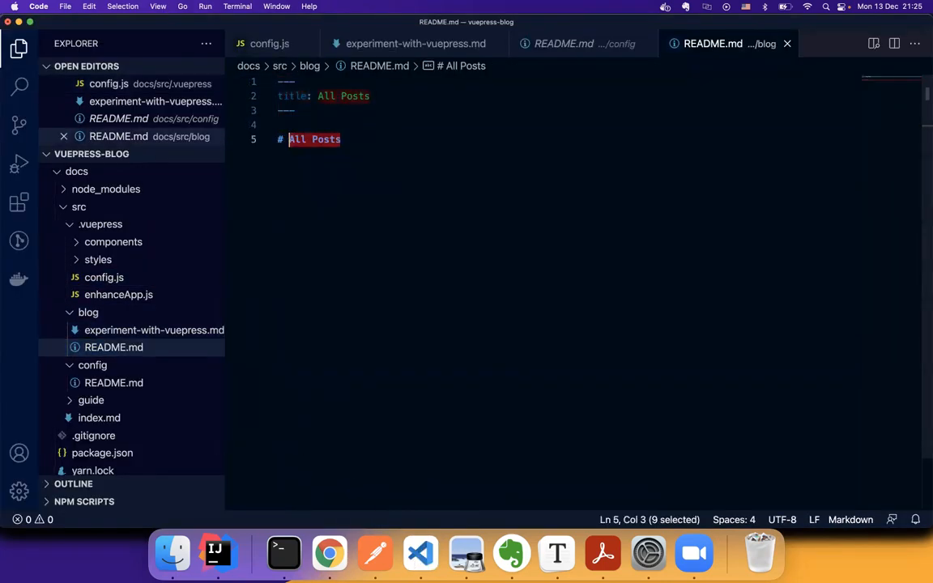
pyautogui.write('Welcome')
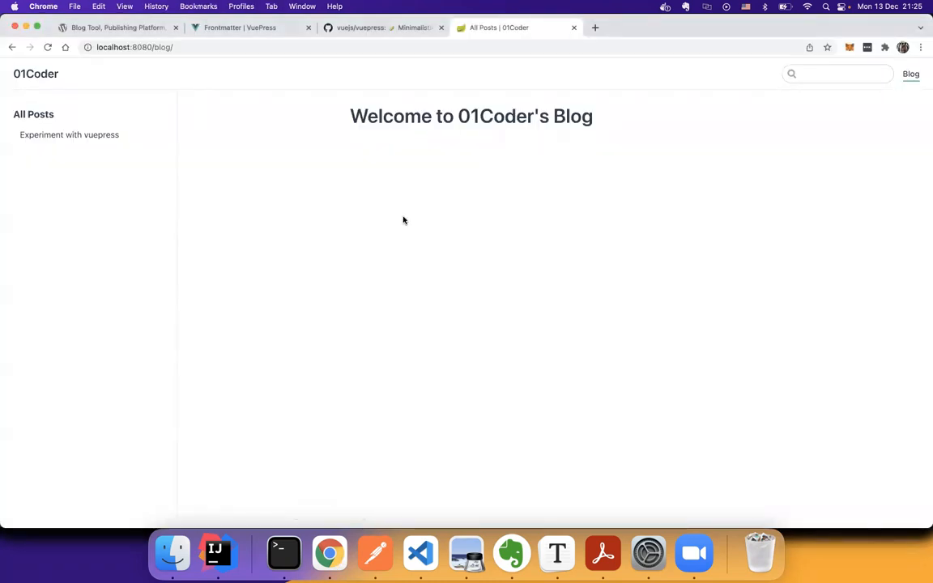
pyautogui.moveTo(318, 172)
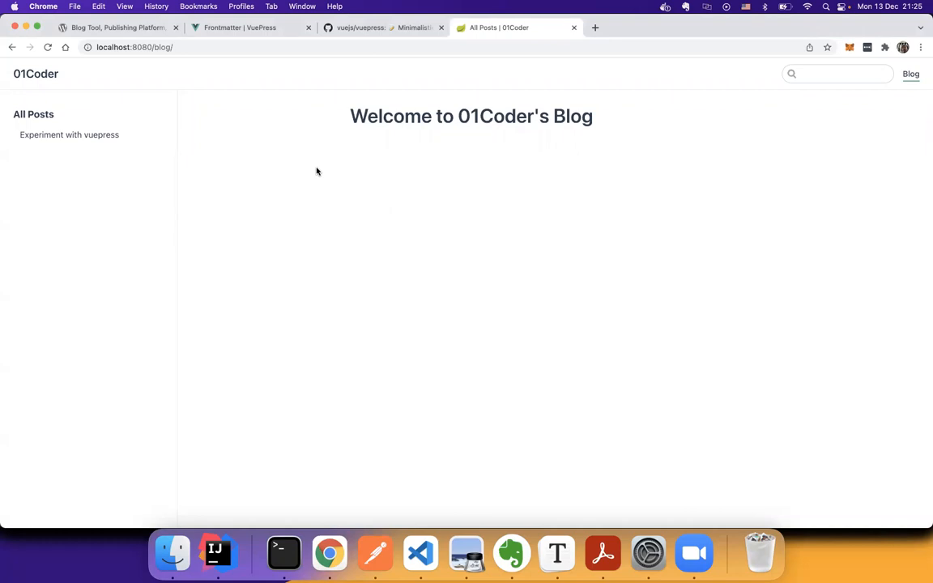
# Step: Follow the All Posts sidebar link to the Experiment with vuepress post
pyautogui.click(68, 134)
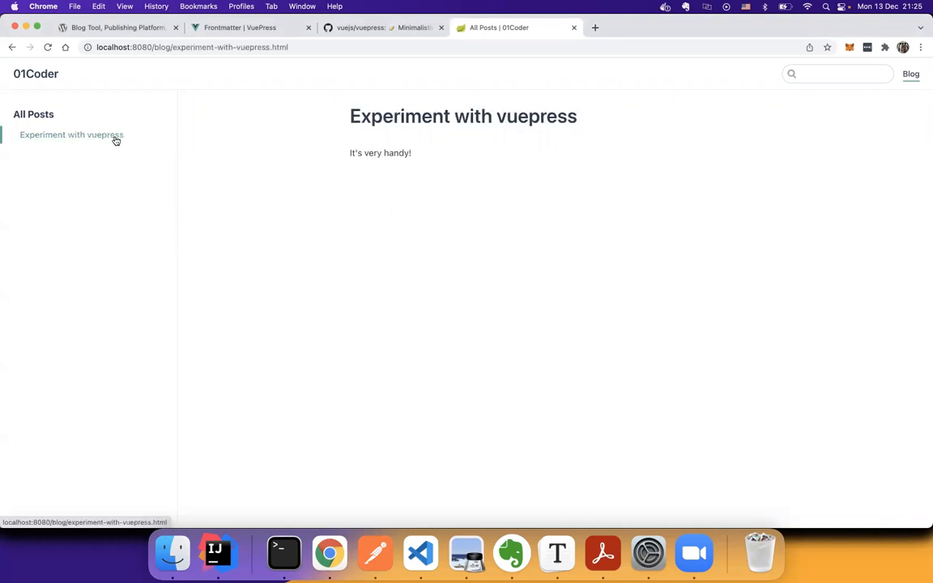
pyautogui.click(71, 135)
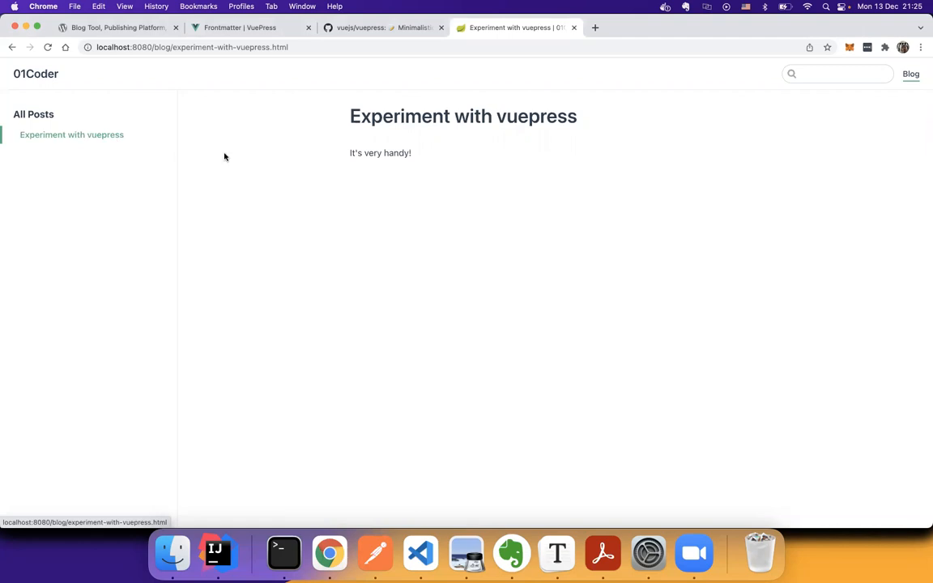
pyautogui.moveTo(379, 178)
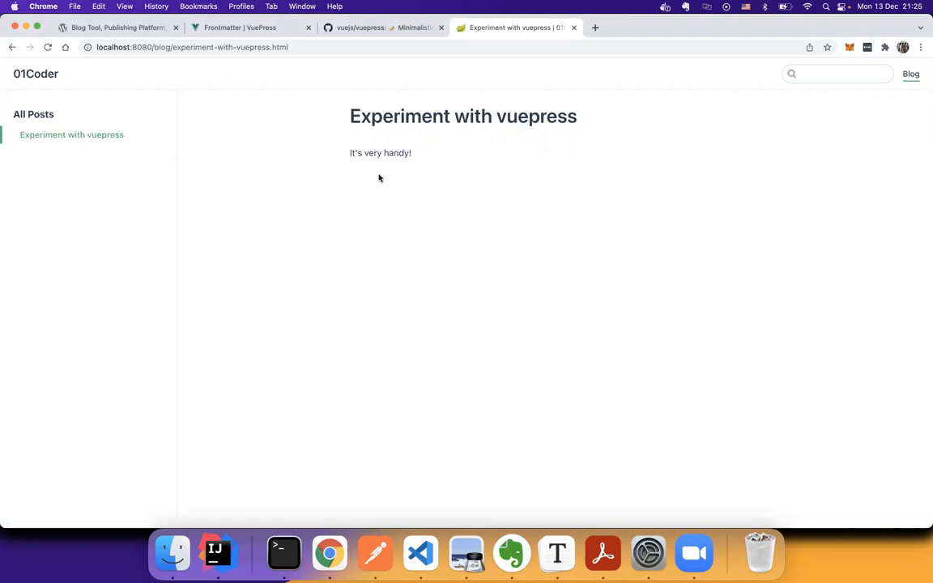
pyautogui.click(419, 554)
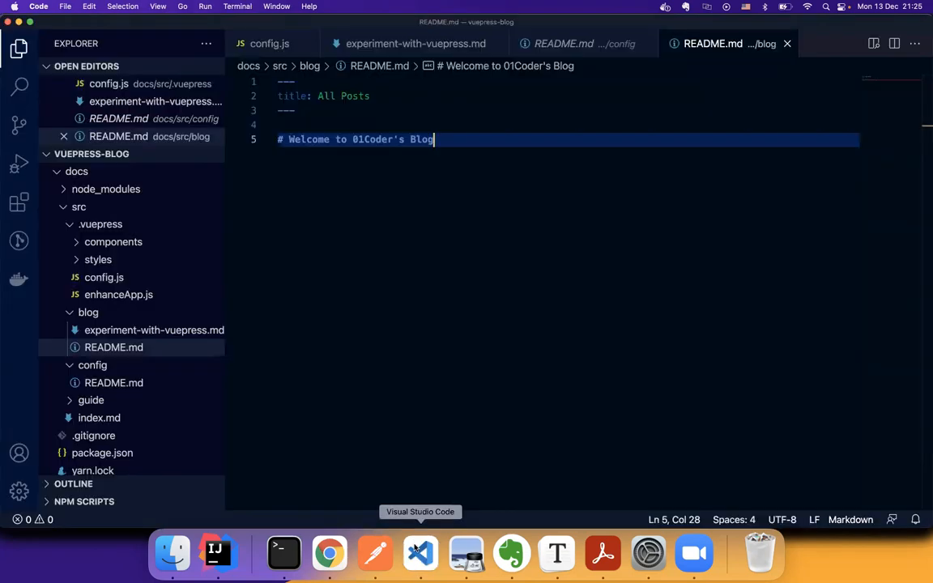
# Step: Create a new file feeling-very-excited.md in the blog folder
pyautogui.rightClick(87, 311)
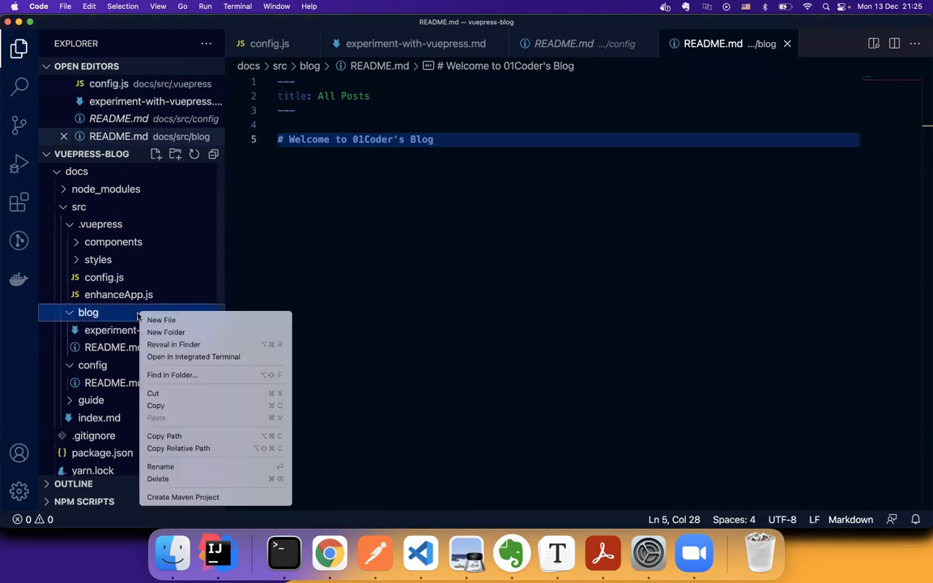
pyautogui.click(162, 320)
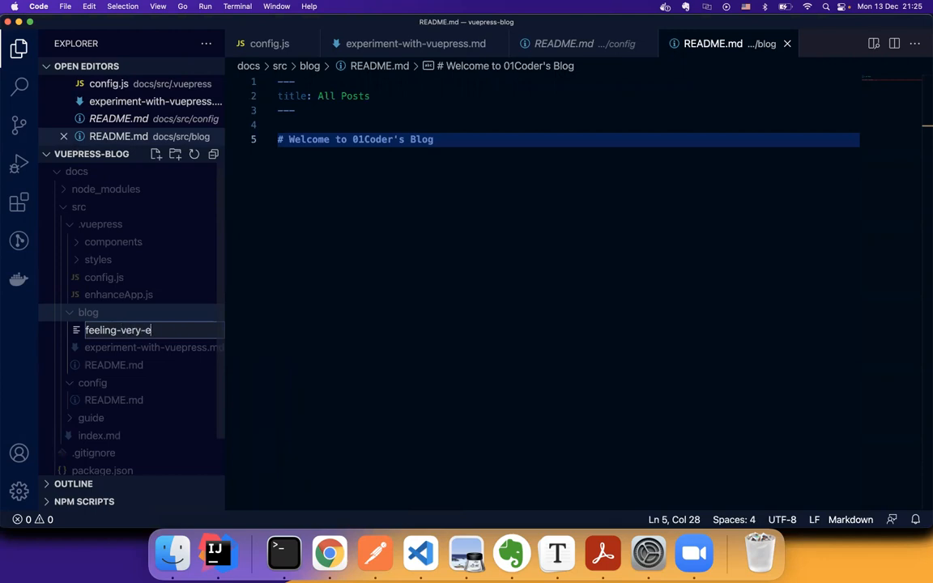
pyautogui.write('xcited.')
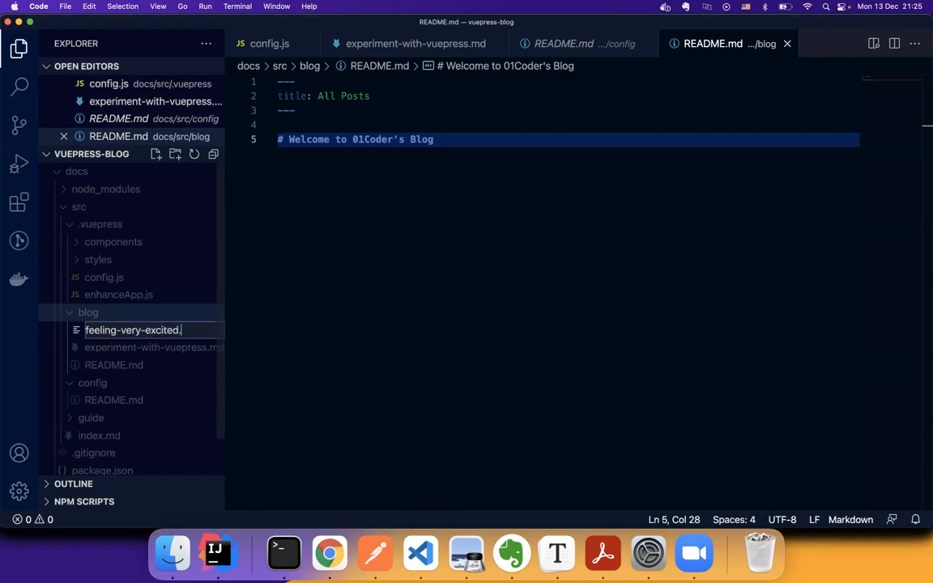
pyautogui.press('Enter')
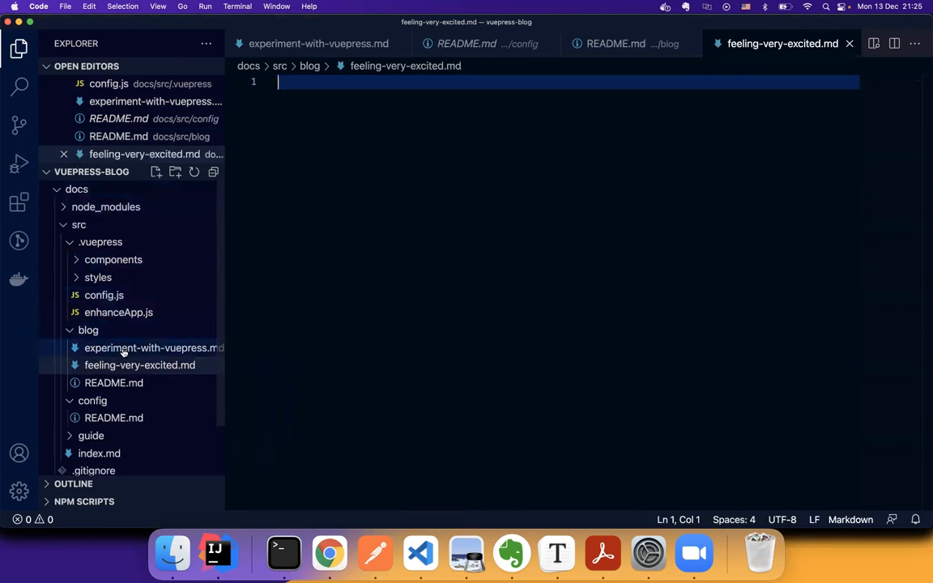
# Step: Fill it from the first post, retitled Feeling very excited with a one-line body ending 'using vuepress!'
pyautogui.click(154, 346)
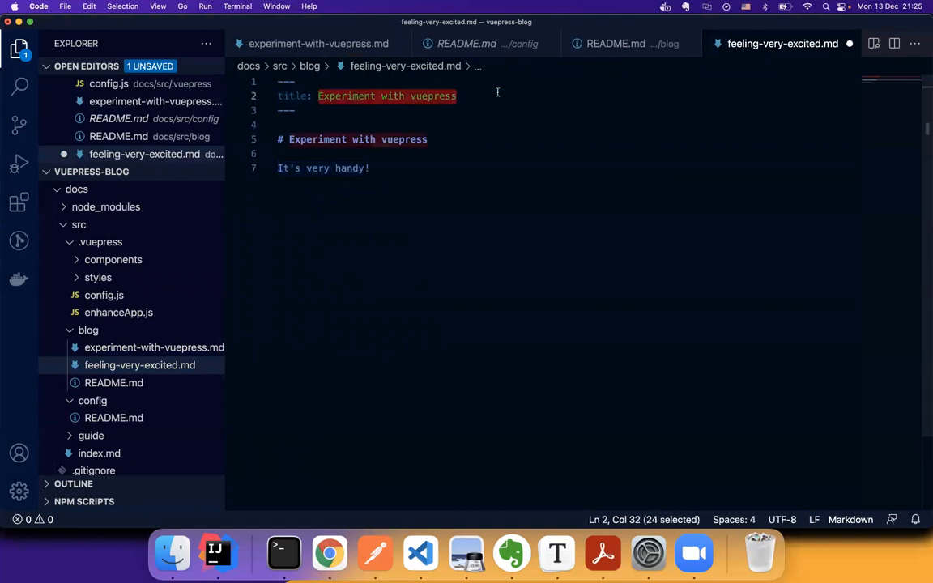
pyautogui.write('Feeling very')
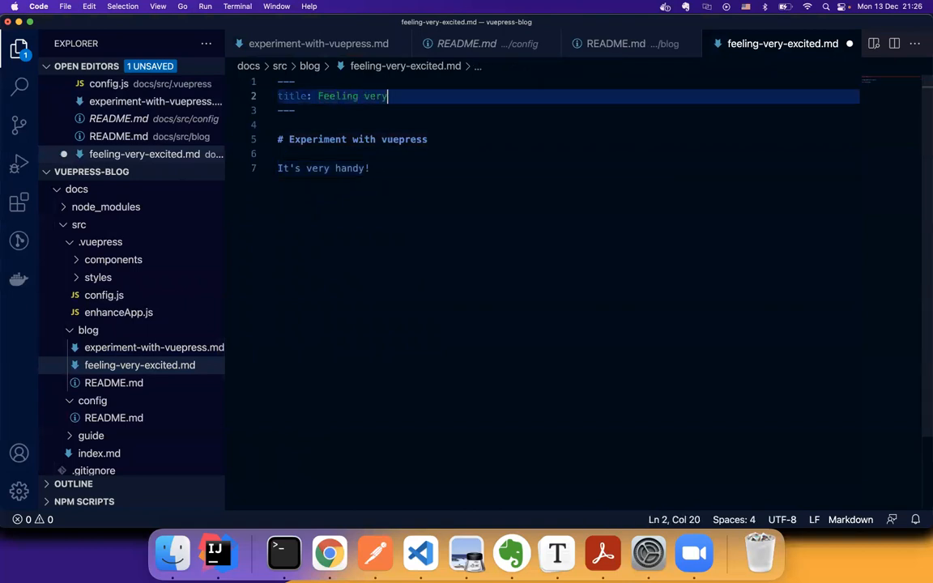
pyautogui.write('excited')
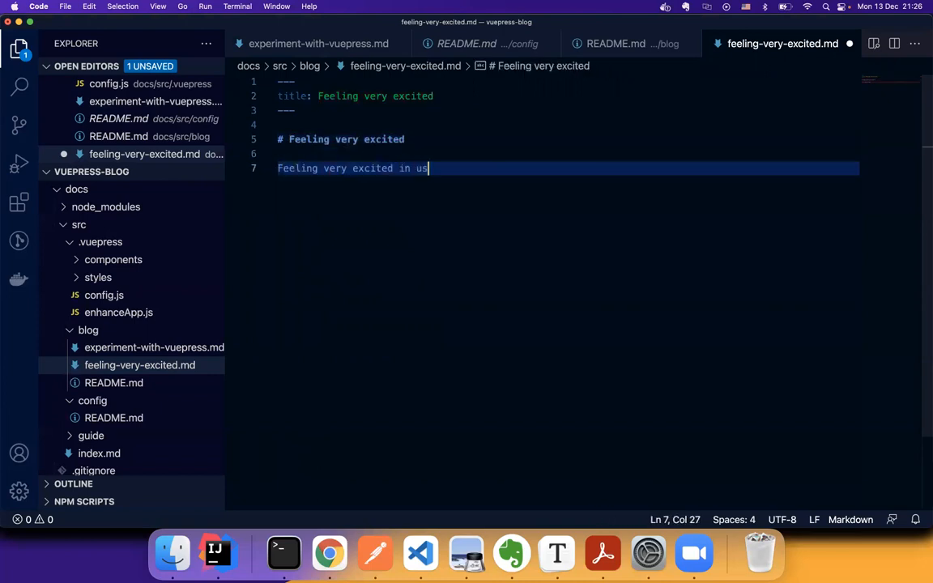
pyautogui.write('ing vuepress')
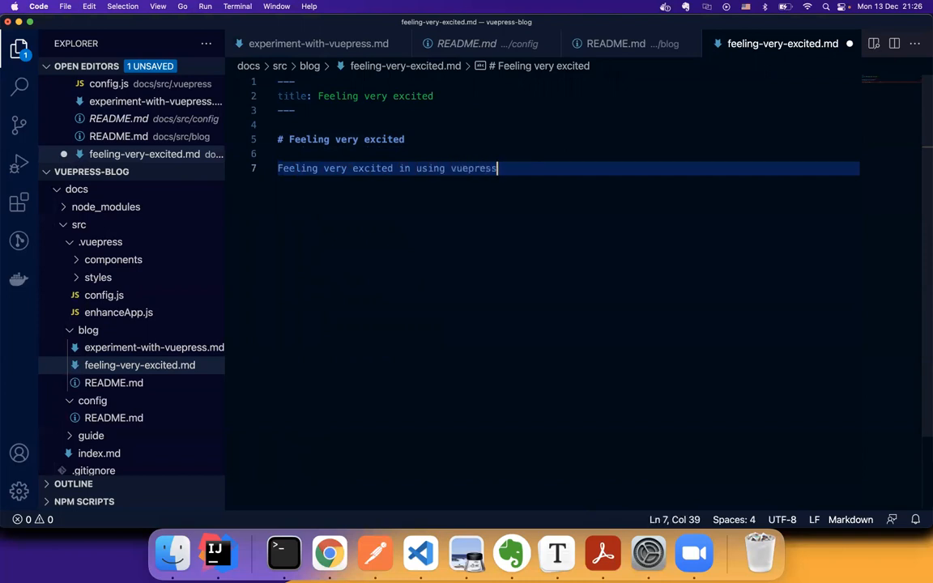
pyautogui.write('!')
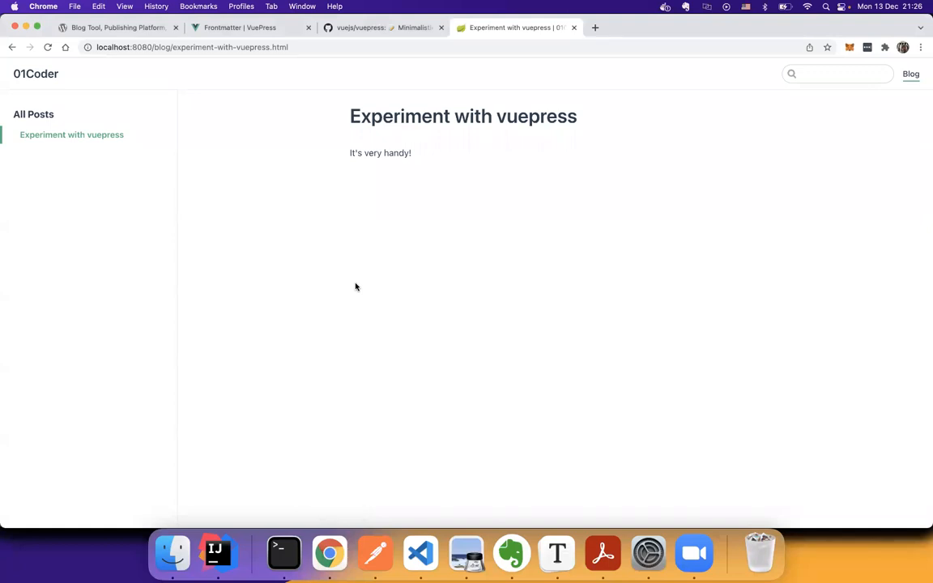
pyautogui.moveTo(207, 172)
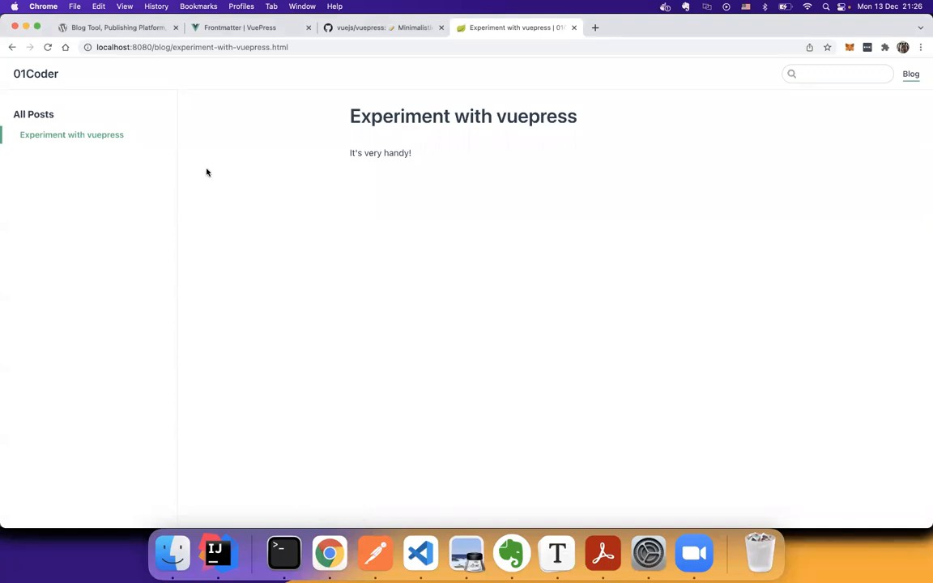
pyautogui.moveTo(421, 554)
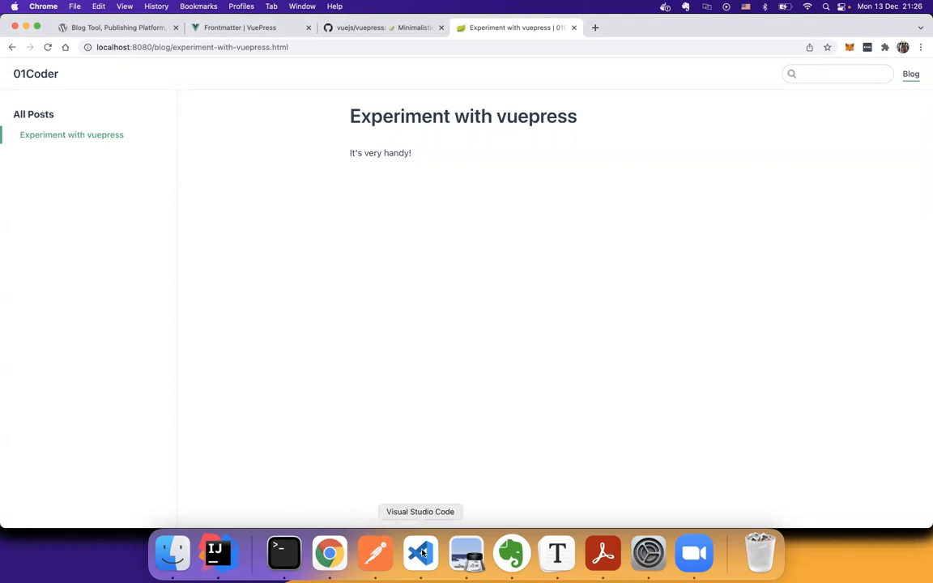
# Step: Add 'feeling-very-excited' to the blog sidebar's children array in config.js
pyautogui.click(419, 554)
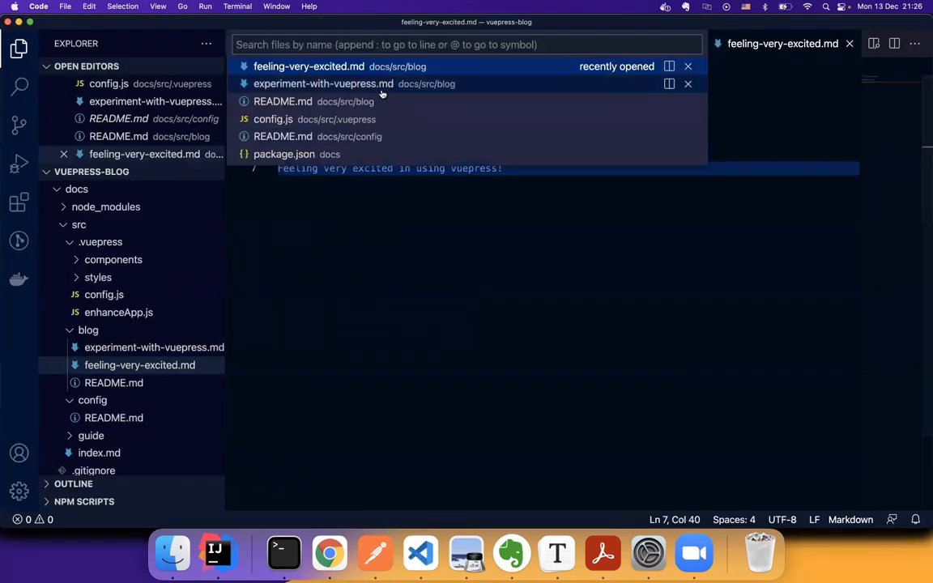
pyautogui.click(272, 120)
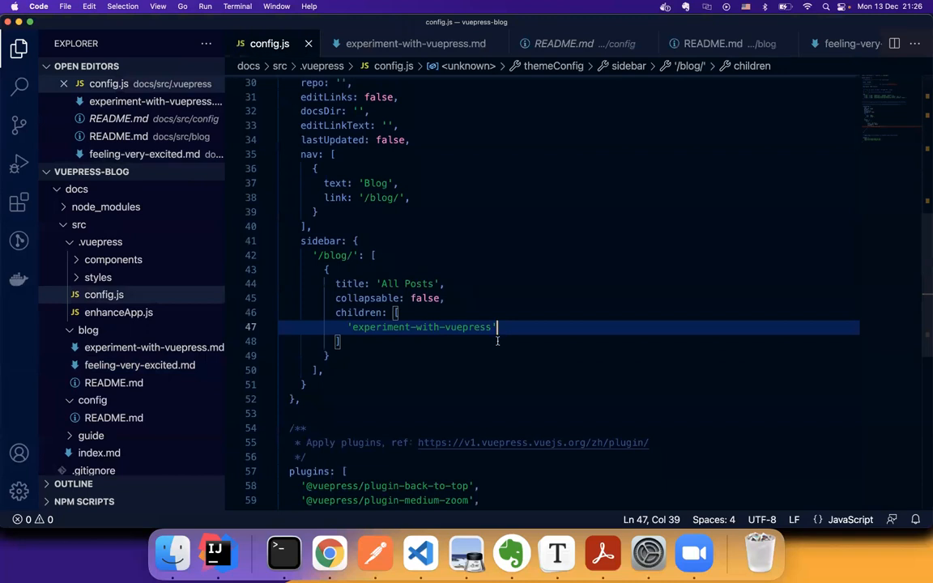
pyautogui.press('enter')
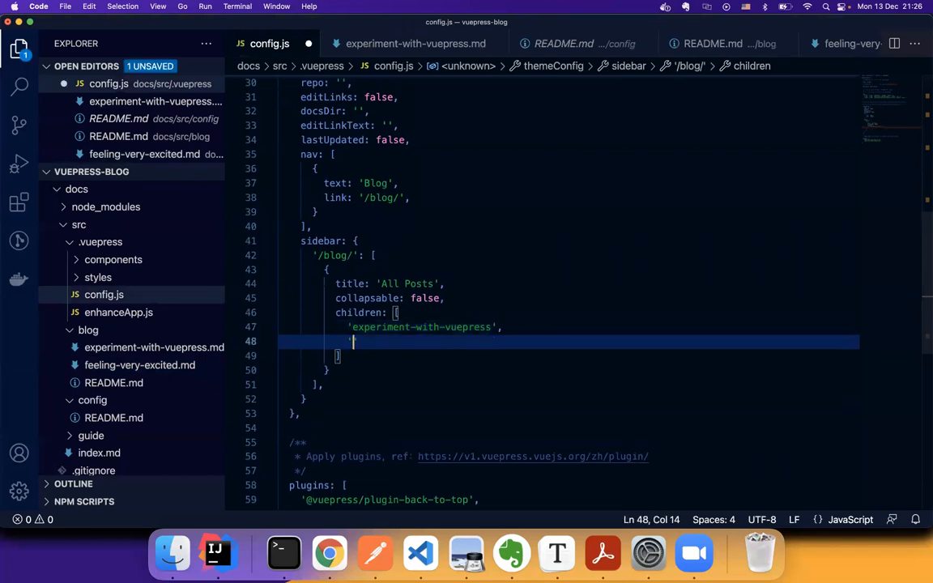
pyautogui.write('feel')
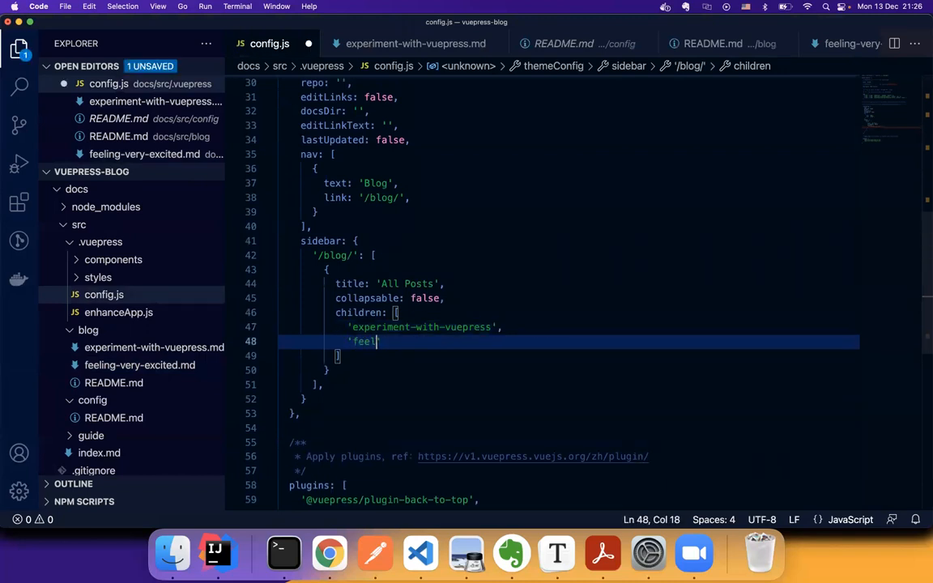
pyautogui.write('ing-very-ex')
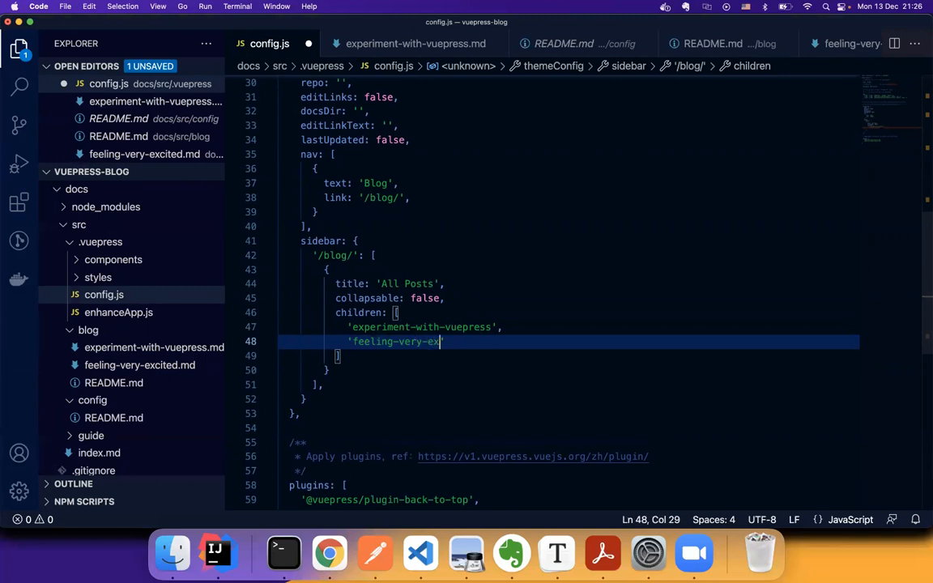
pyautogui.write("cited'")
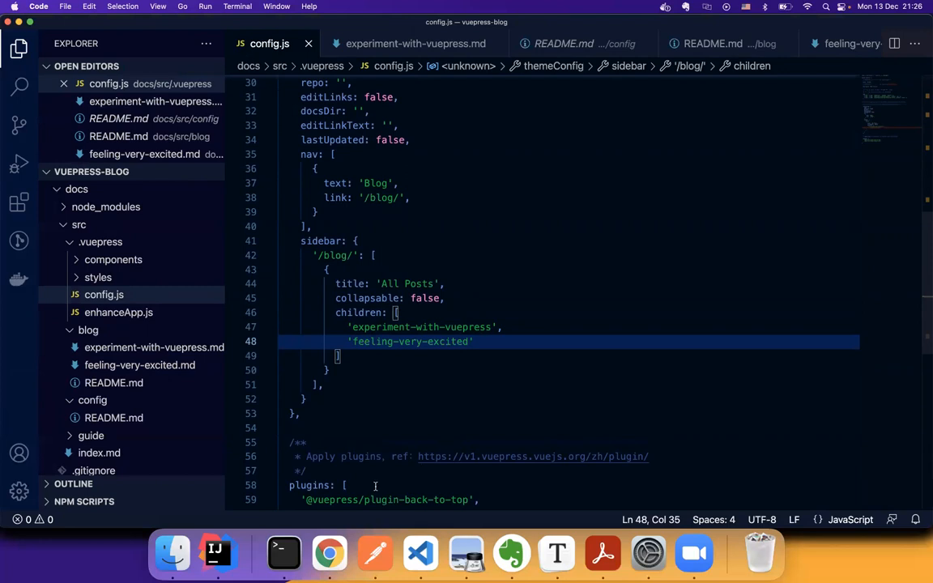
# Step: Browse the Feeling very excited post, the guide's Introduction page and the blog's All Posts list
pyautogui.click(328, 554)
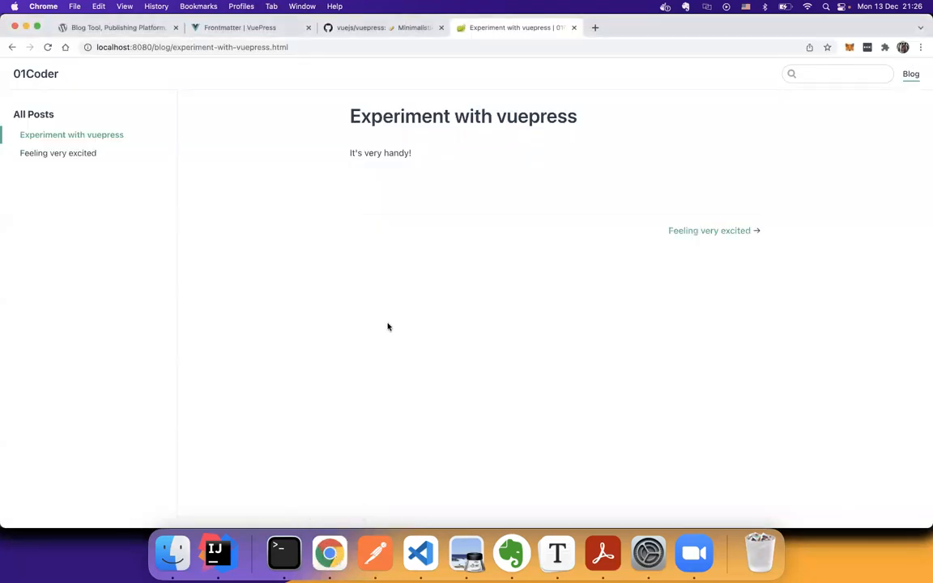
pyautogui.moveTo(79, 152)
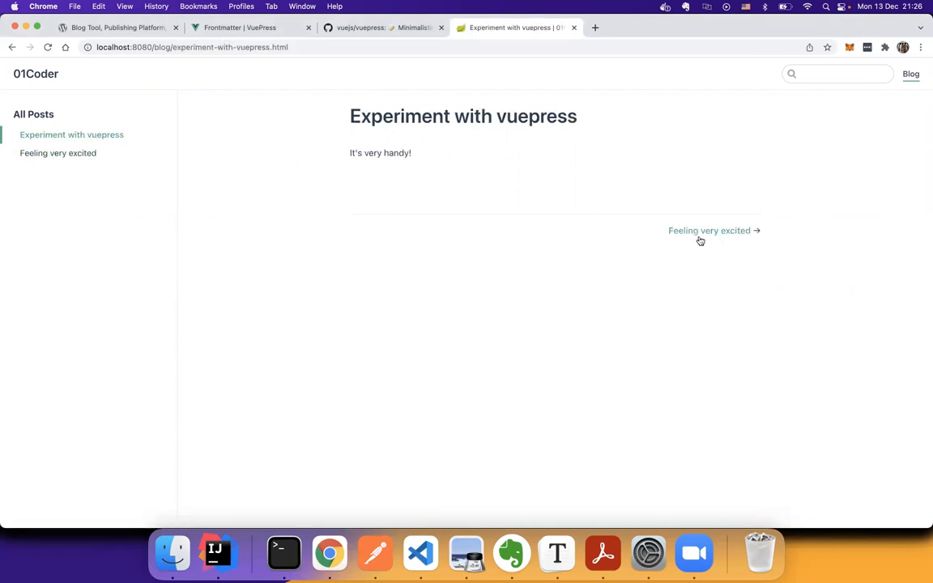
pyautogui.click(710, 230)
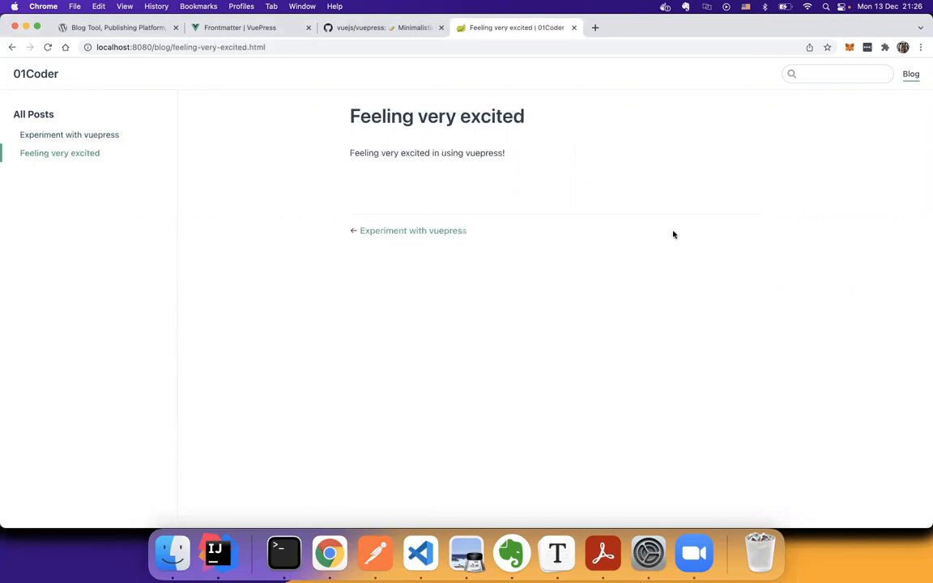
pyautogui.click(412, 230)
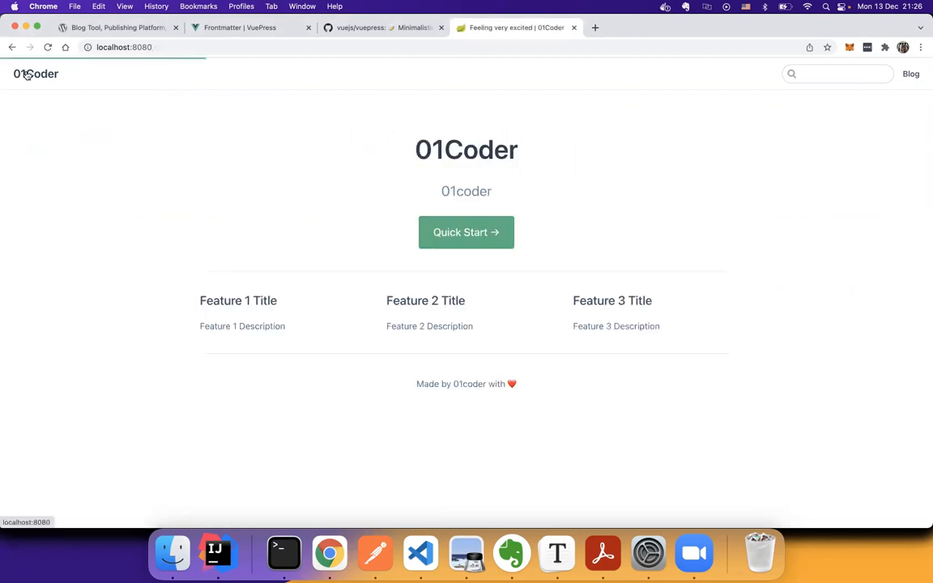
pyautogui.click(467, 234)
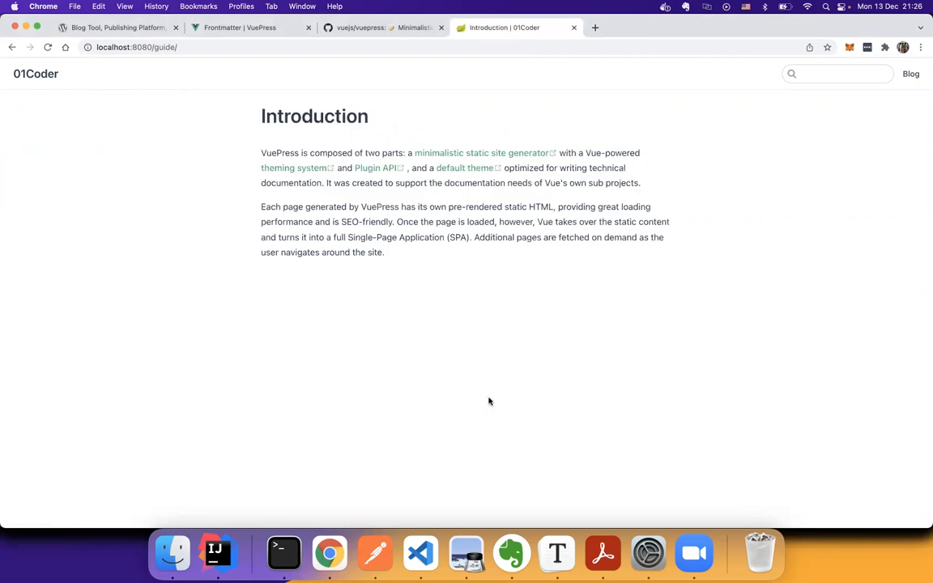
pyautogui.moveTo(460, 381)
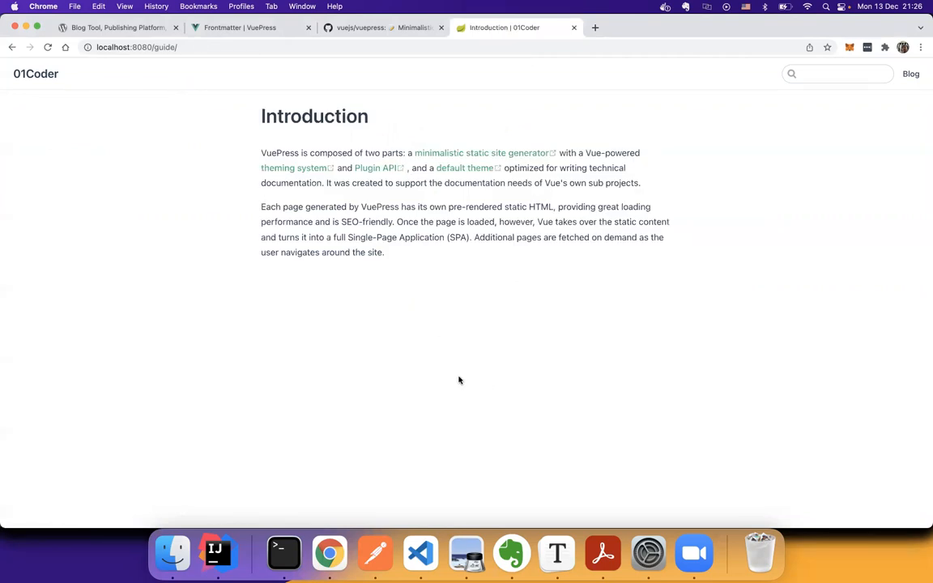
pyautogui.moveTo(240, 110)
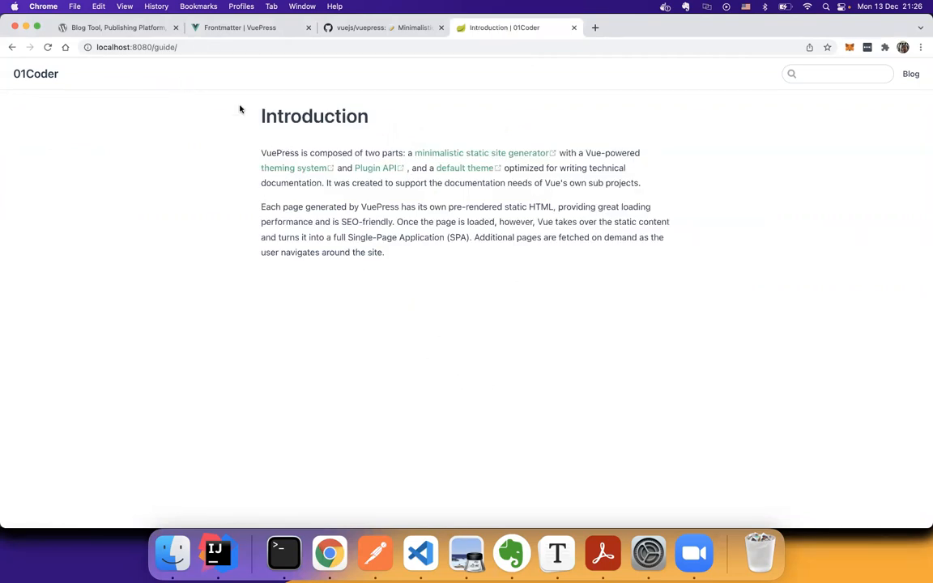
pyautogui.click(910, 75)
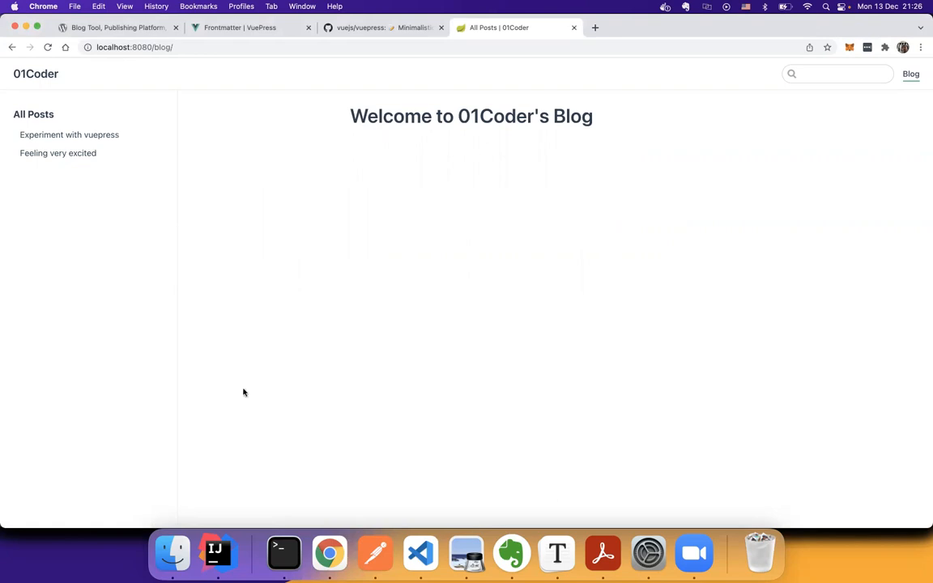
pyautogui.click(216, 554)
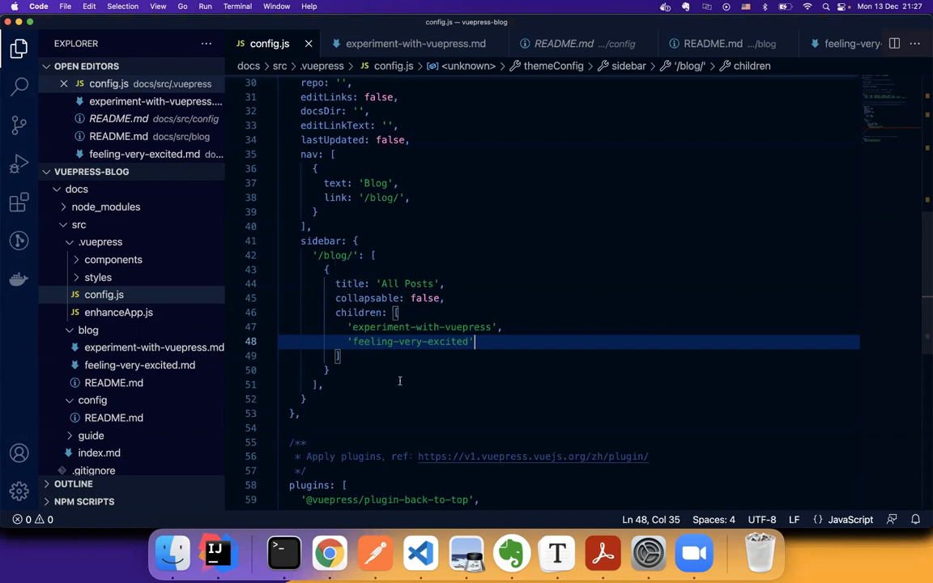
pyautogui.moveTo(329, 555)
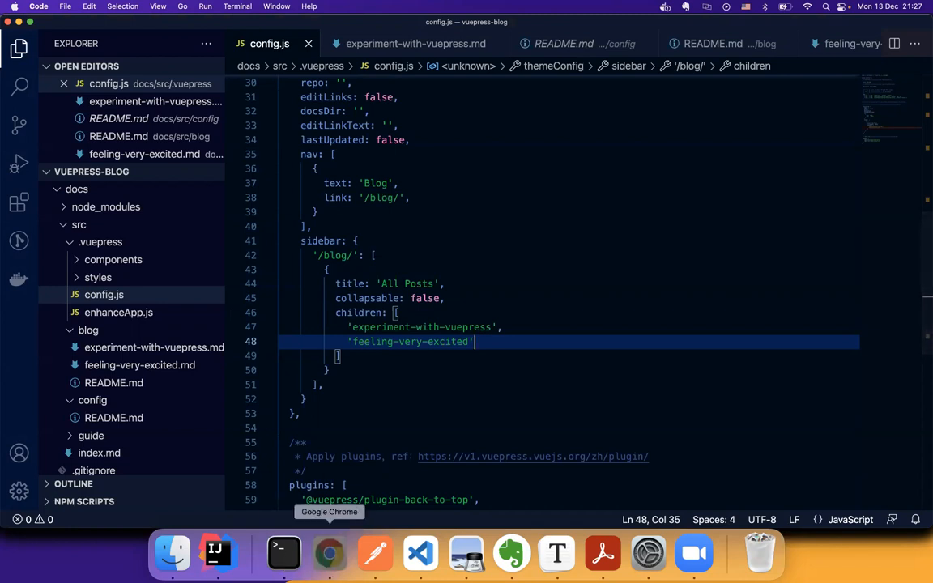
# Step: Set heroImage to null in index.md and confirm the home page renders without the Vue logo
pyautogui.click(329, 554)
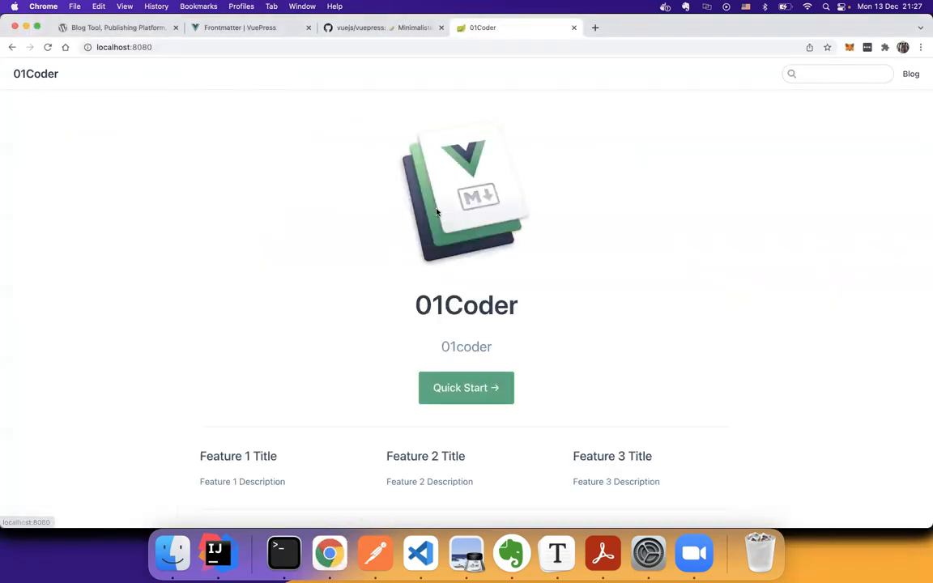
pyautogui.scroll(-3)
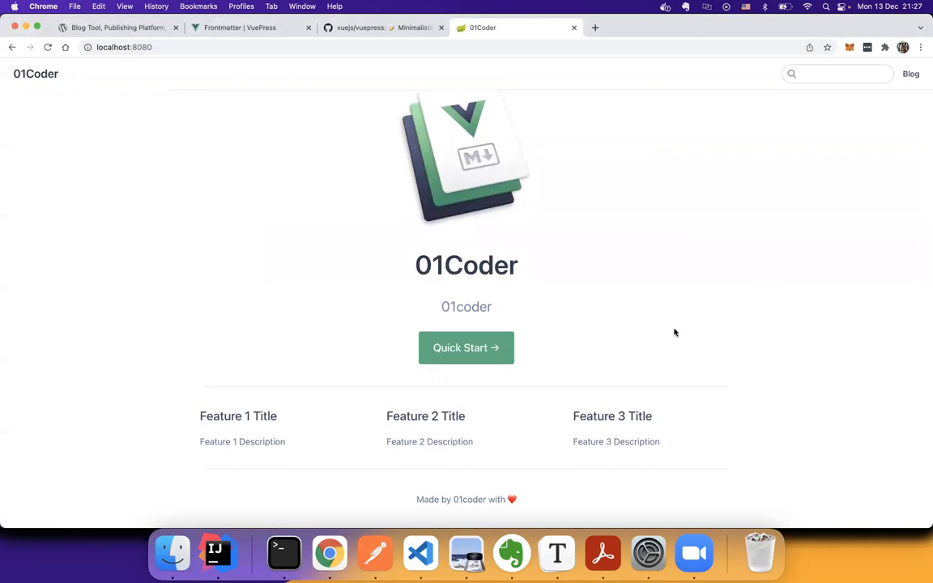
pyautogui.moveTo(473, 286)
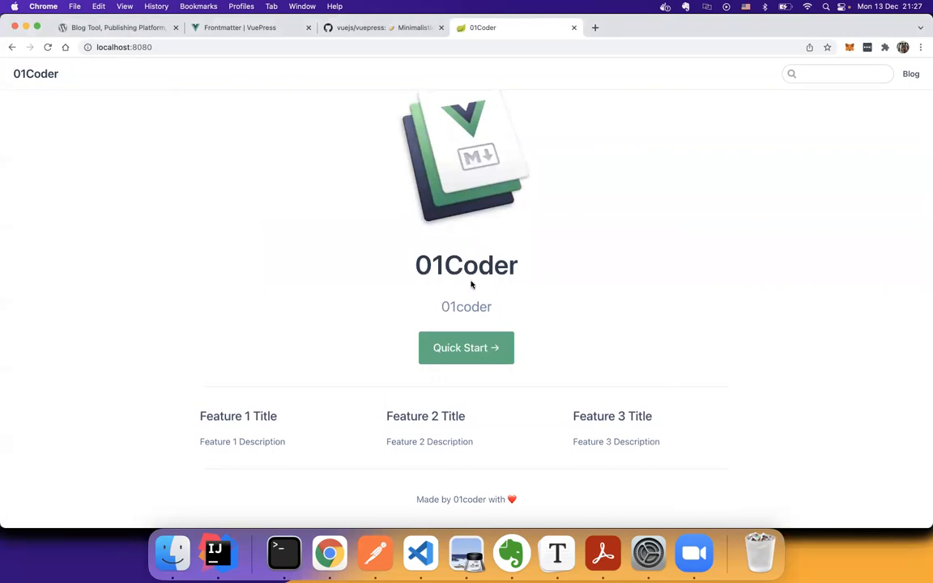
pyautogui.moveTo(218, 415)
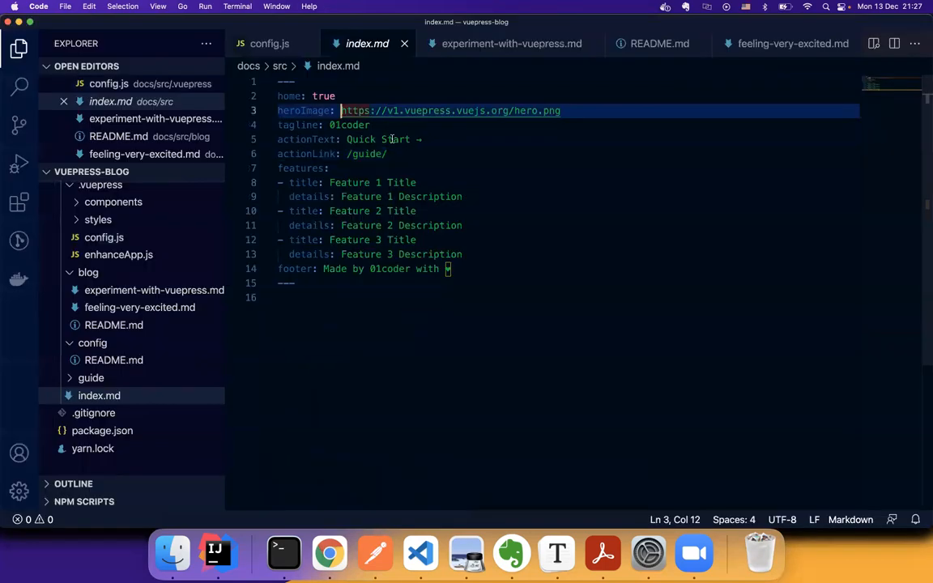
pyautogui.write('n')
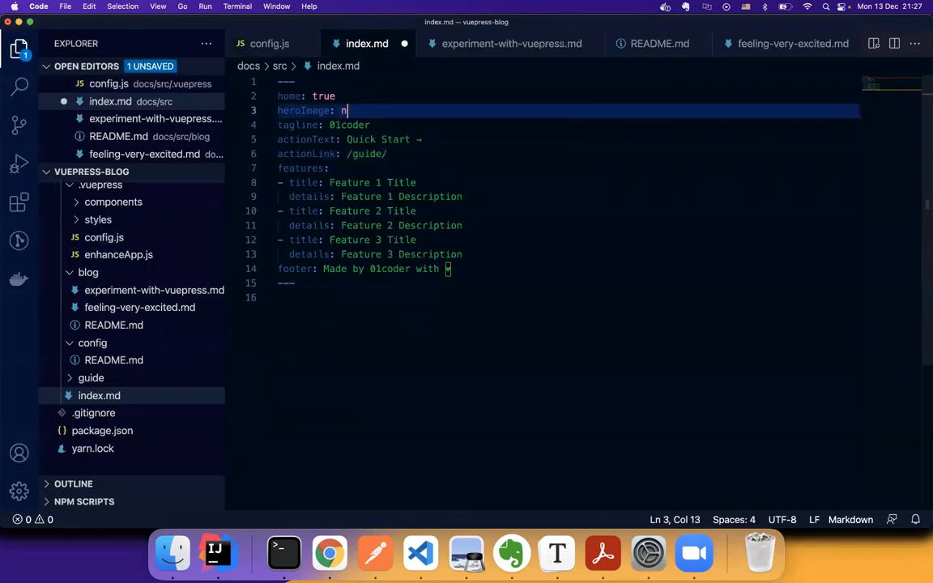
pyautogui.write('ull')
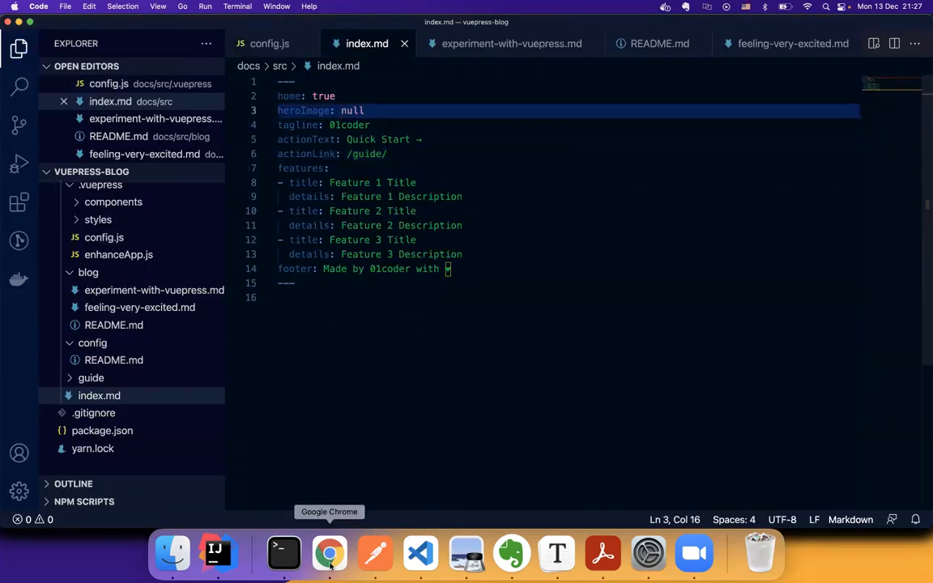
pyautogui.click(329, 554)
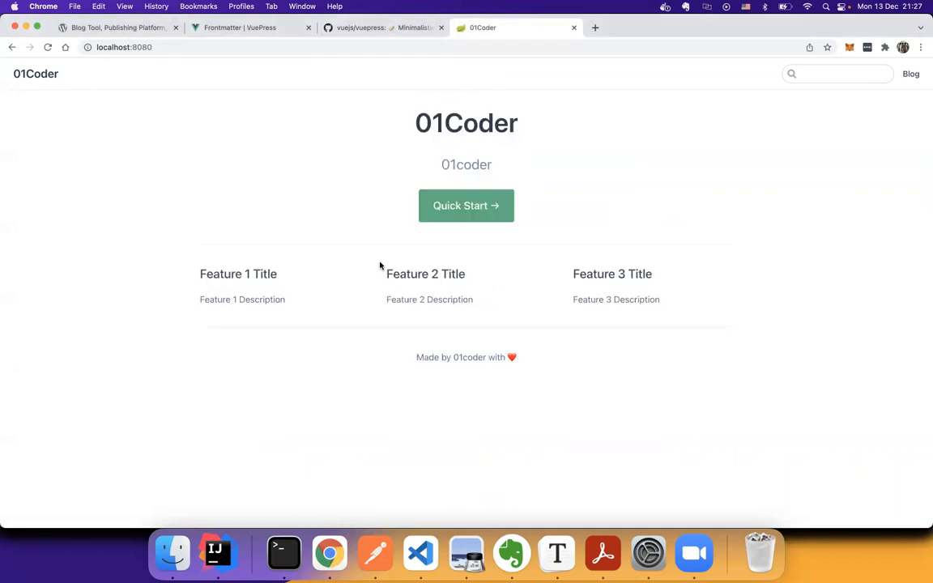
pyautogui.press('F12')
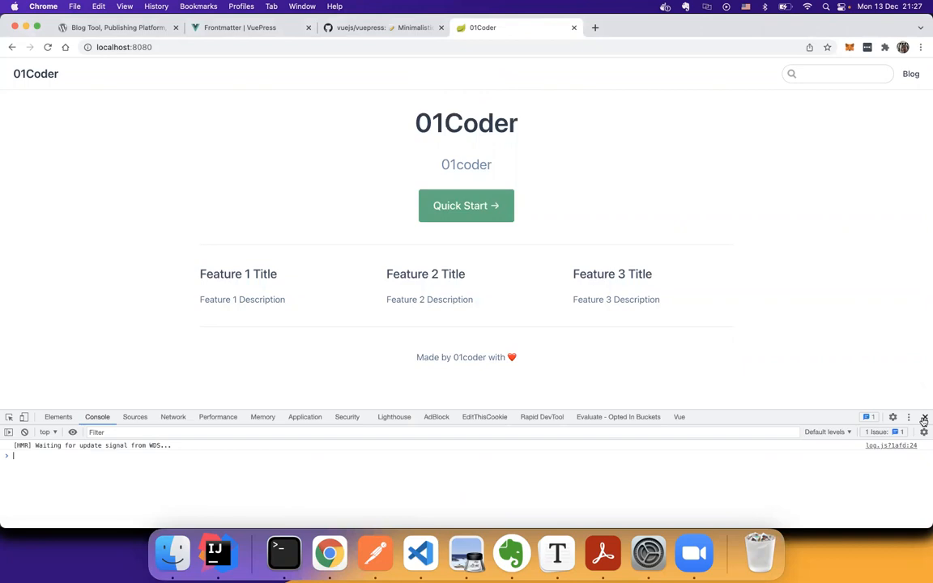
pyautogui.click(924, 418)
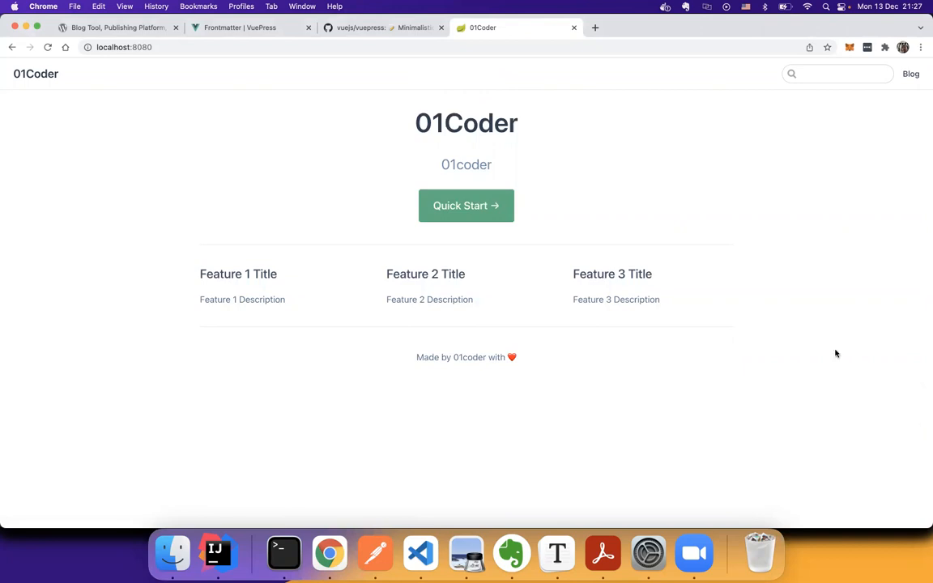
pyautogui.moveTo(603, 178)
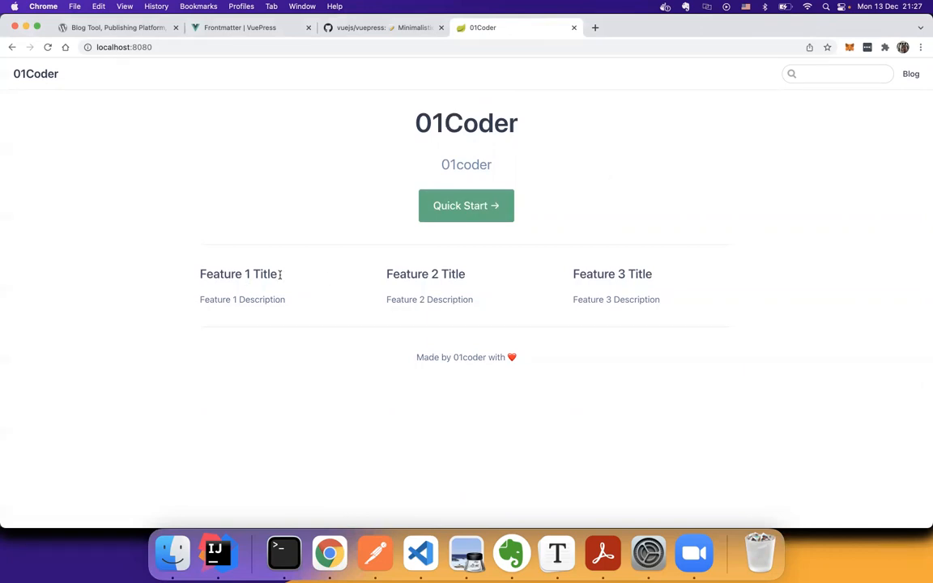
pyautogui.moveTo(637, 313)
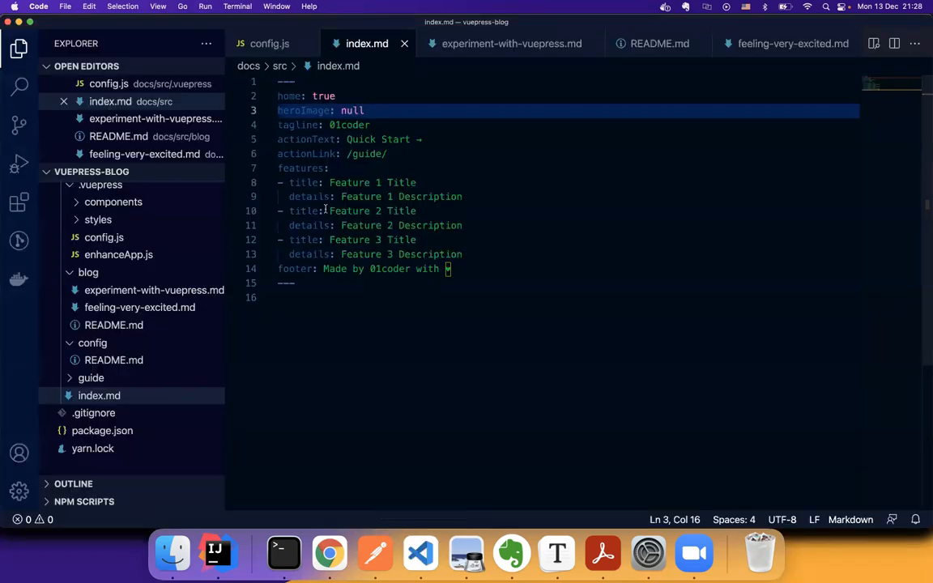
# Step: Delete the three placeholder features from index.md and check the trimmed home page
pyautogui.click(302, 168)
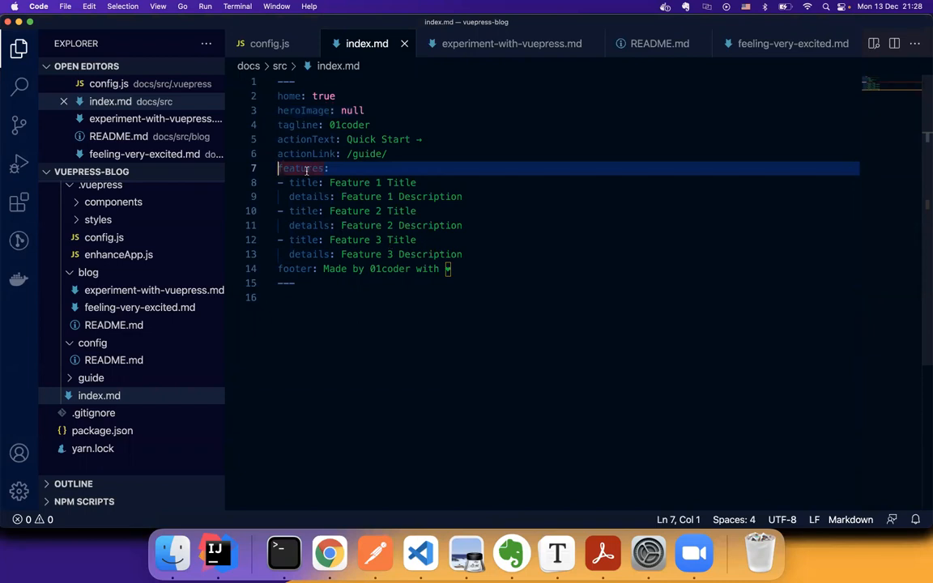
pyautogui.doubleClick(301, 168)
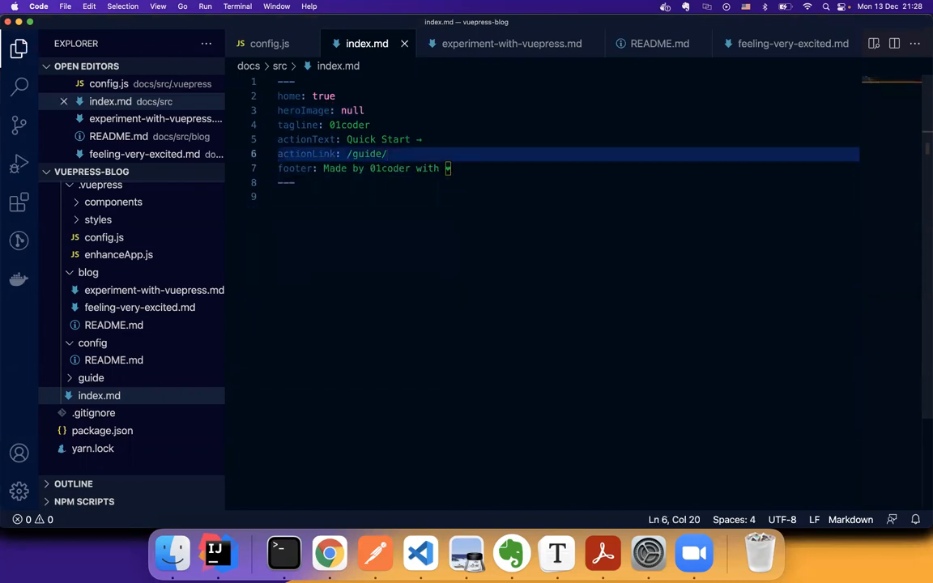
pyautogui.click(329, 554)
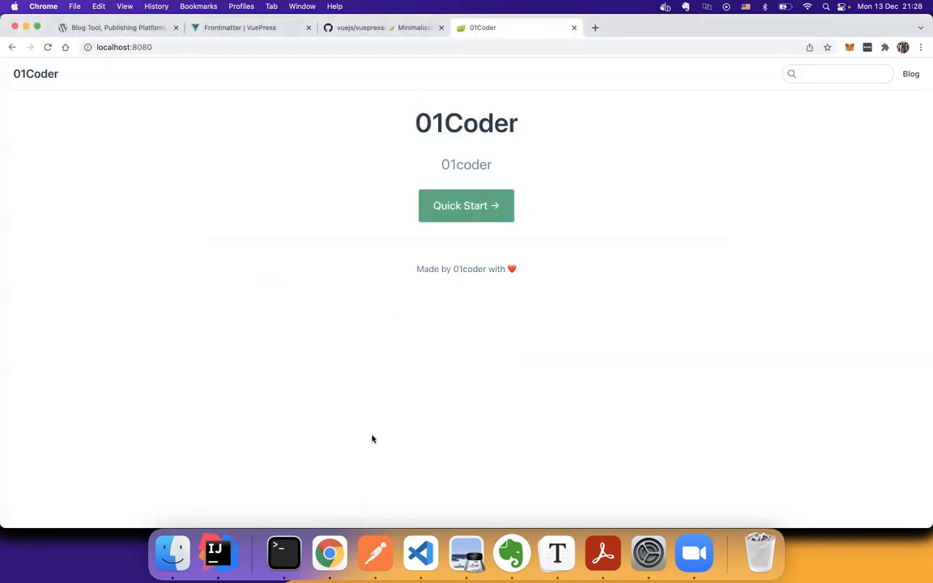
pyautogui.moveTo(454, 316)
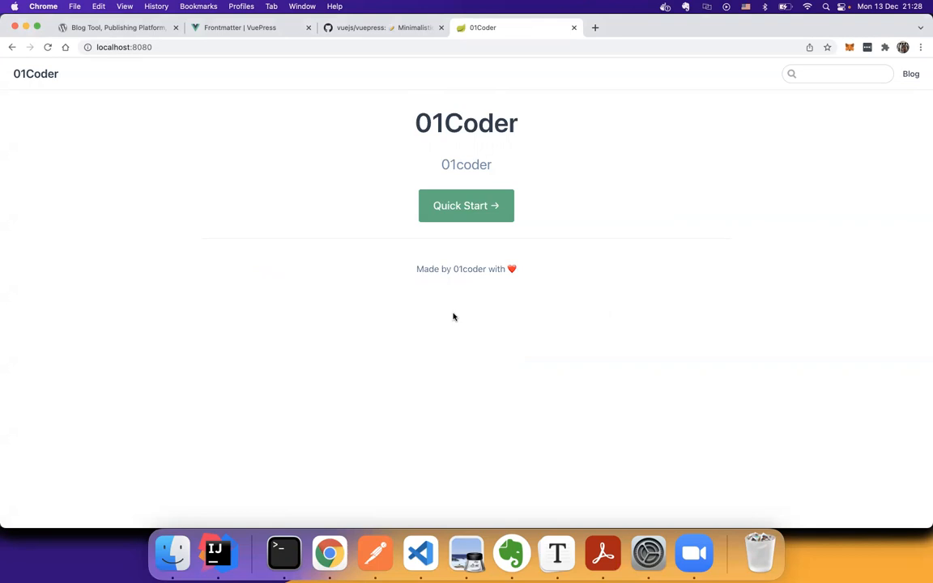
pyautogui.moveTo(431, 365)
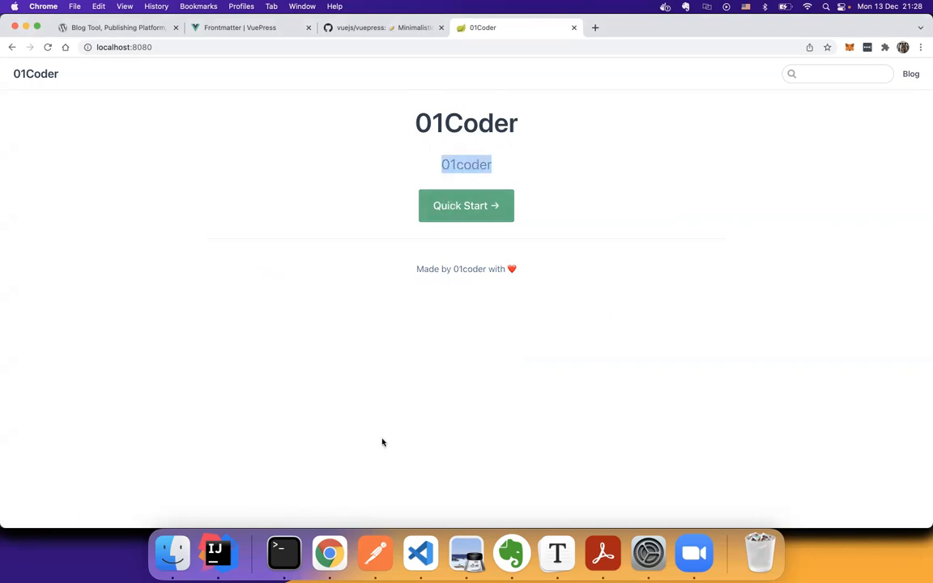
pyautogui.click(218, 554)
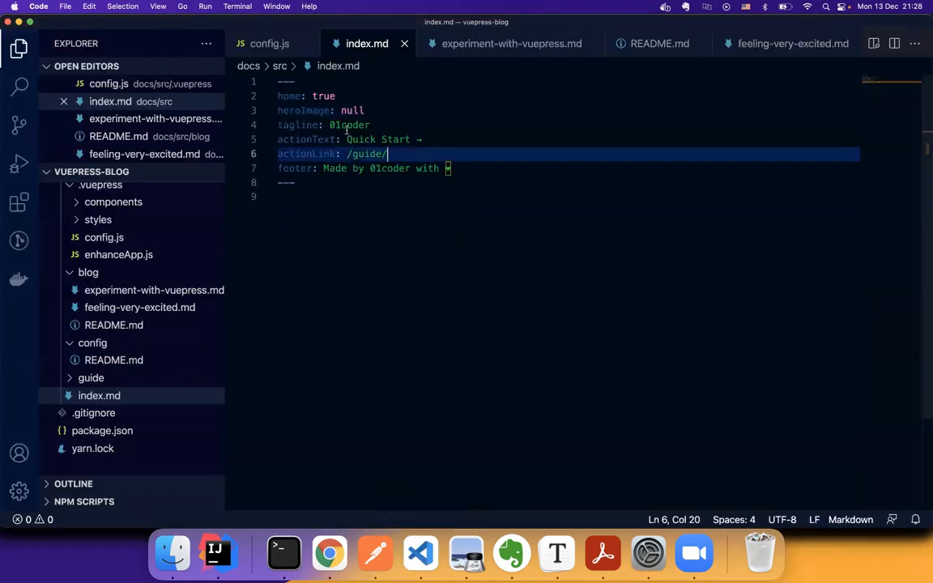
# Step: Rewrite the home page tagline to 'a passionate coder' and verify it under the 01Coder heading
pyautogui.doubleClick(350, 125)
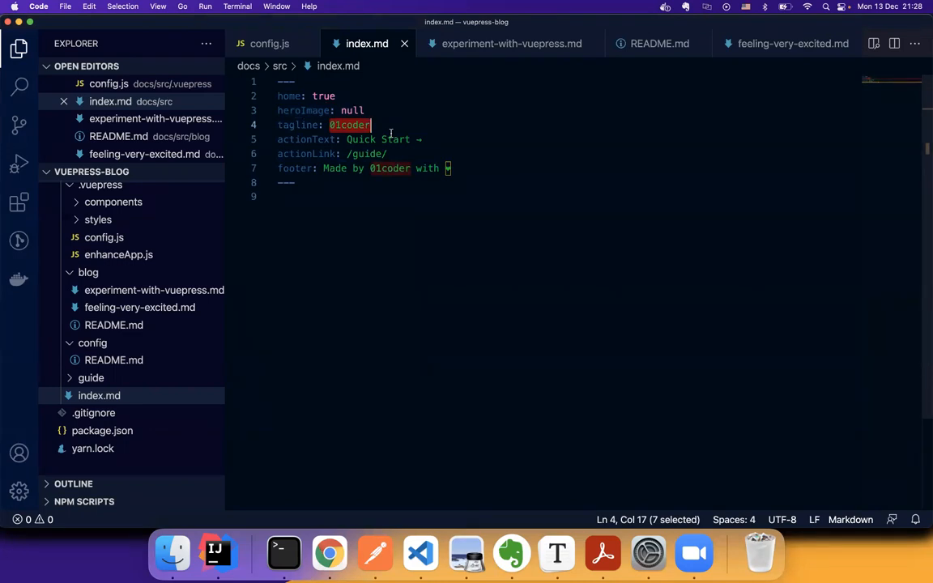
pyautogui.write('a pa')
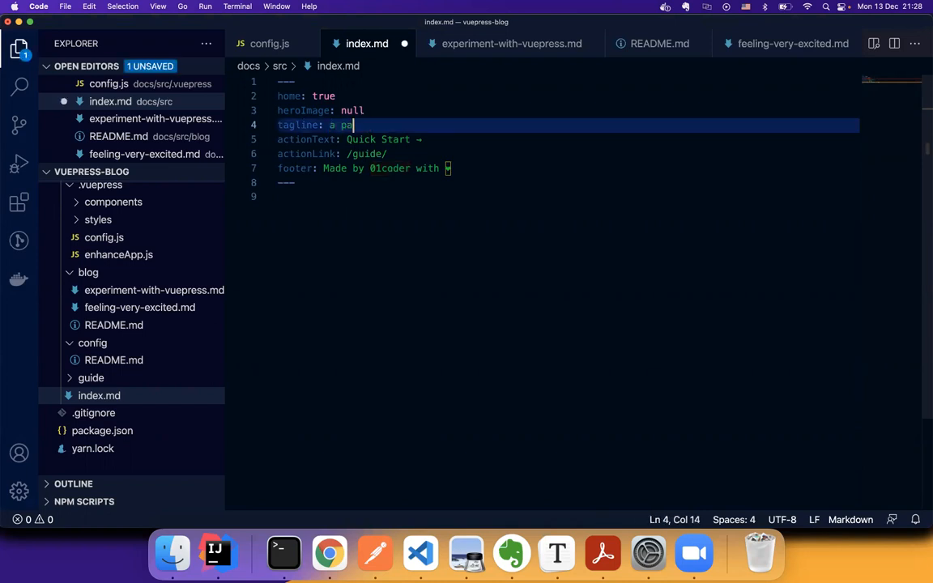
pyautogui.write('ssionate')
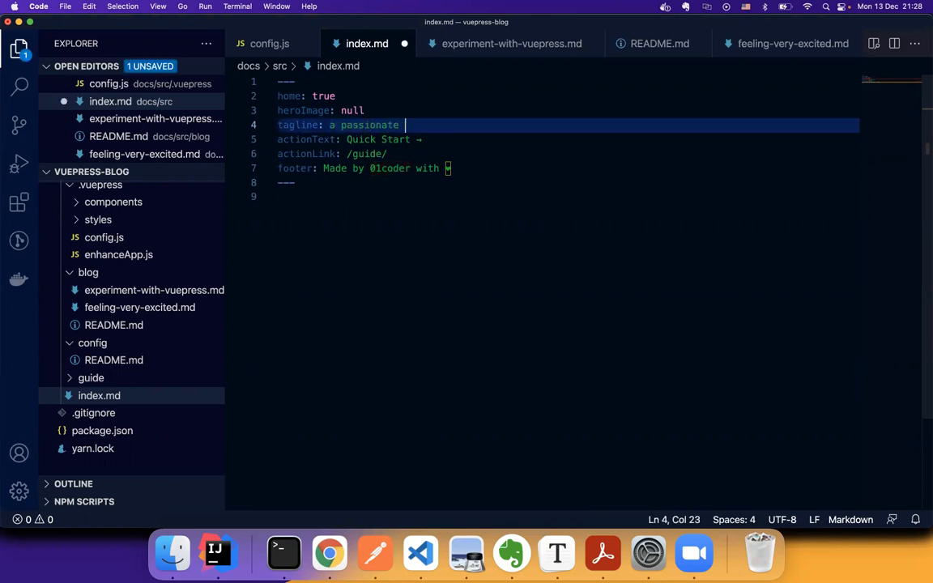
pyautogui.write('coder')
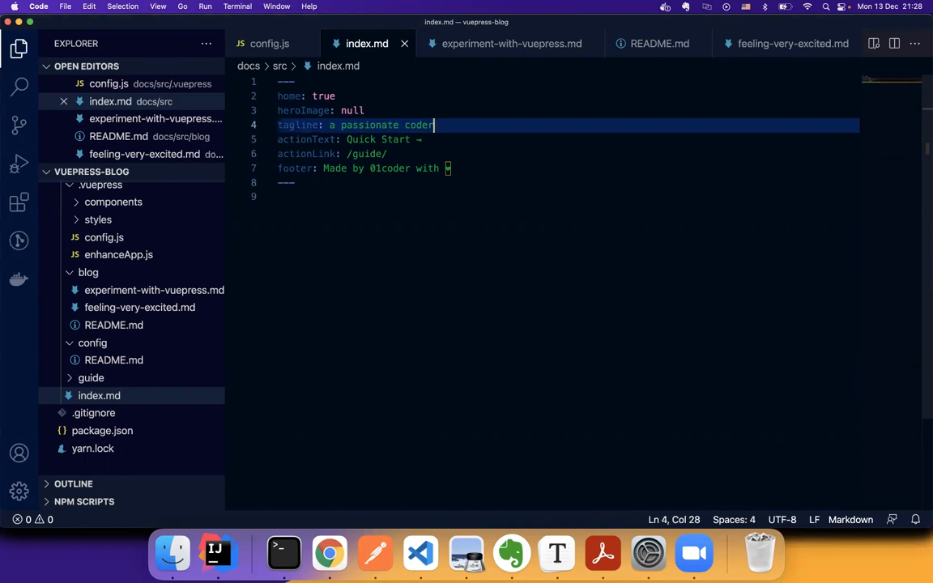
pyautogui.click(327, 555)
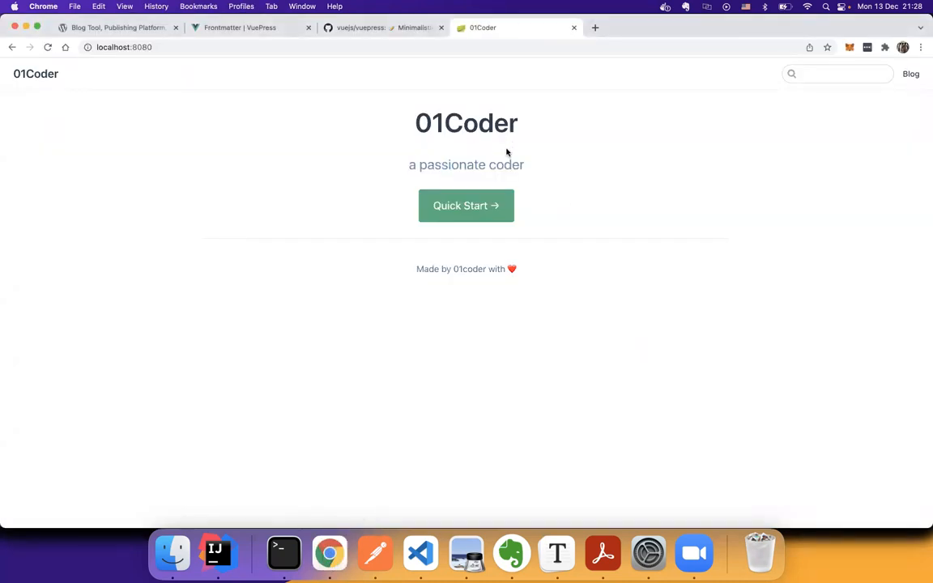
pyautogui.doubleClick(466, 123)
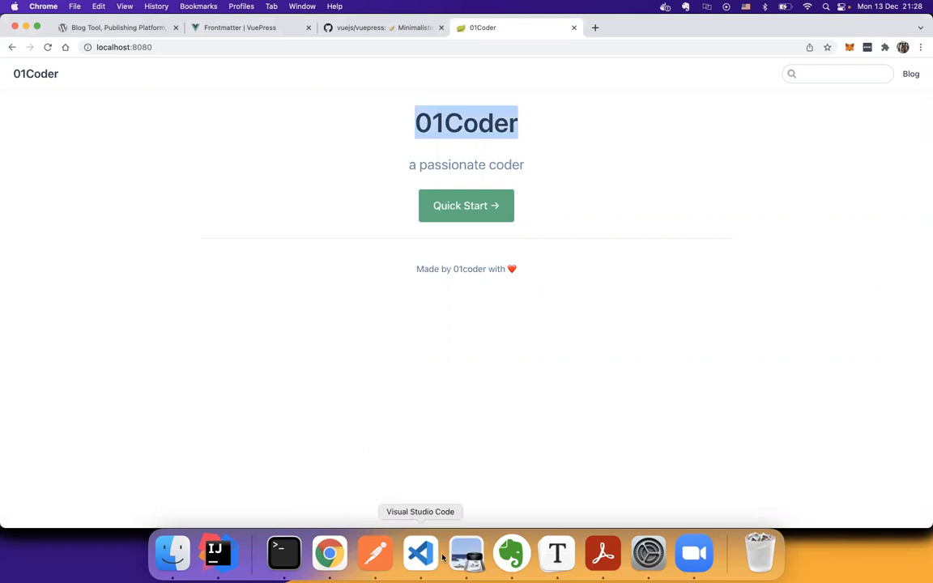
# Step: Set index.md actionText to BLOG and actionLink to /blog/, then preview the home page
pyautogui.click(419, 554)
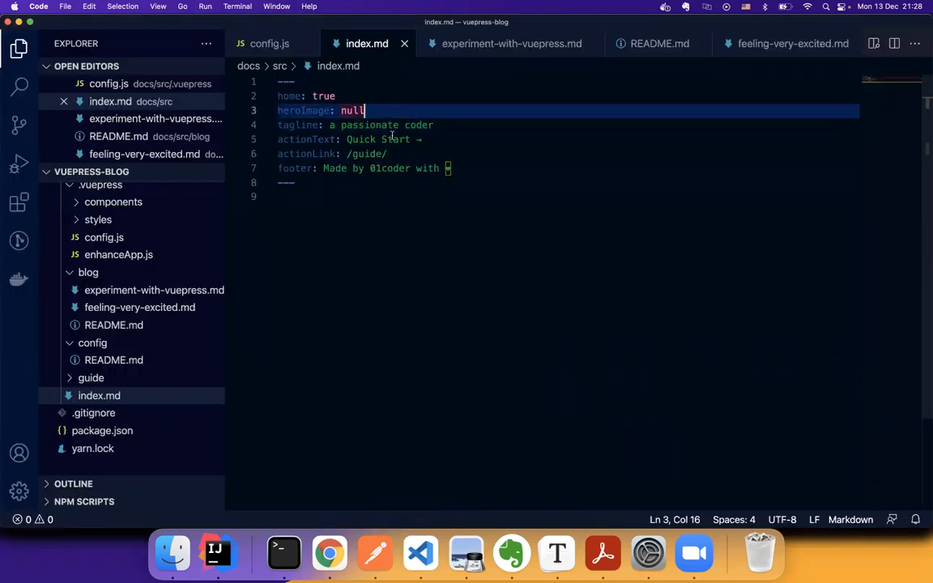
pyautogui.press('cmd+a')
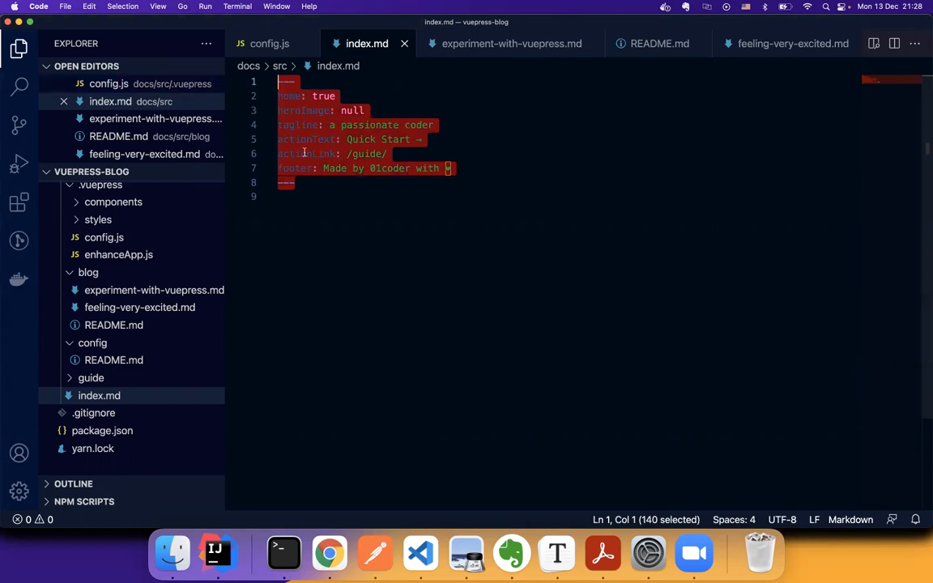
pyautogui.moveTo(314, 182)
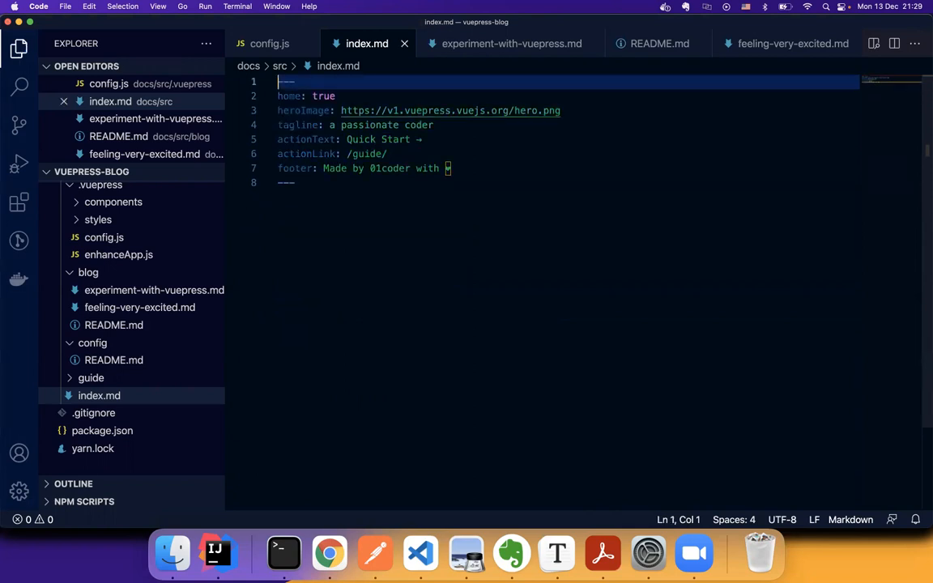
pyautogui.click(346, 139)
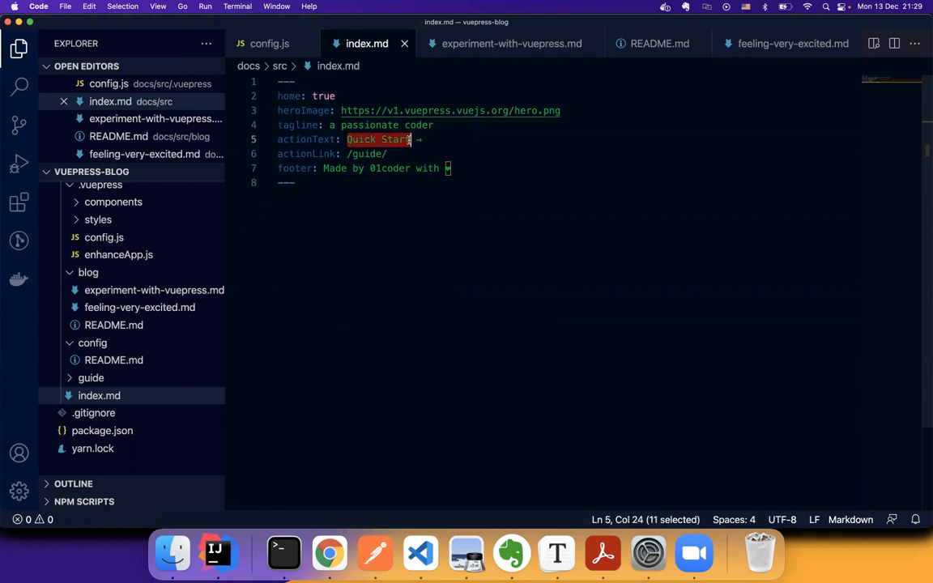
pyautogui.write('BLOG')
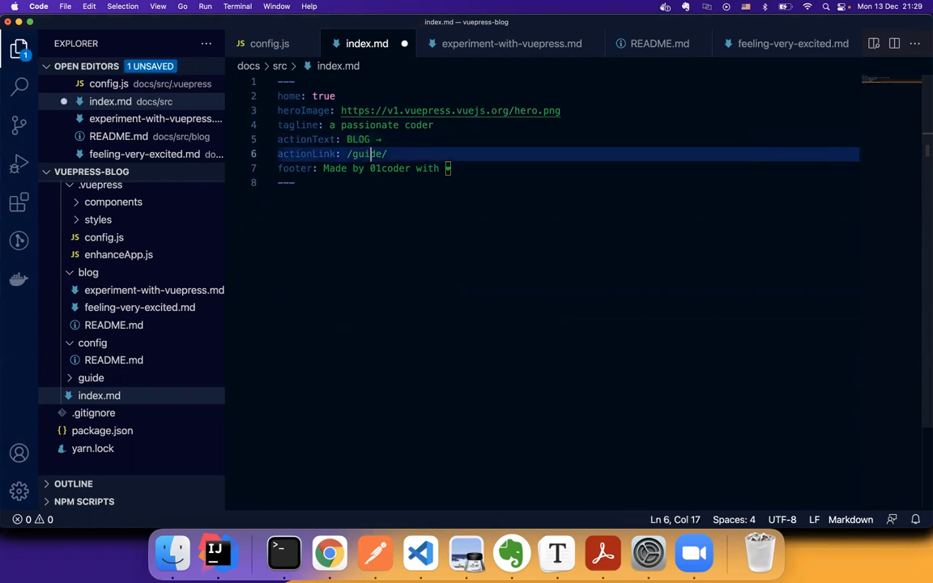
pyautogui.write('/bl')
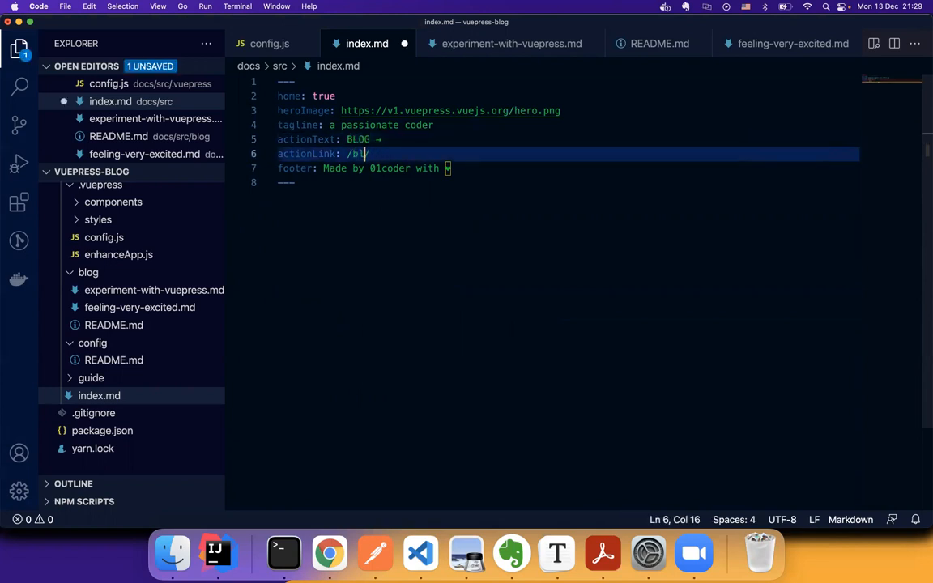
pyautogui.write('og/')
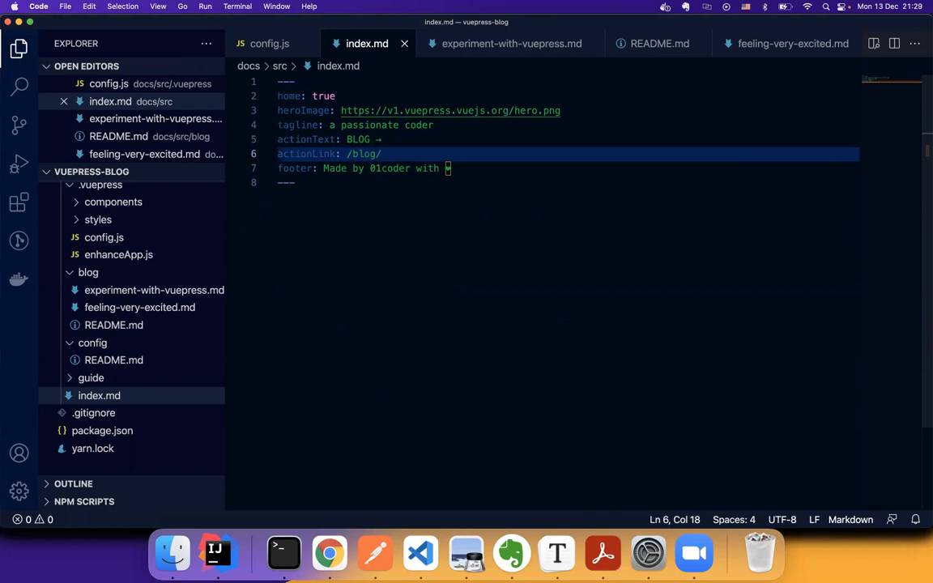
pyautogui.moveTo(329, 554)
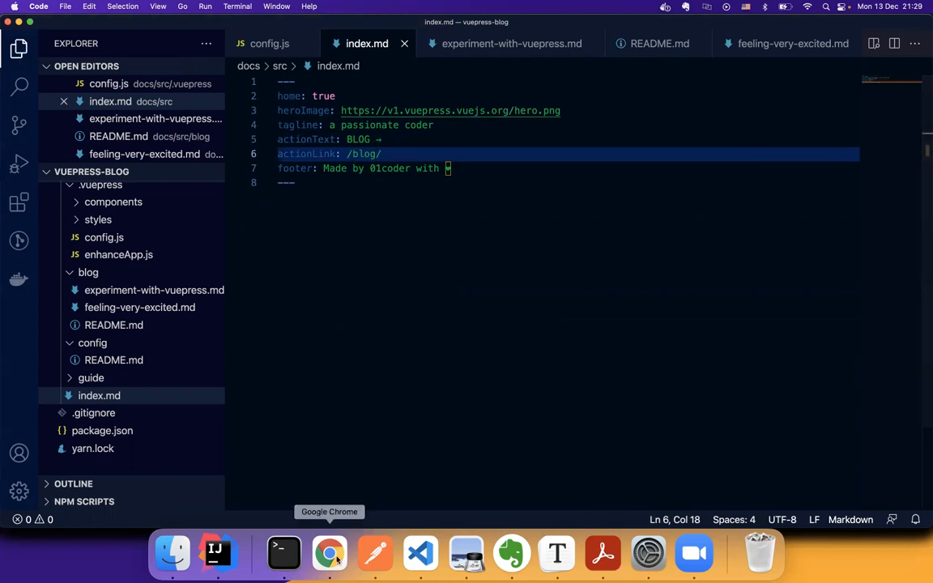
pyautogui.click(328, 554)
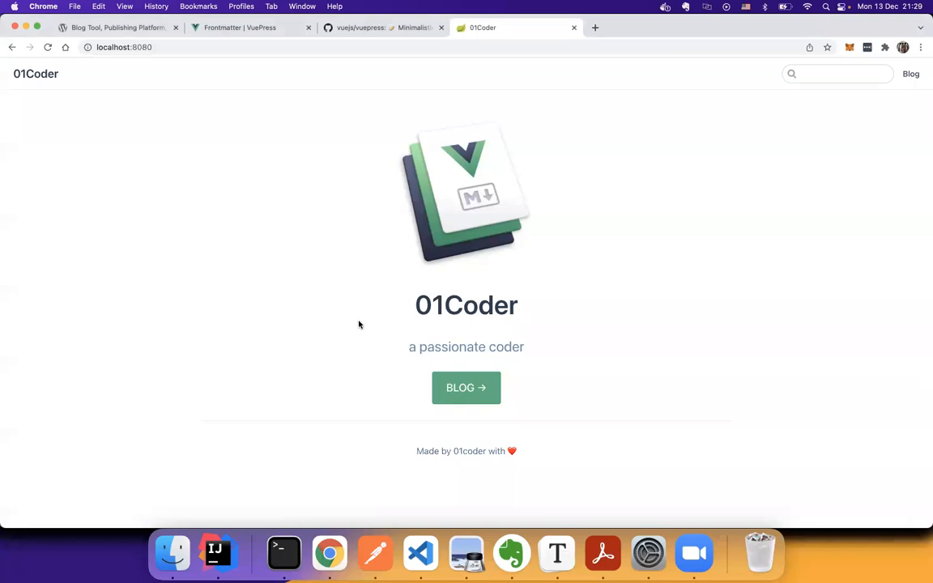
pyautogui.moveTo(441, 337)
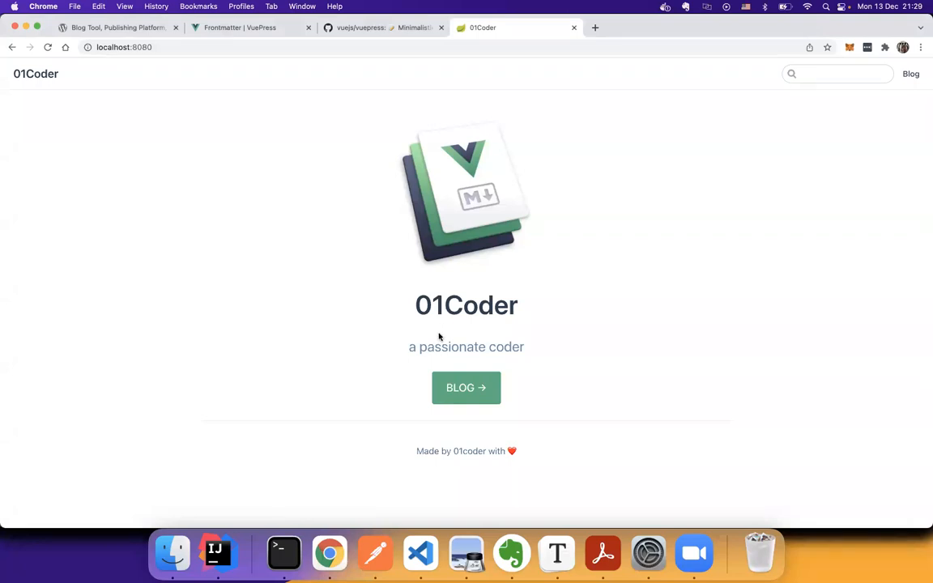
pyautogui.moveTo(466, 389)
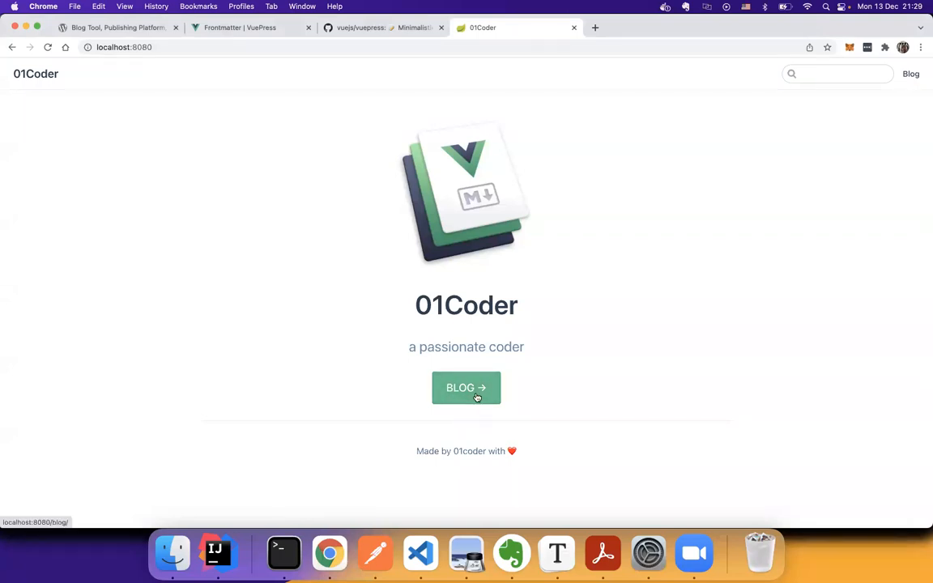
pyautogui.moveTo(460, 440)
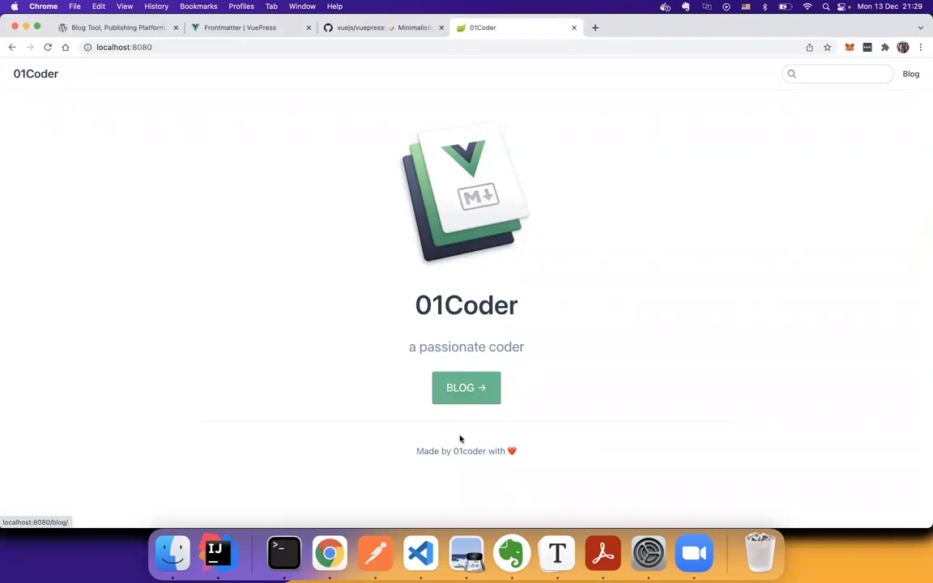
# Step: In palette.styl replace the $accentColor value with #3399ff
pyautogui.click(218, 554)
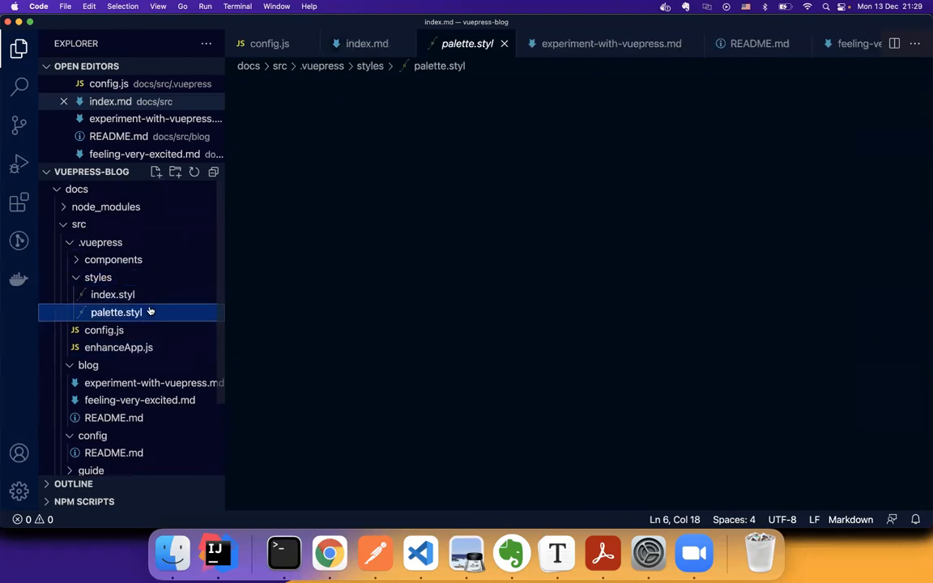
pyautogui.doubleClick(116, 312)
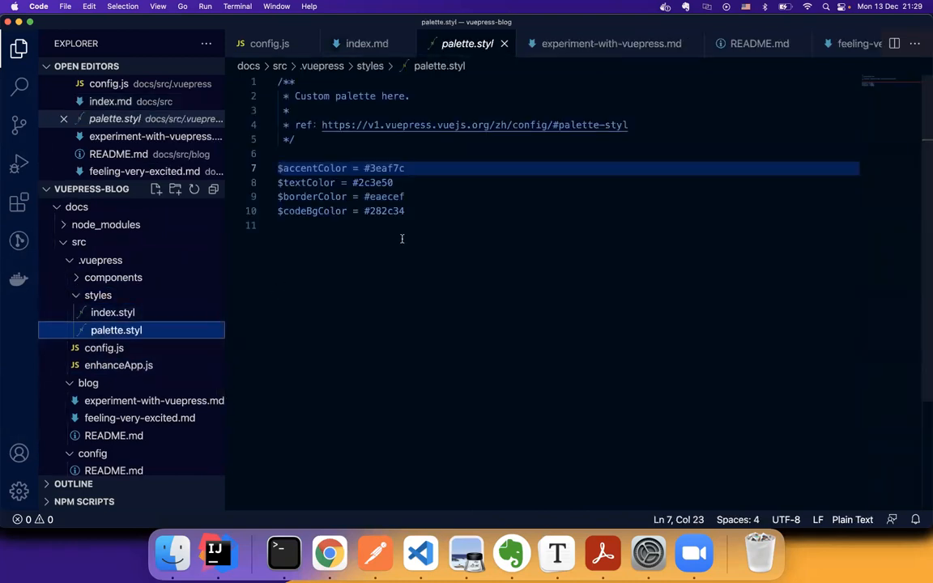
pyautogui.doubleClick(306, 181)
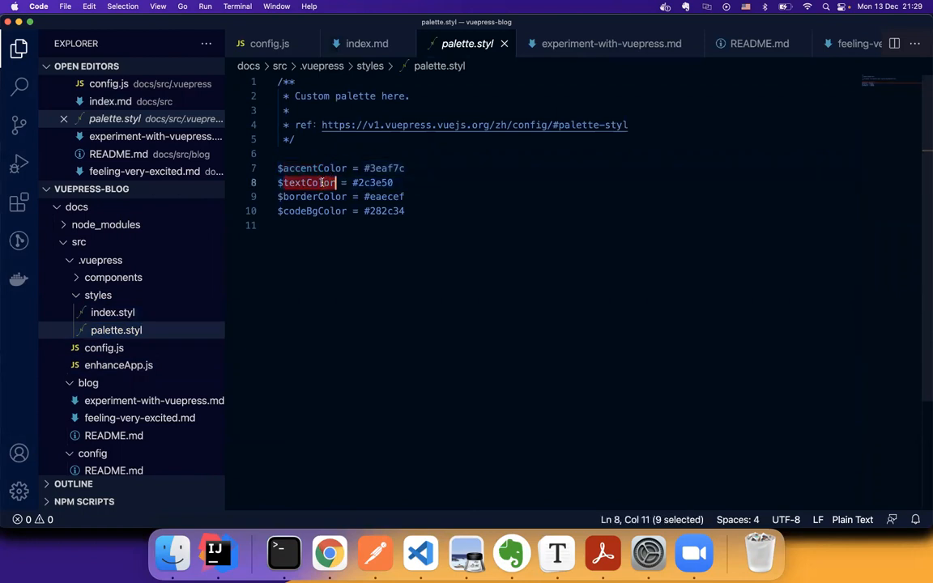
pyautogui.doubleClick(311, 210)
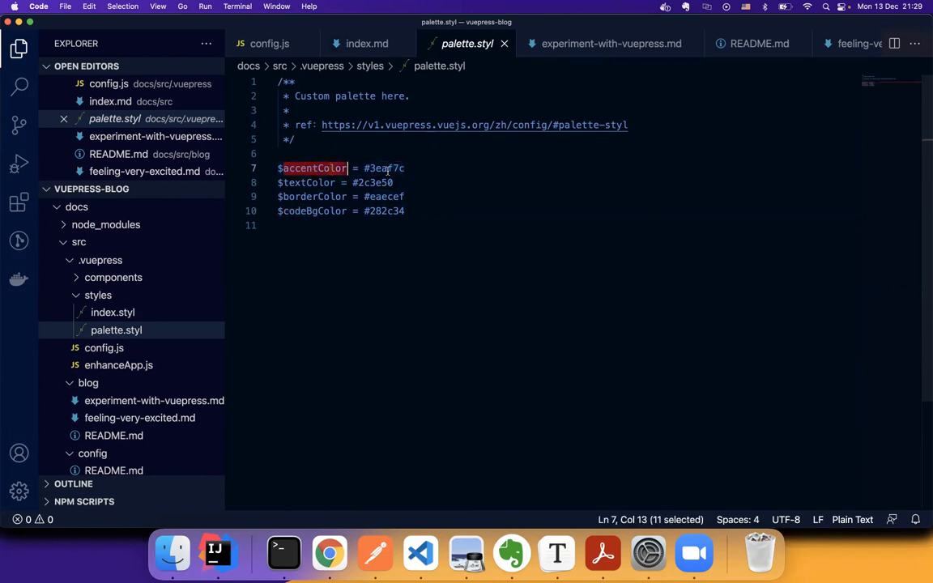
pyautogui.write('#3399ff')
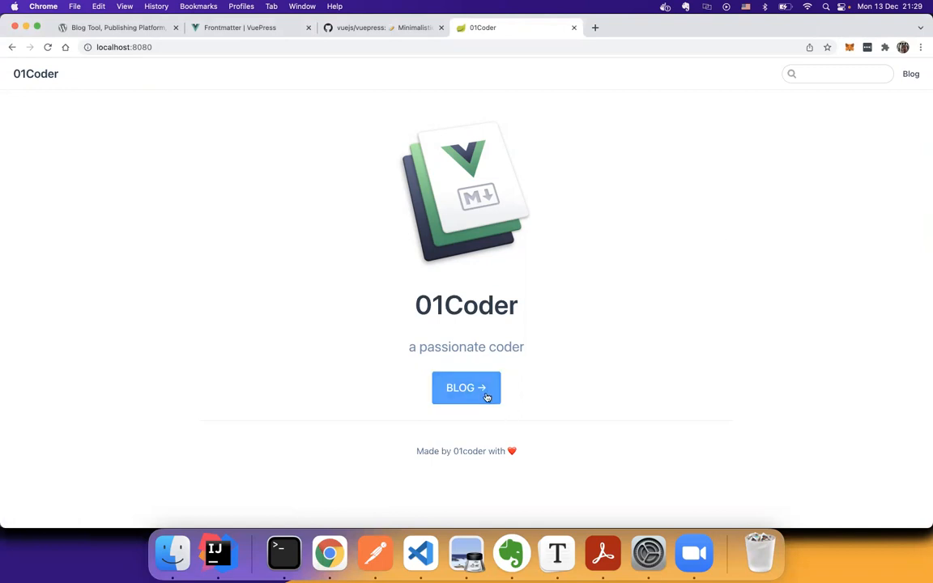
pyautogui.moveTo(473, 219)
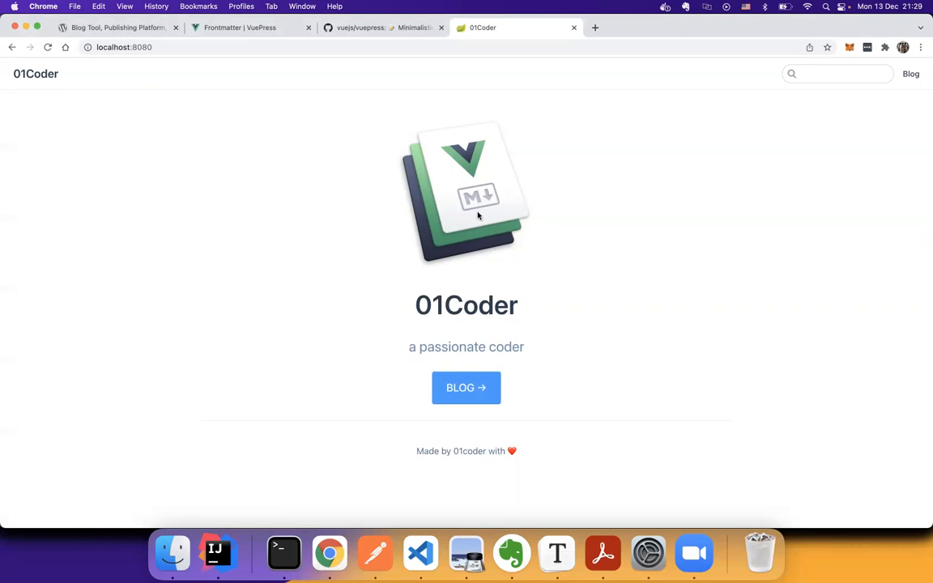
pyautogui.moveTo(476, 226)
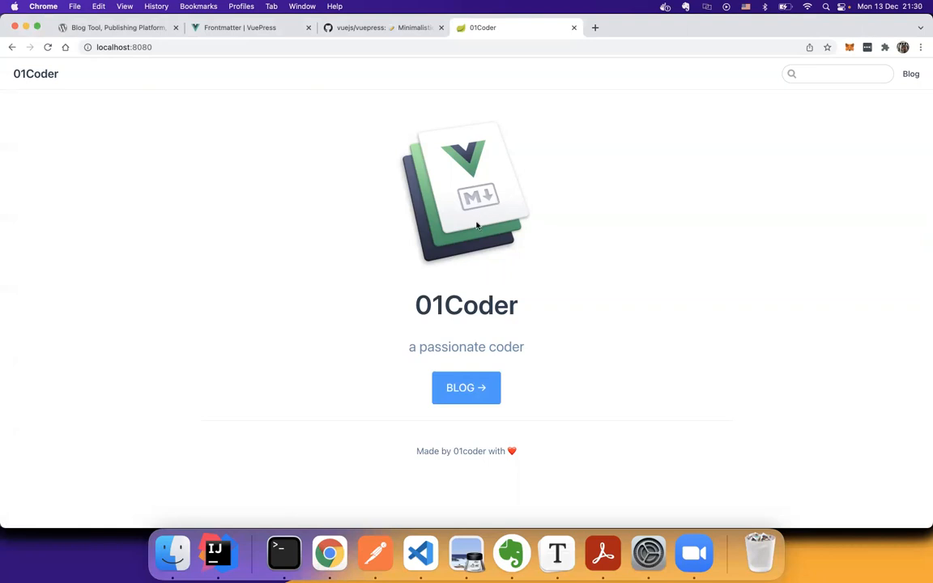
# Step: Enter via the BLOG button, visit Experiment with vuepress, then follow the next-post link to Feeling very excited
pyautogui.click(466, 387)
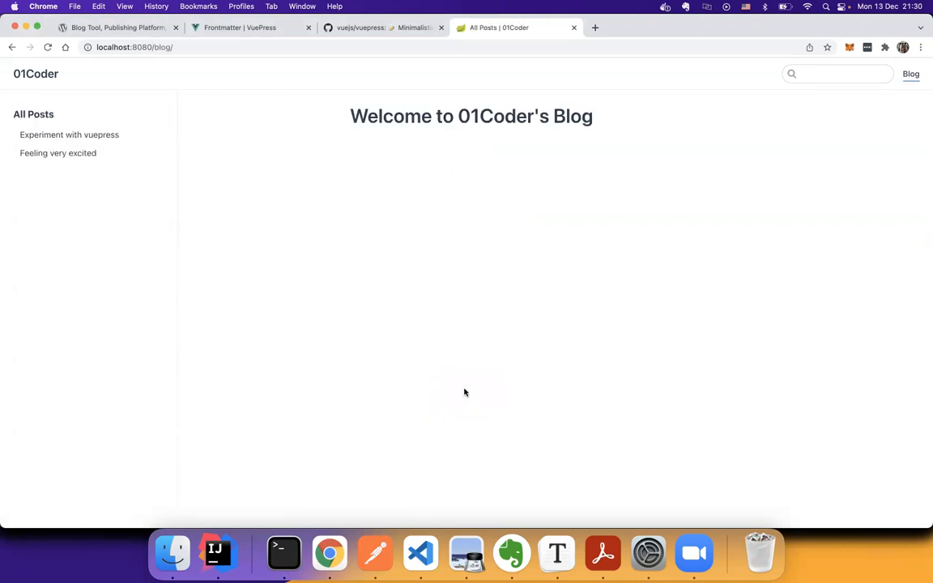
pyautogui.click(68, 135)
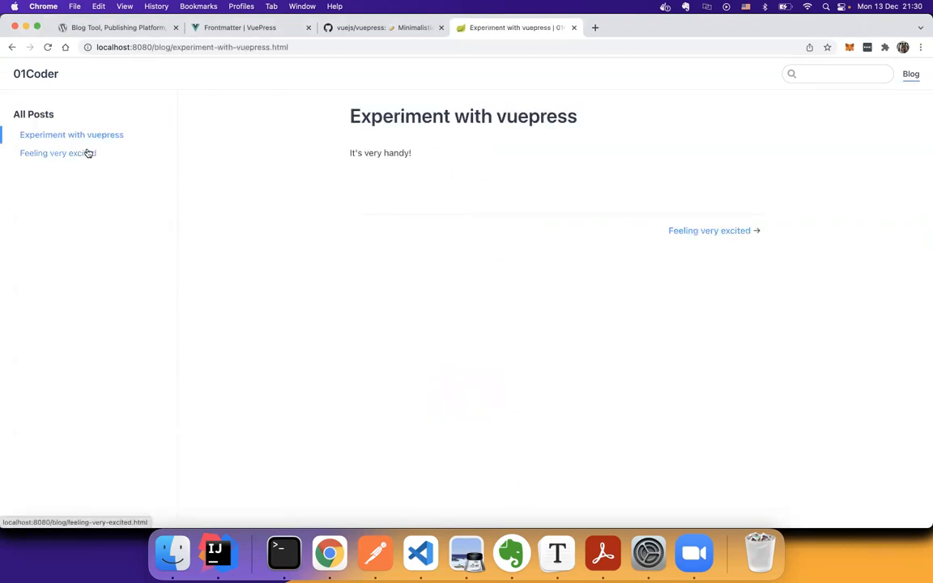
pyautogui.click(59, 153)
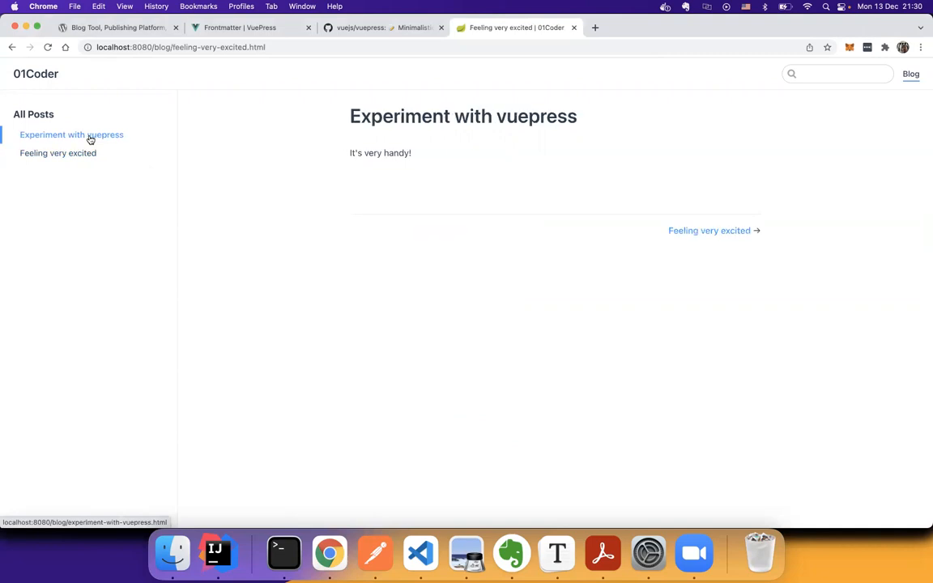
pyautogui.click(71, 134)
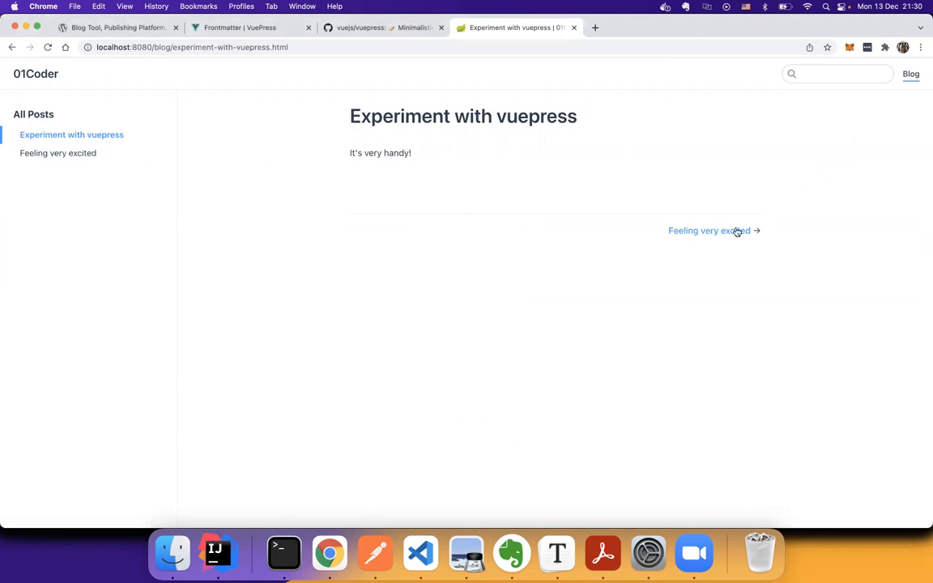
pyautogui.click(709, 230)
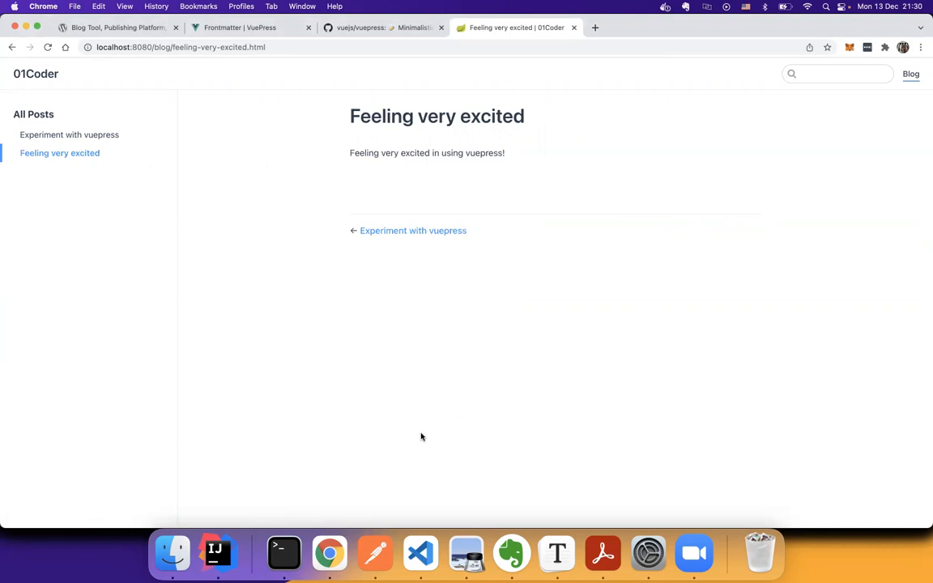
pyautogui.moveTo(397, 329)
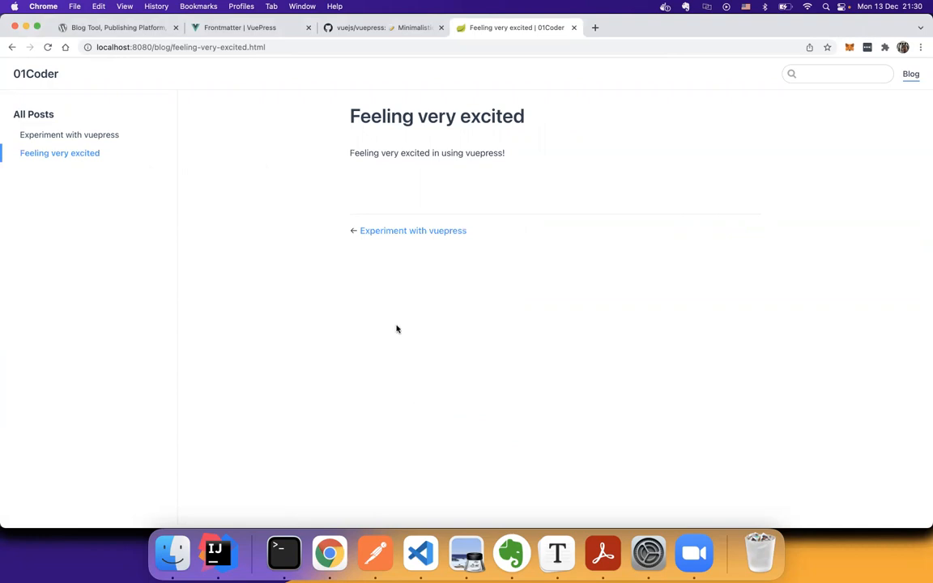
pyautogui.moveTo(405, 436)
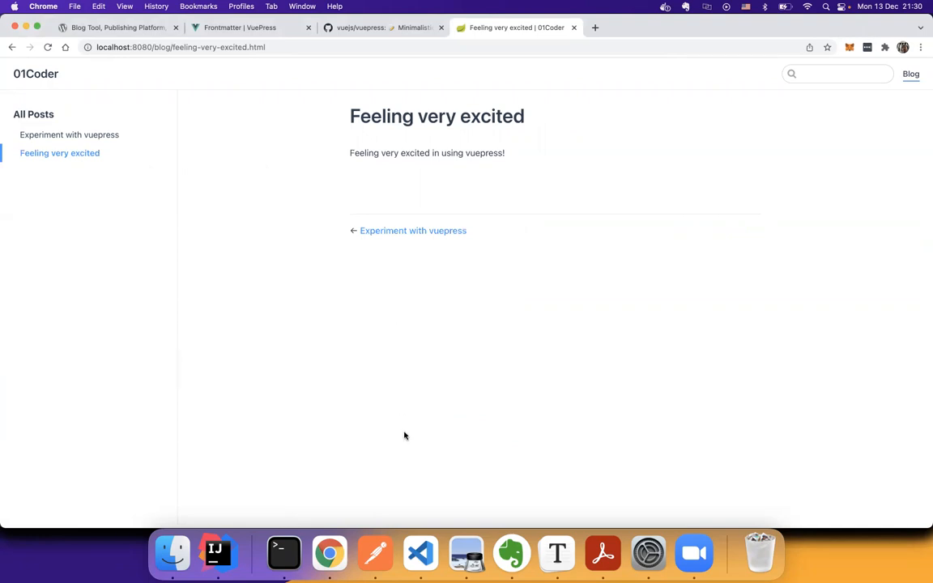
pyautogui.moveTo(421, 554)
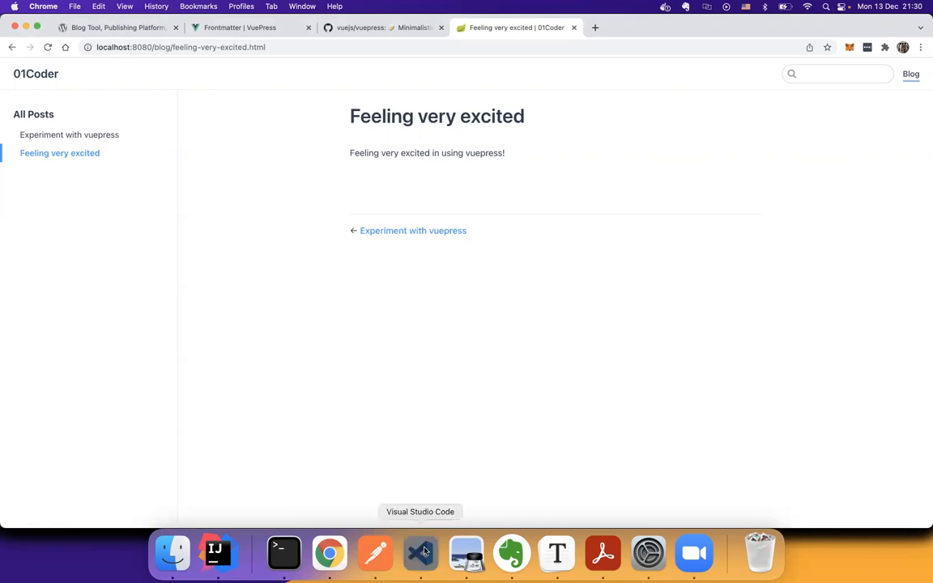
# Step: Switch to VS Code and show config.js at the '/blog/' sidebar children listing both posts
pyautogui.click(422, 554)
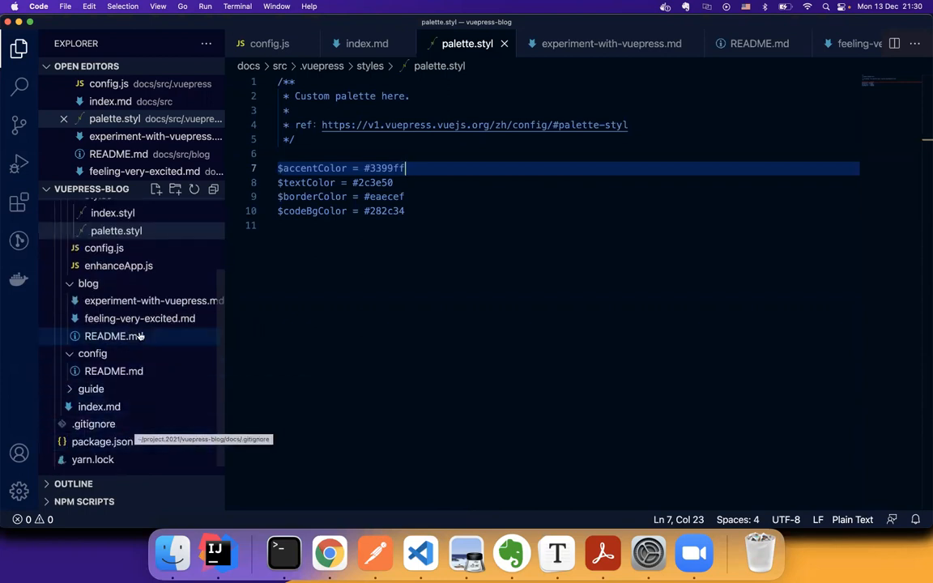
pyautogui.click(104, 290)
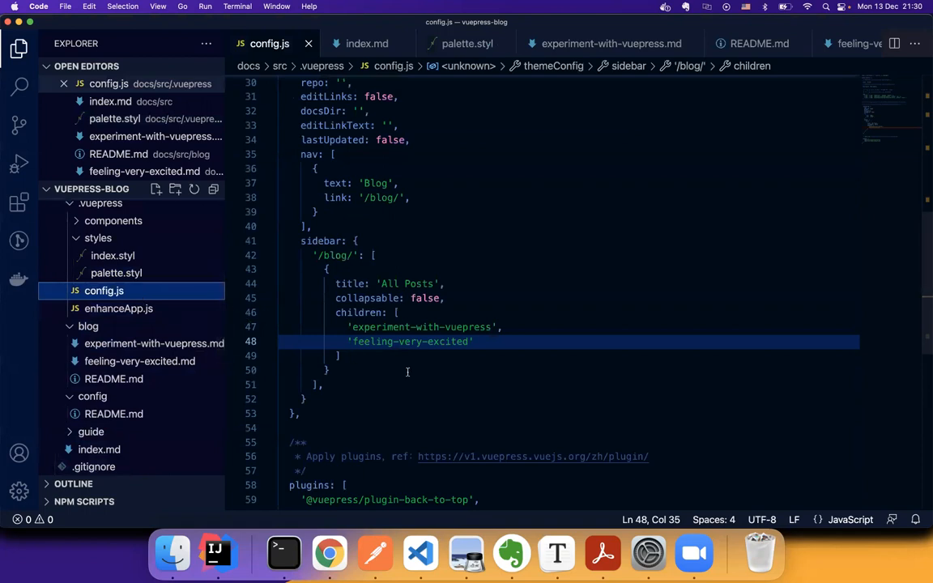
pyautogui.moveTo(408, 365)
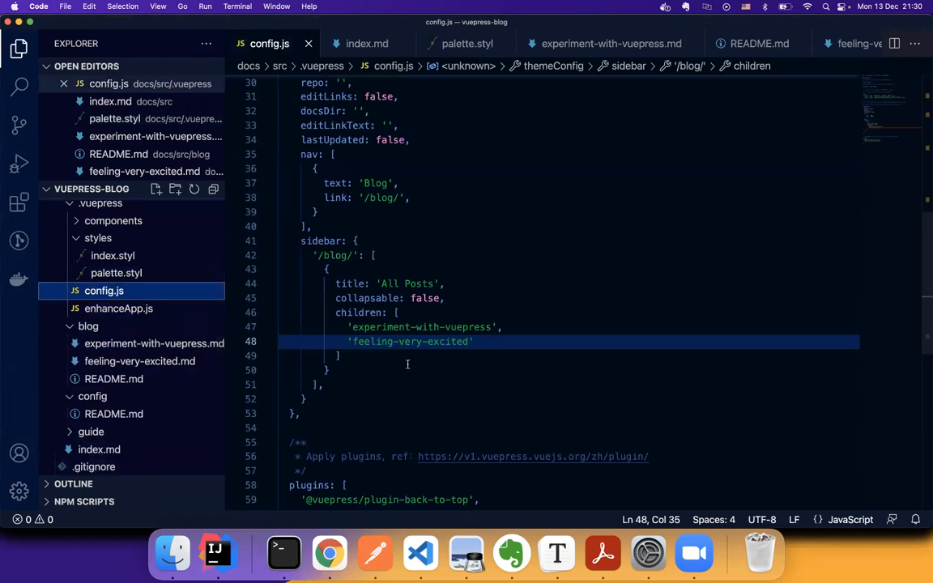
pyautogui.moveTo(350, 313)
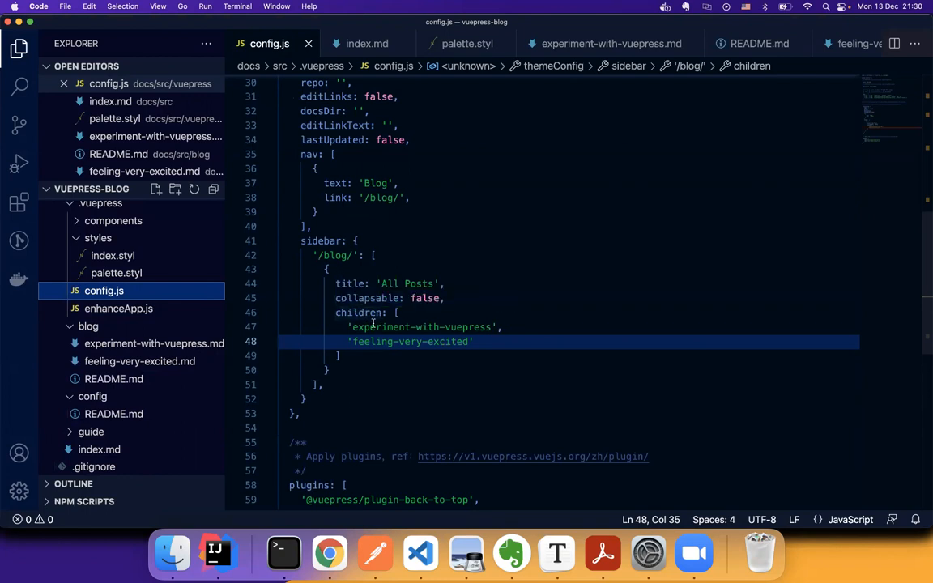
# Step: Return to Chrome showing Feeling very excited with both posts under All Posts
pyautogui.click(328, 555)
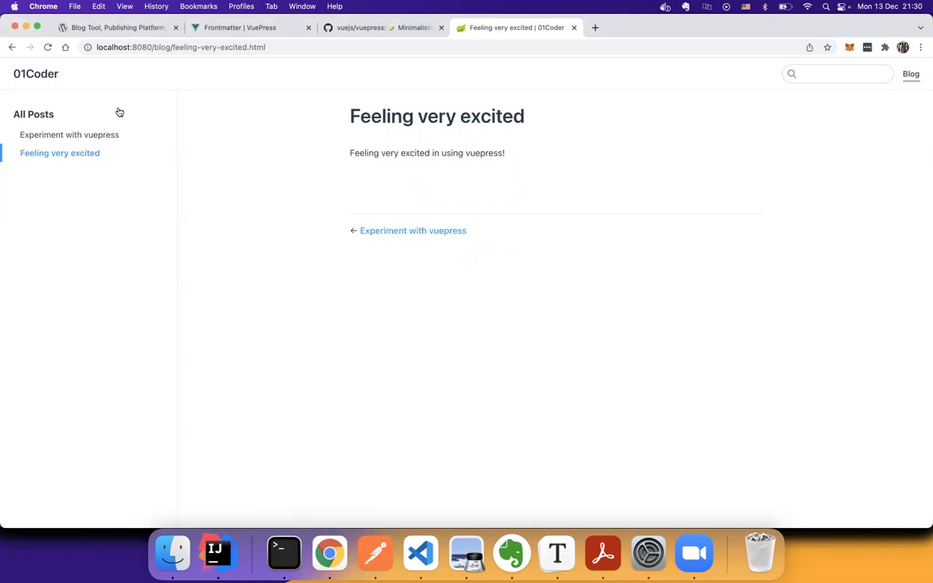
pyautogui.moveTo(142, 173)
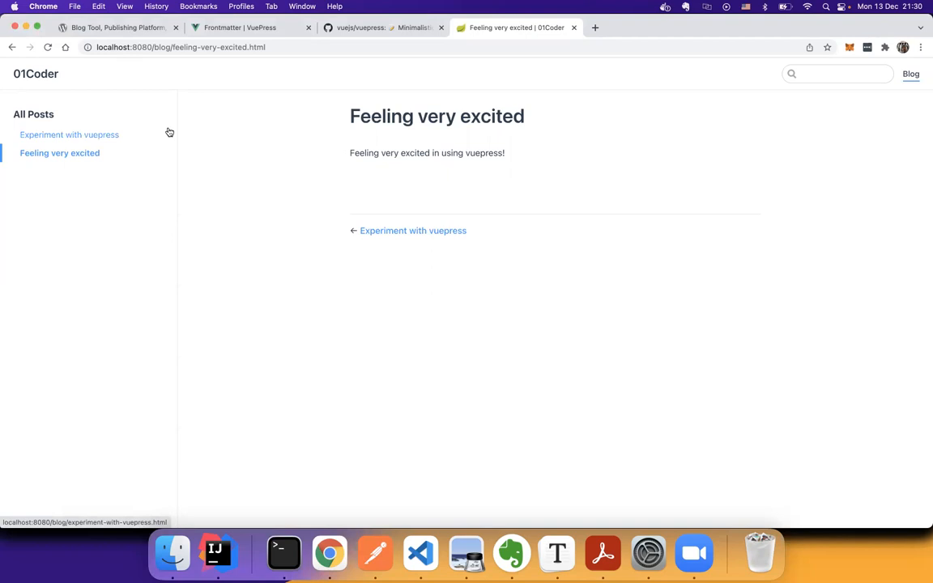
pyautogui.moveTo(253, 269)
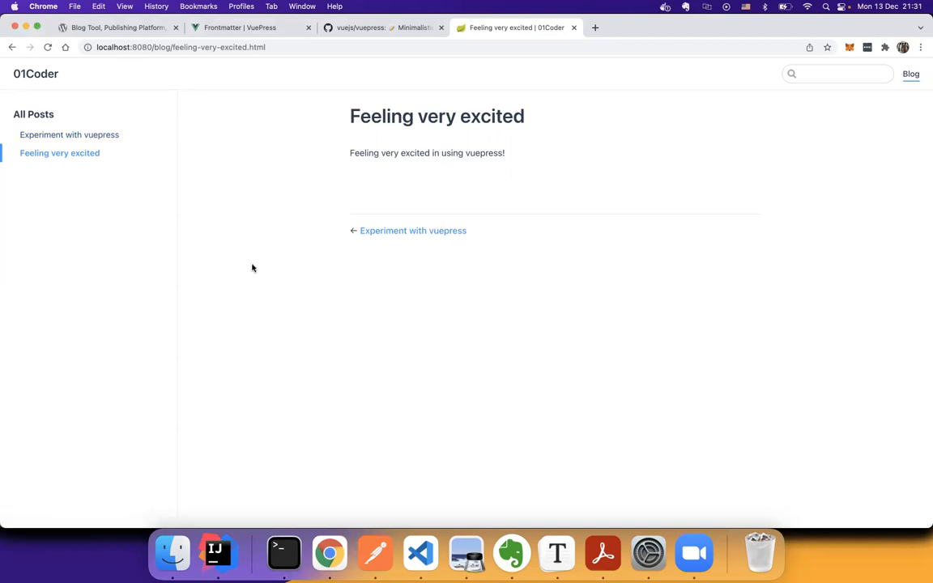
pyautogui.moveTo(382, 323)
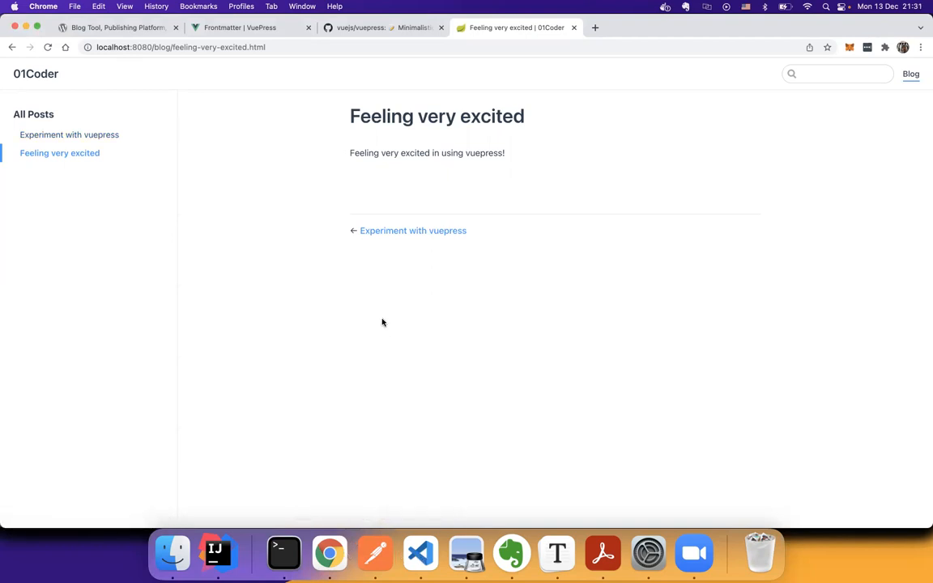
# Step: In DevTools phone emulation, go from home to BLOG, use the hamburger menu to reach both posts
pyautogui.press('F12')
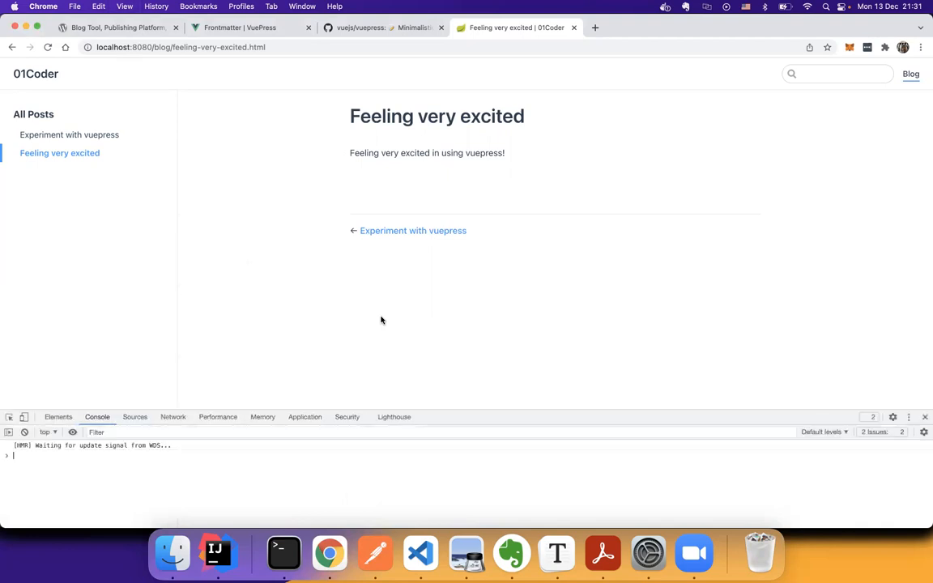
pyautogui.click(25, 418)
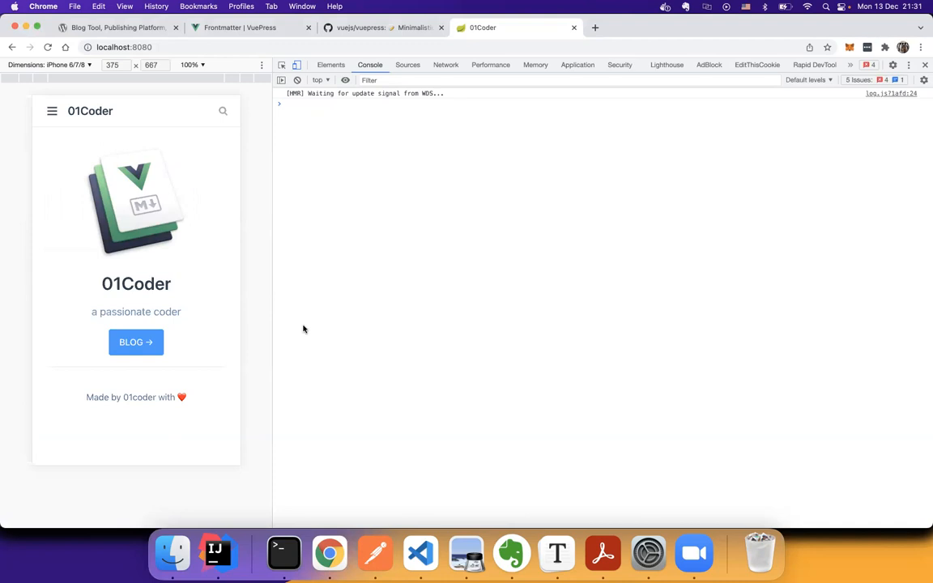
pyautogui.click(136, 342)
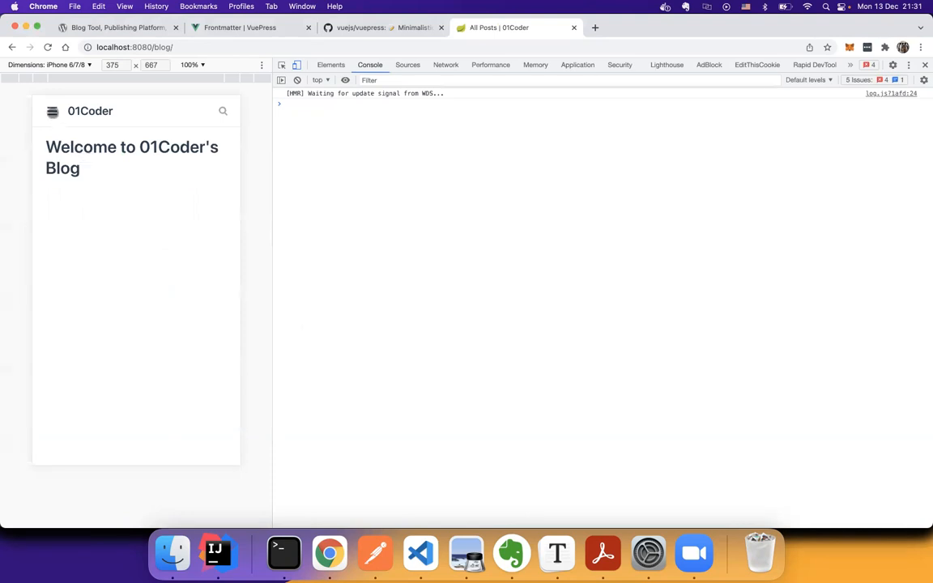
pyautogui.click(52, 111)
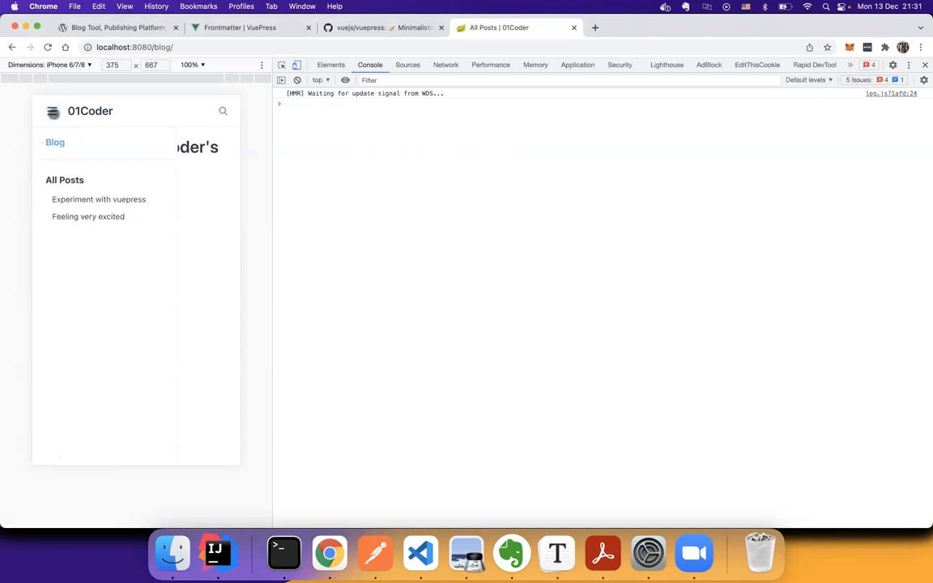
pyautogui.click(99, 199)
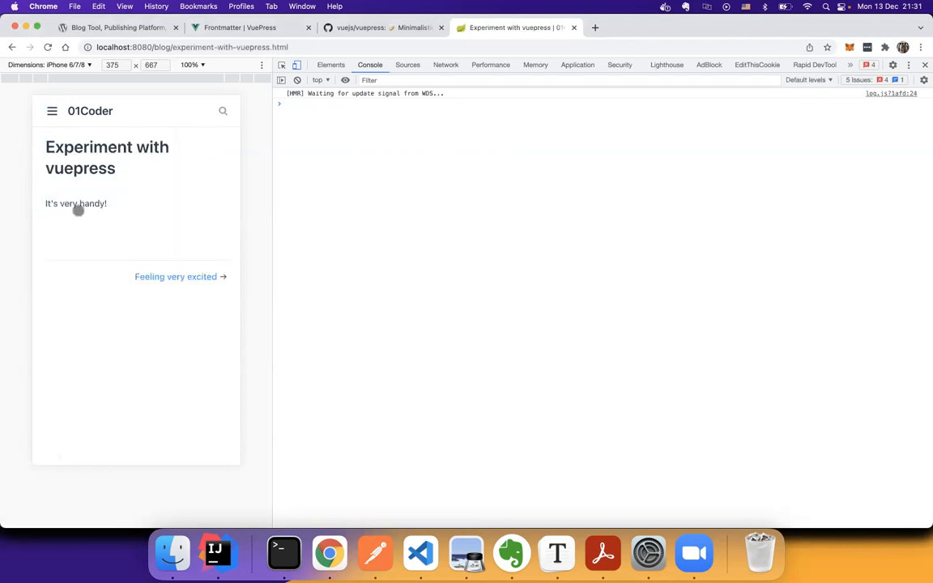
pyautogui.click(175, 275)
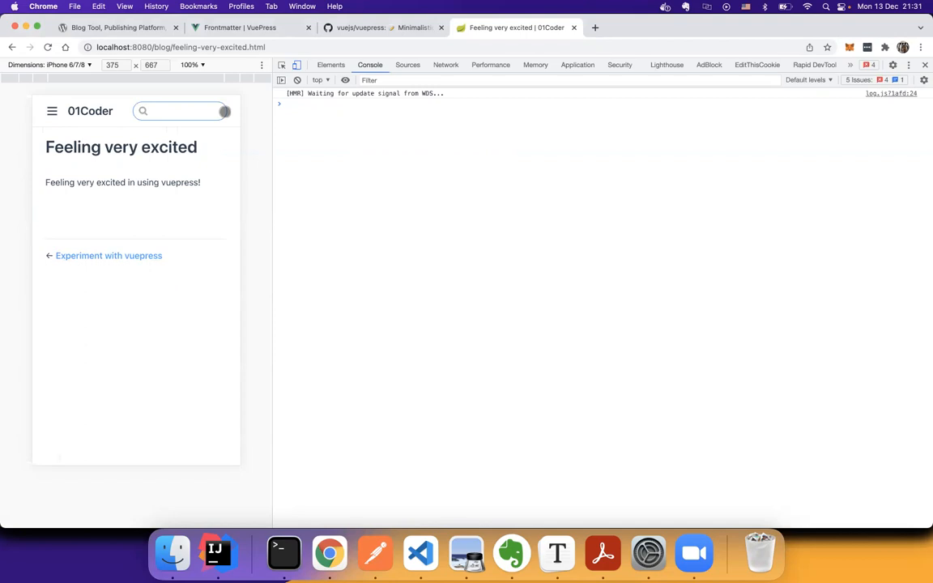
# Step: Search 'feeling', clear it, search 'vue' and follow the Using Vue in Markdown result
pyautogui.write('feeling')
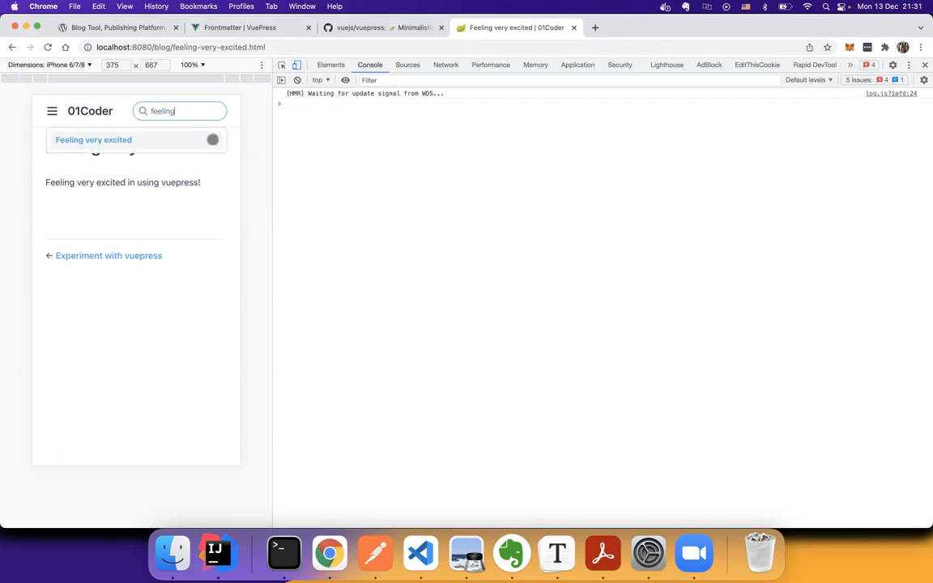
pyautogui.press('Backspace')
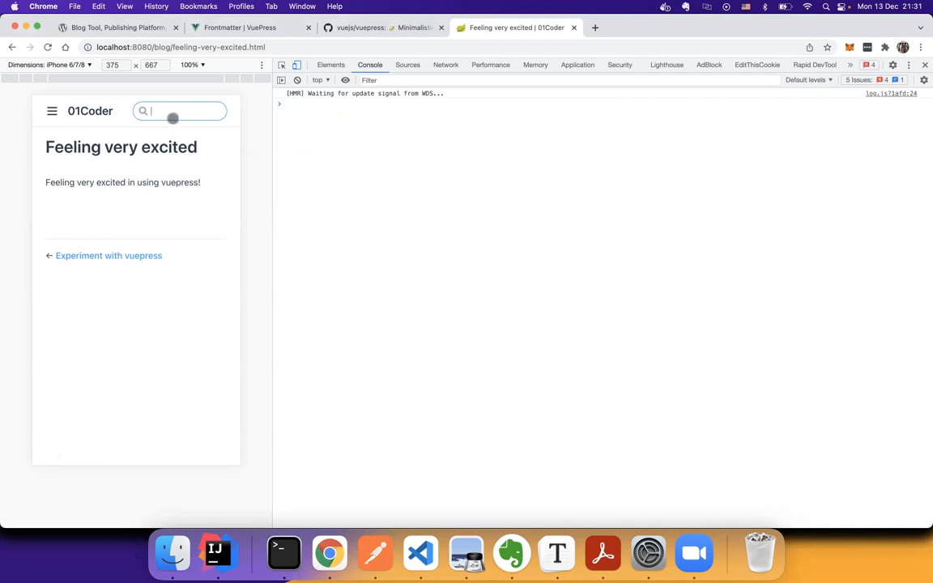
pyautogui.write('vue')
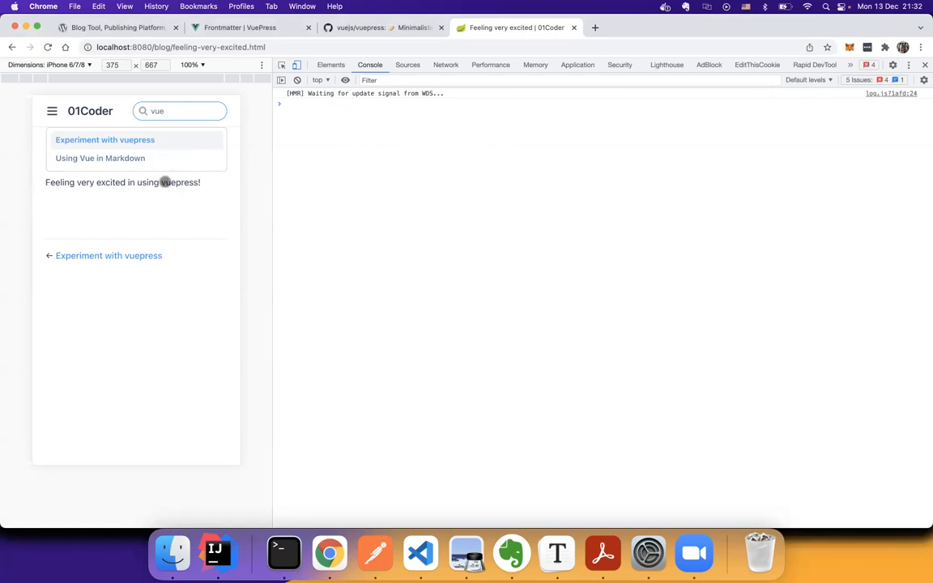
pyautogui.click(178, 110)
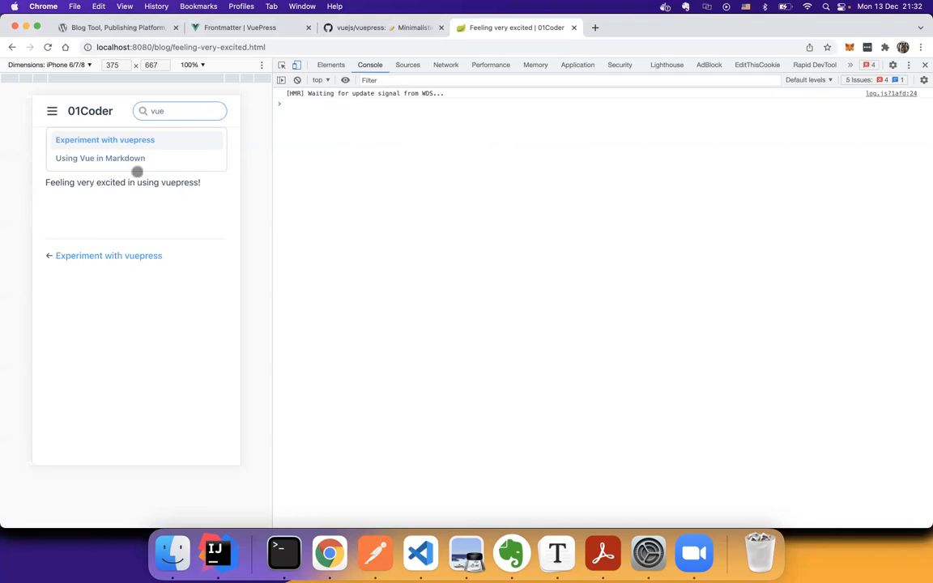
pyautogui.click(101, 159)
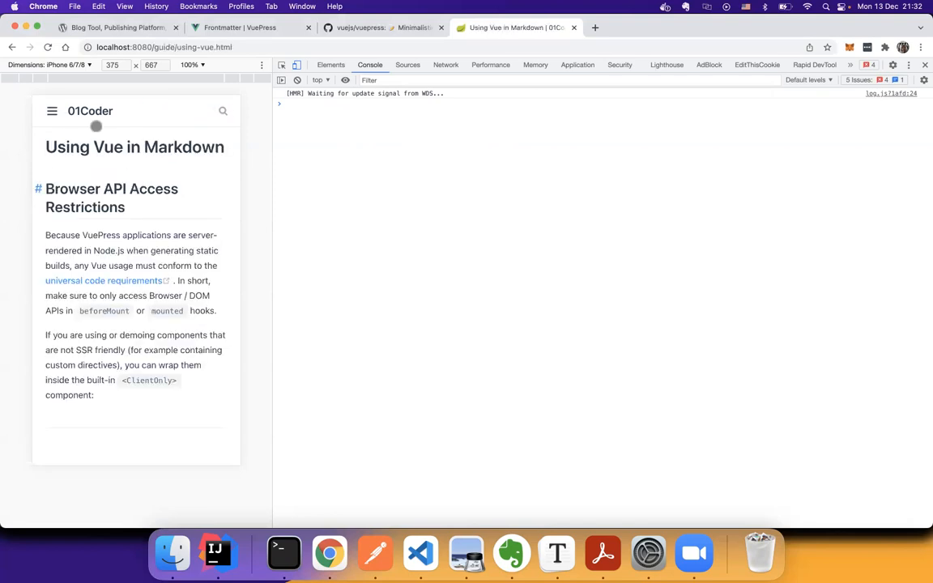
pyautogui.moveTo(130, 196)
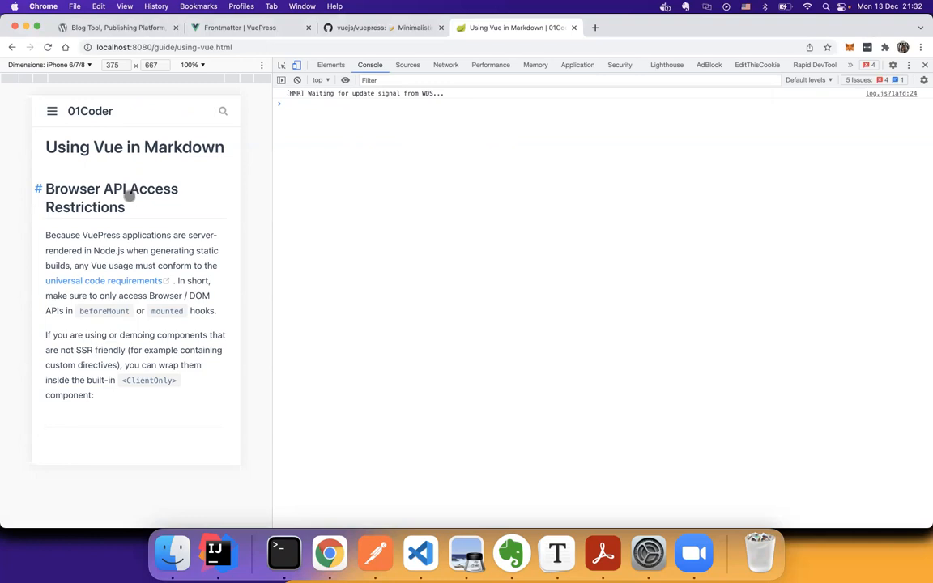
# Step: Expand and collapse the config and guide folders in Explorer, then return to Chrome's mobile home page
pyautogui.click(420, 554)
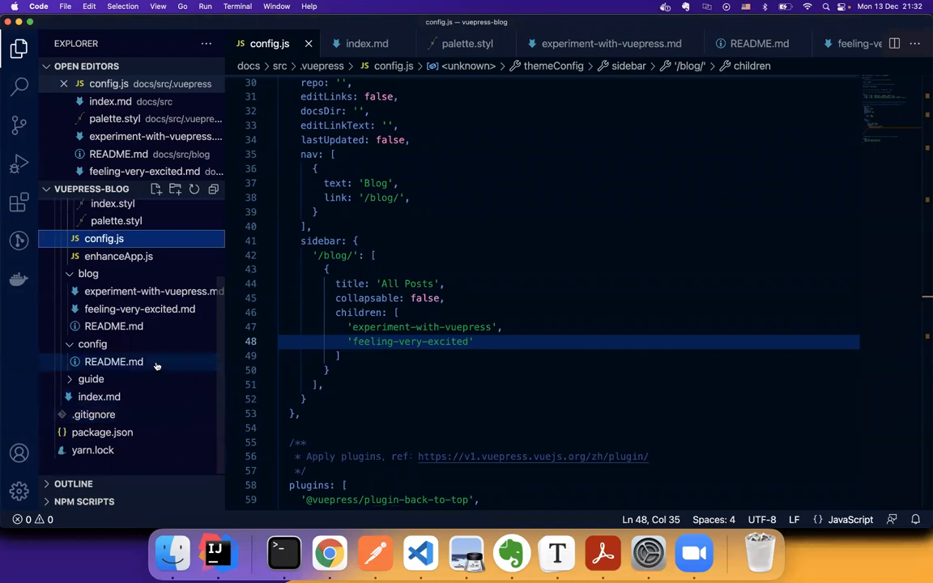
pyautogui.moveTo(126, 343)
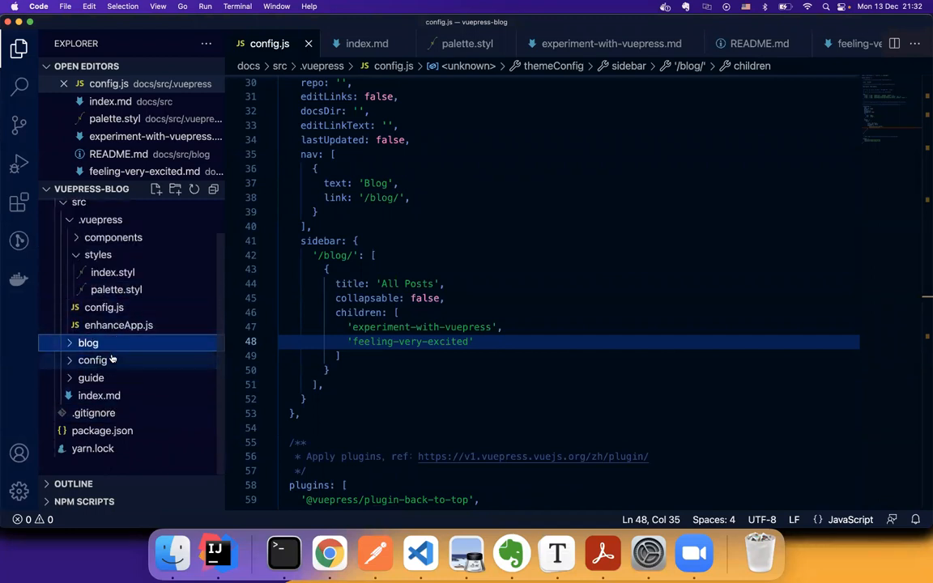
pyautogui.click(92, 359)
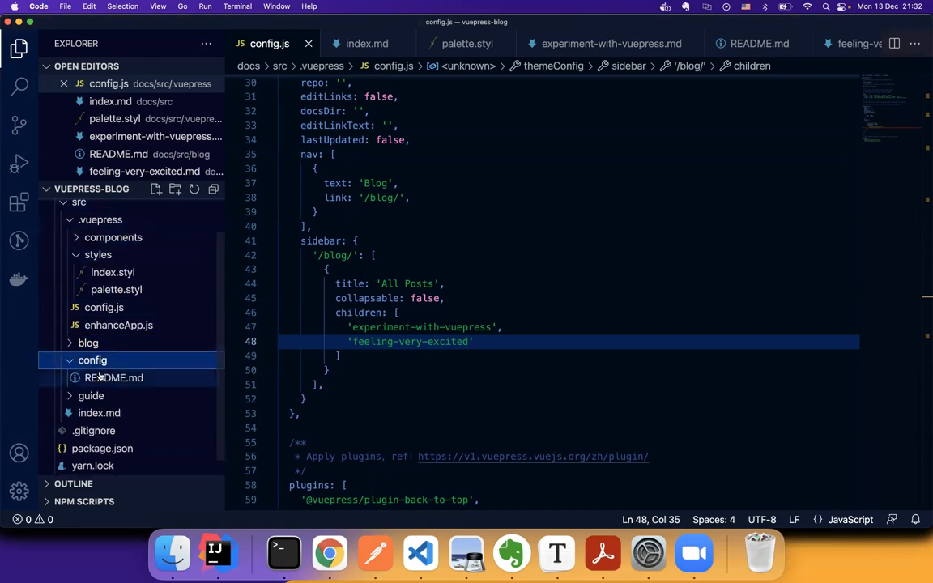
pyautogui.click(91, 395)
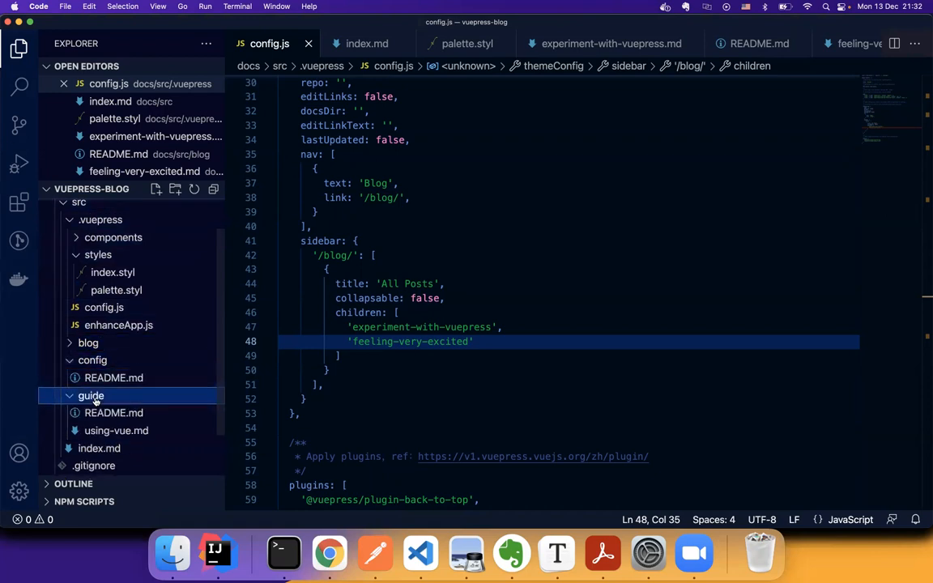
pyautogui.click(92, 359)
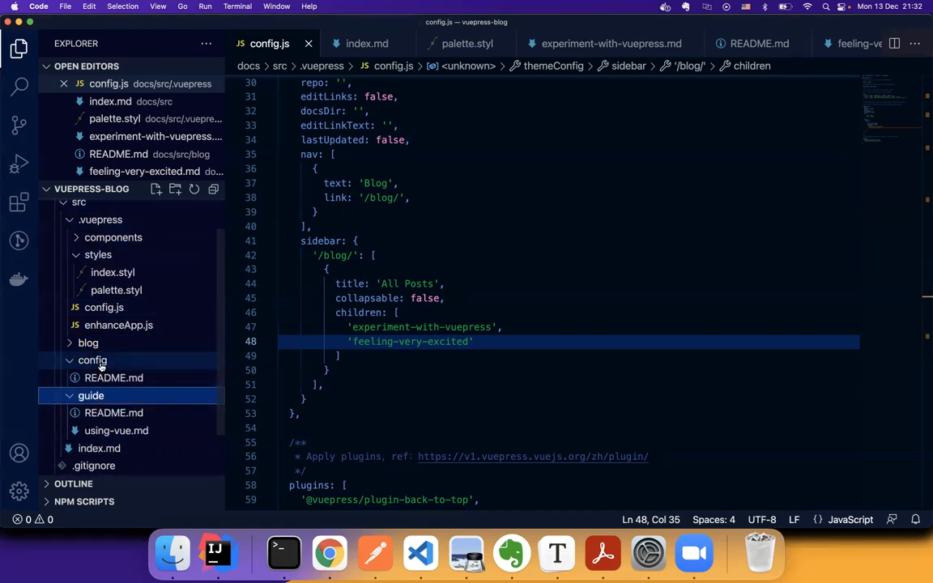
pyautogui.click(92, 360)
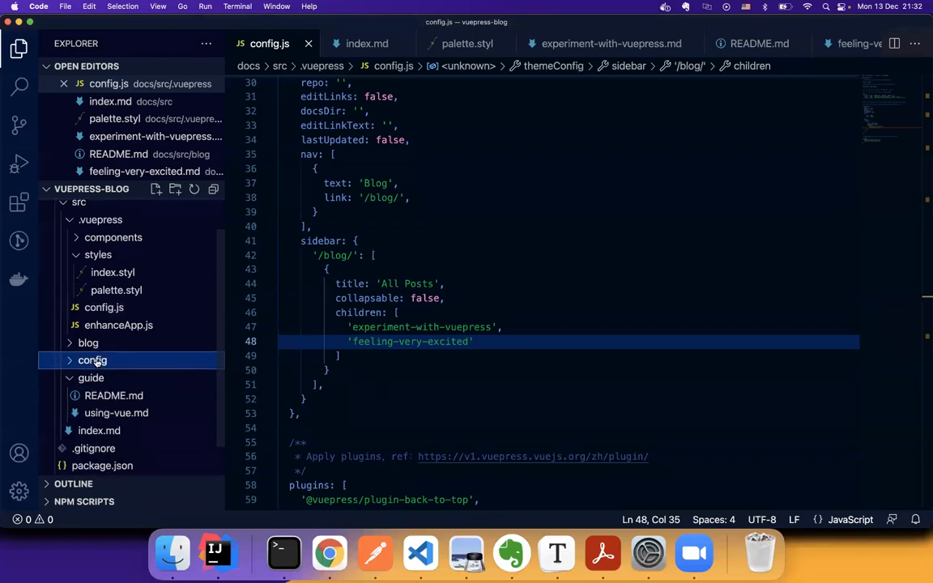
pyautogui.click(92, 359)
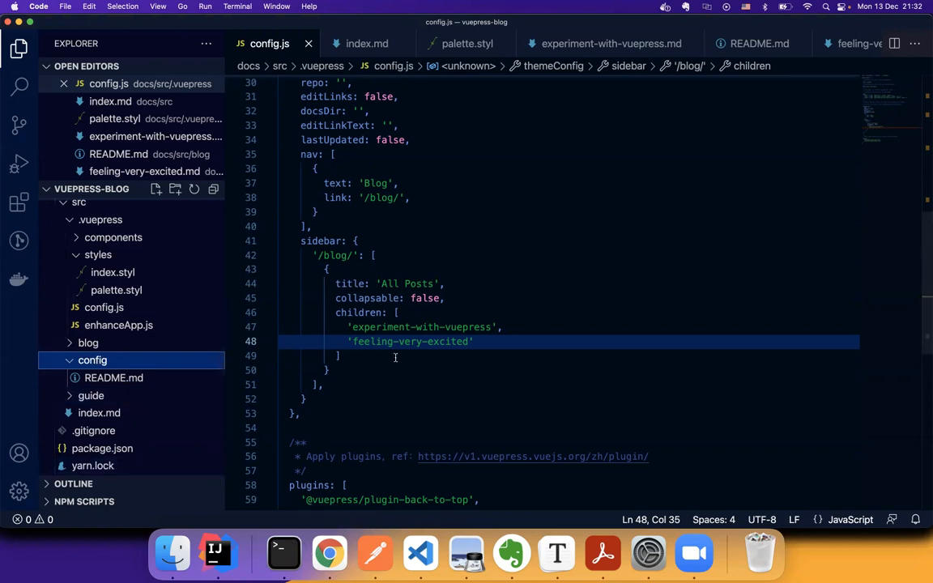
pyautogui.click(329, 554)
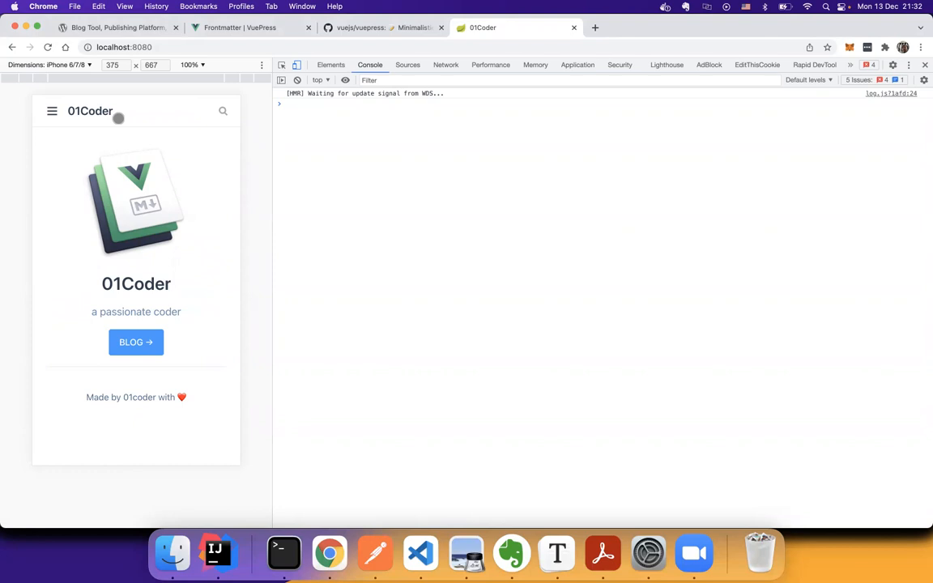
pyautogui.moveTo(397, 190)
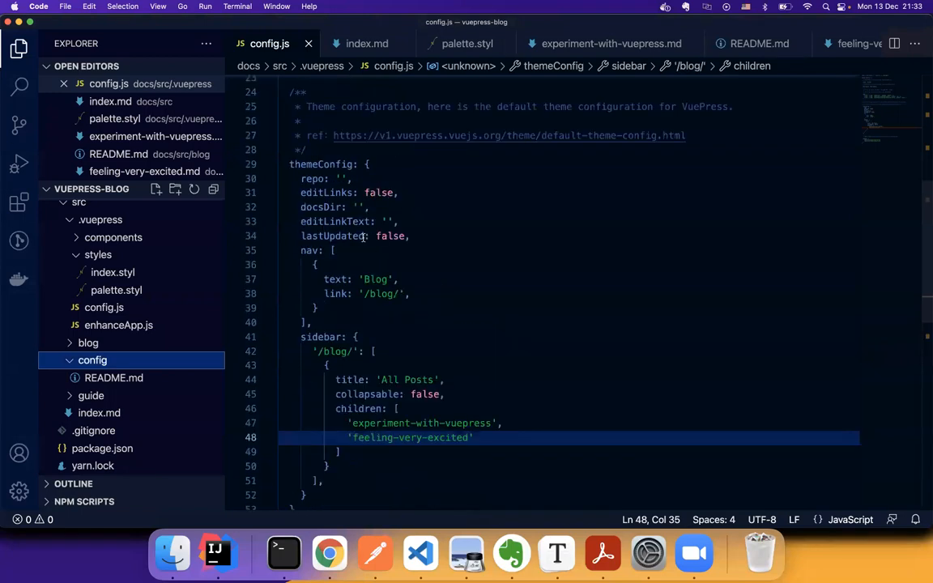
# Step: Scroll config.js to themeConfig and place the cursor in the '/blog/' nav link value
pyautogui.scroll(3)
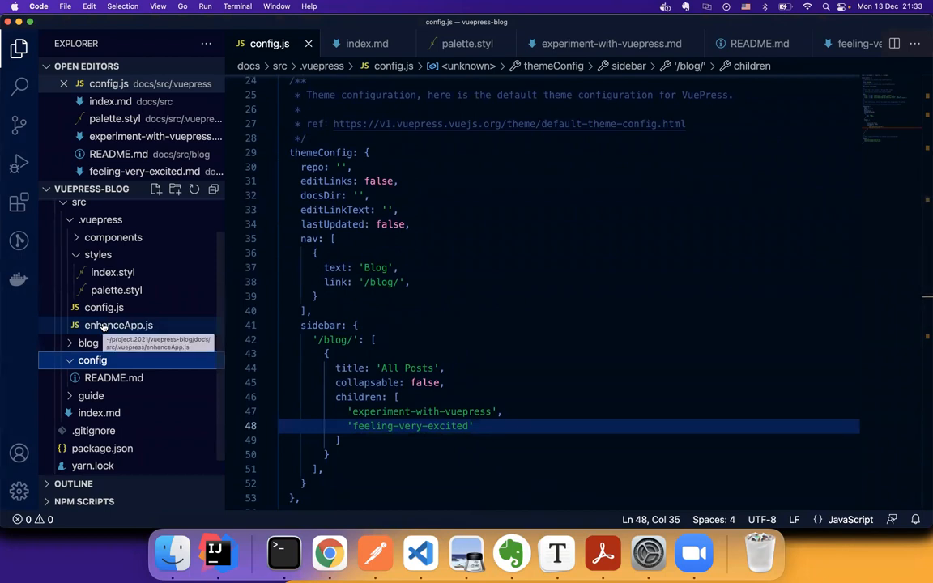
pyautogui.click(392, 281)
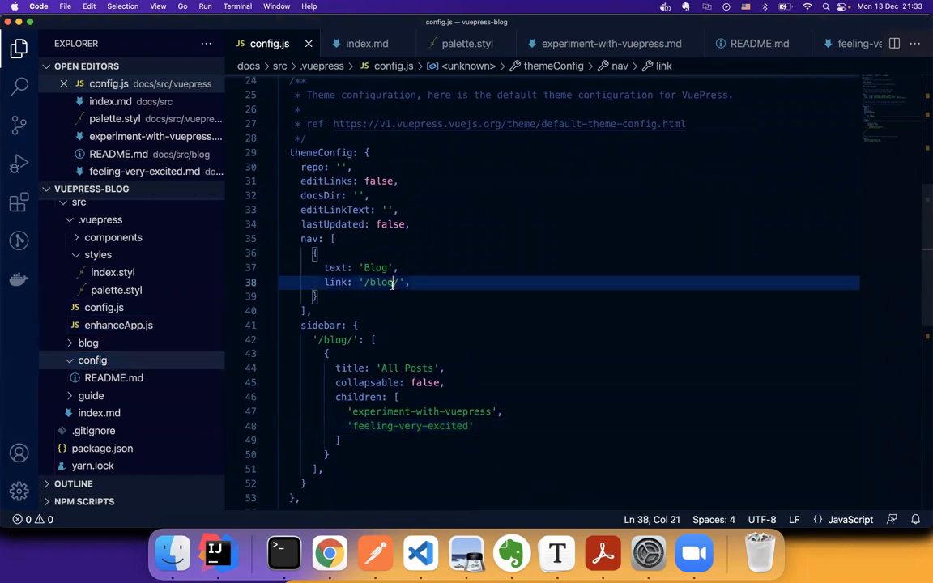